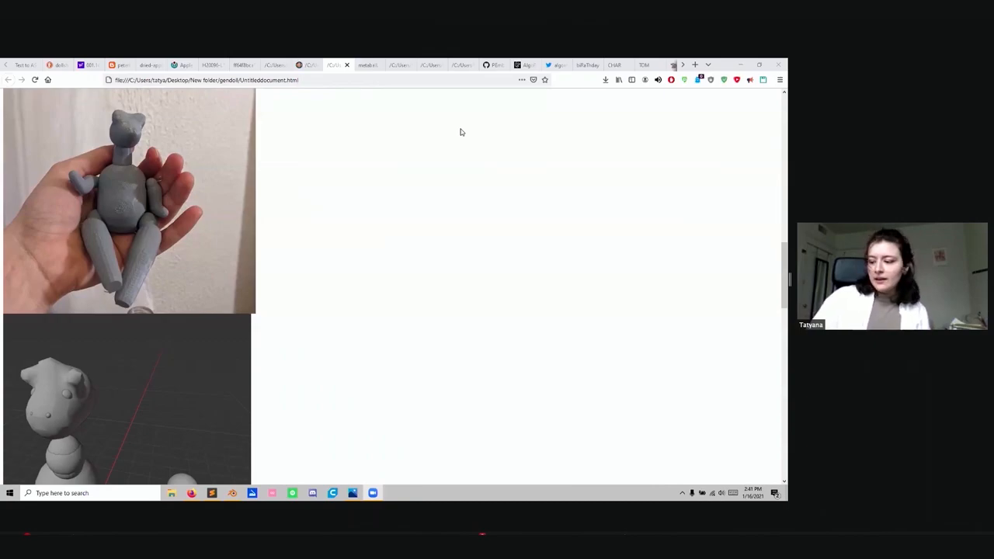
mouse_move(604, 363)
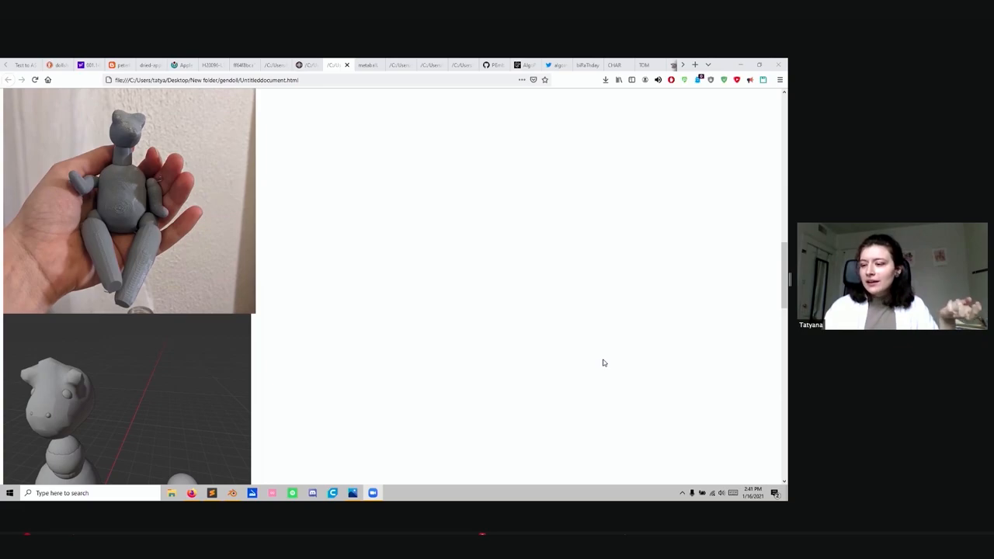
Scroll through the gendoll 3D-model page, then switch to the clay doll photos tab
scroll(down, 3)
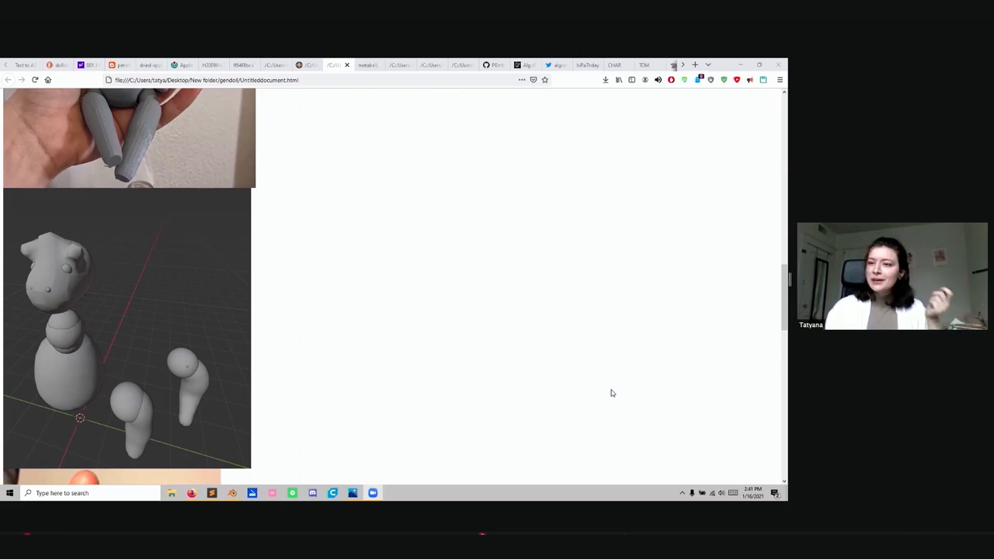
scroll(down, 3)
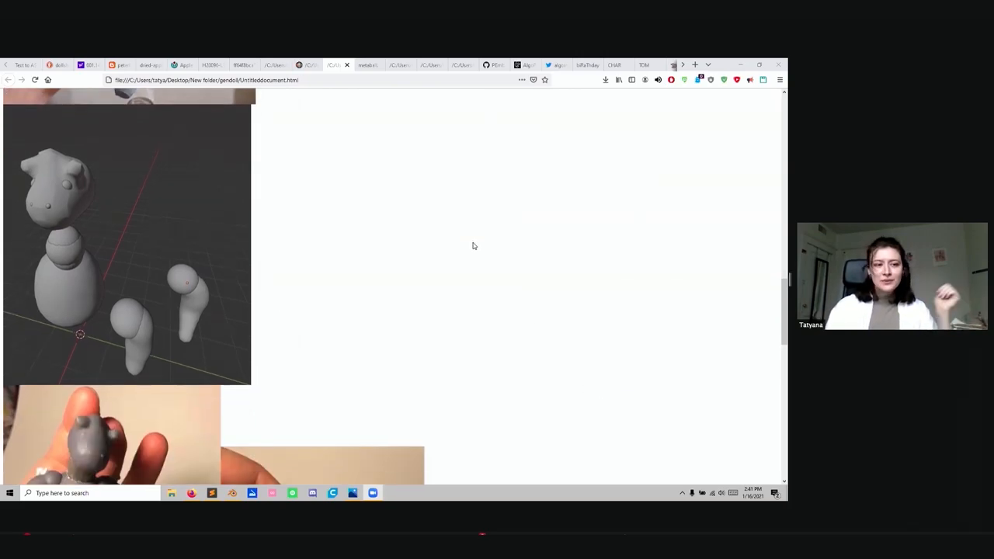
mouse_move(486, 242)
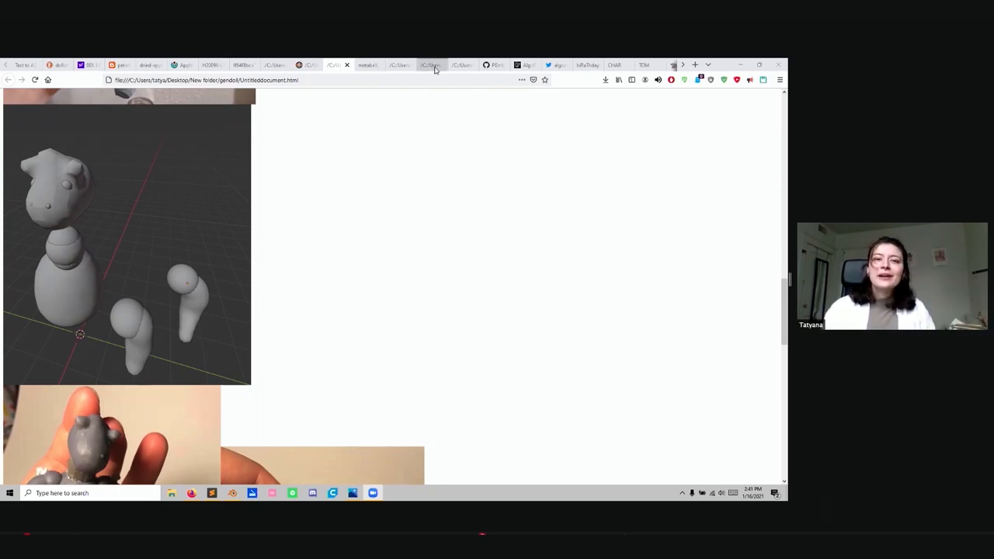
mouse_move(429, 65)
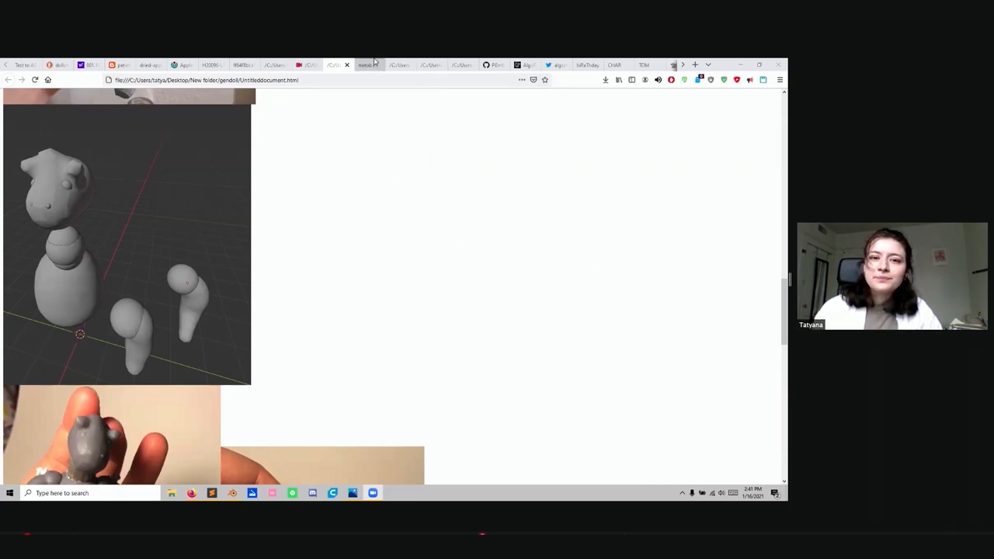
mouse_move(397, 64)
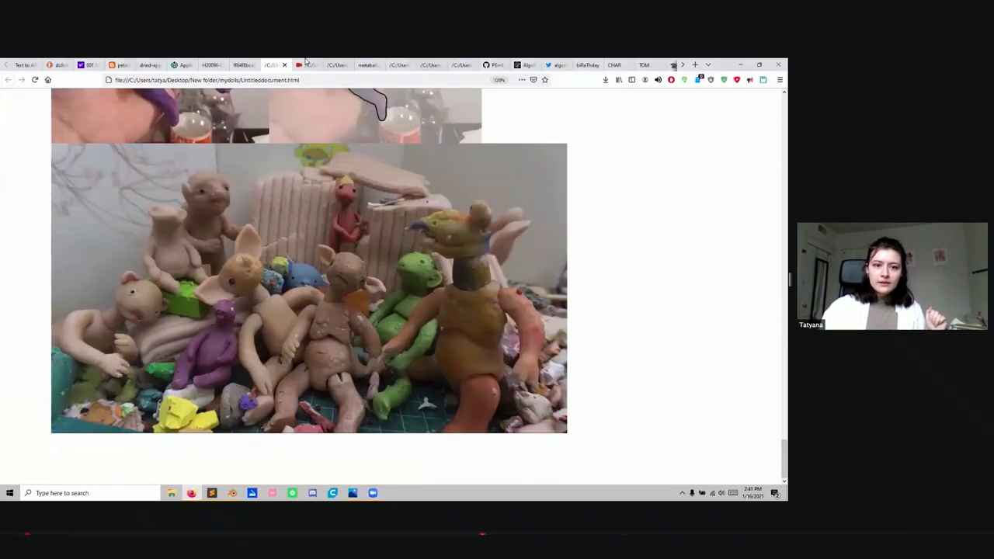
click(398, 64)
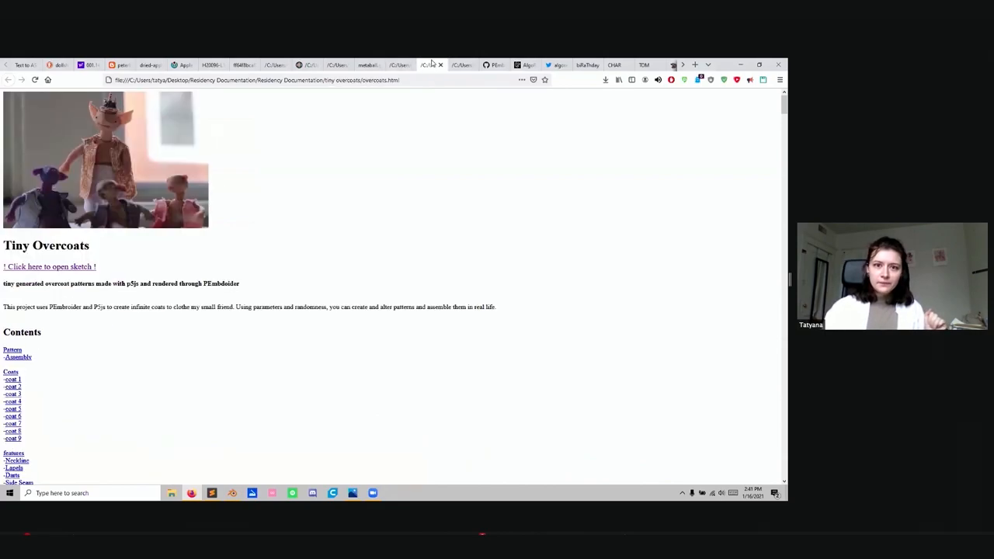
Switch to the Tiny Overcoats tab and launch its '! Click here to open sketch !' pattern generator
click(441, 65)
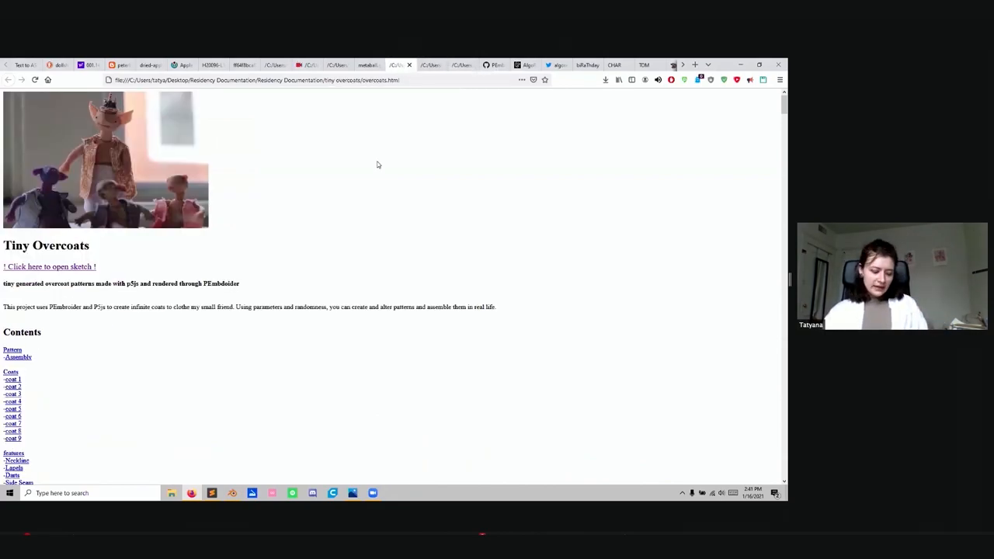
mouse_move(371, 167)
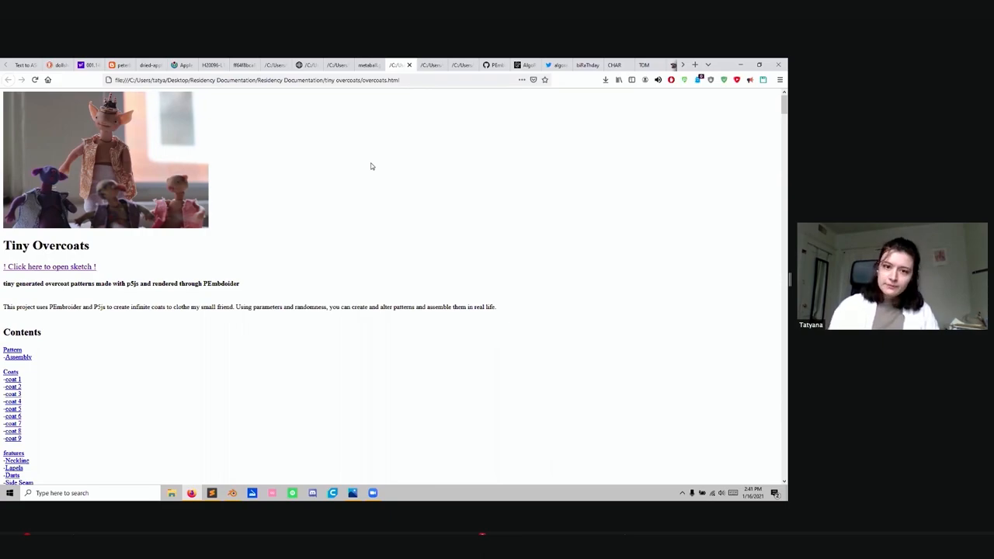
mouse_move(476, 140)
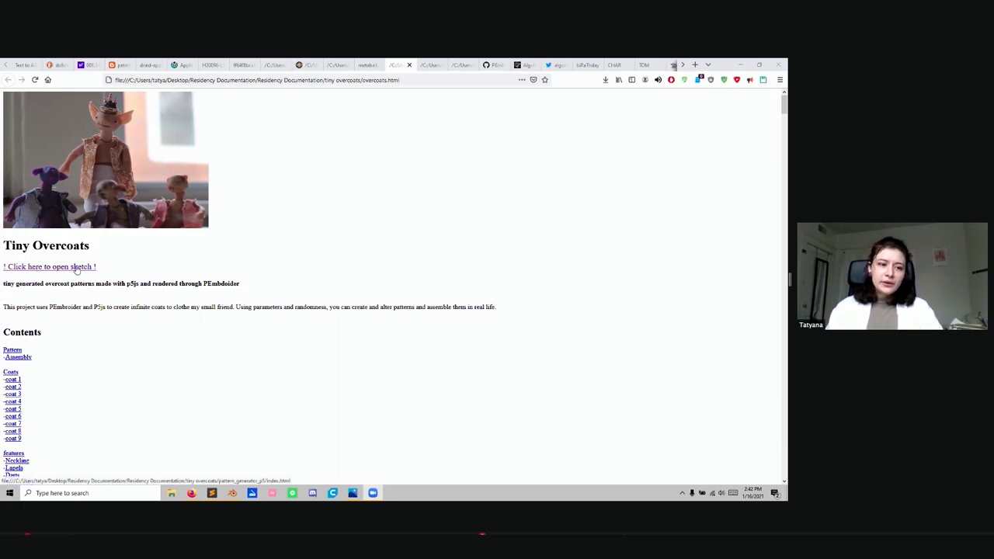
click(49, 267)
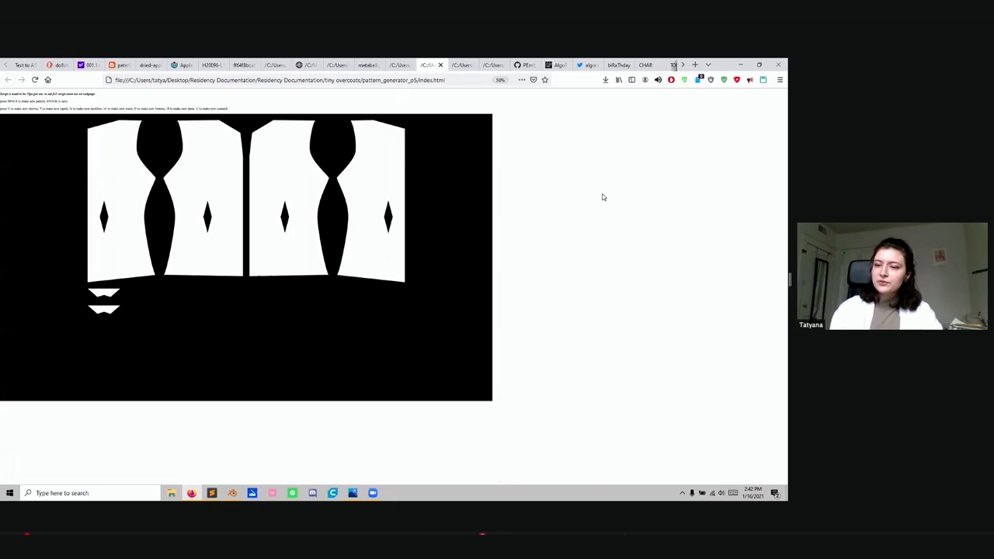
mouse_move(623, 253)
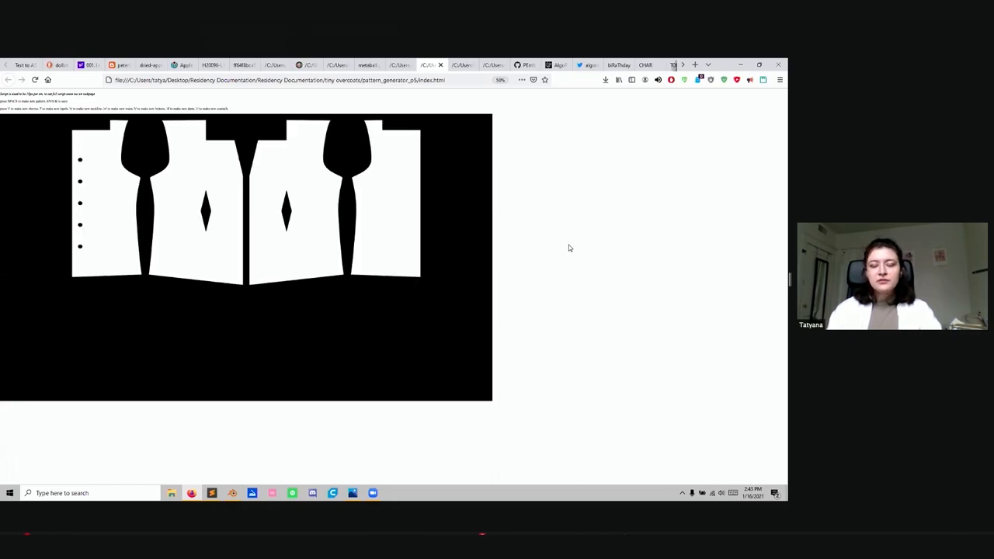
mouse_move(261, 149)
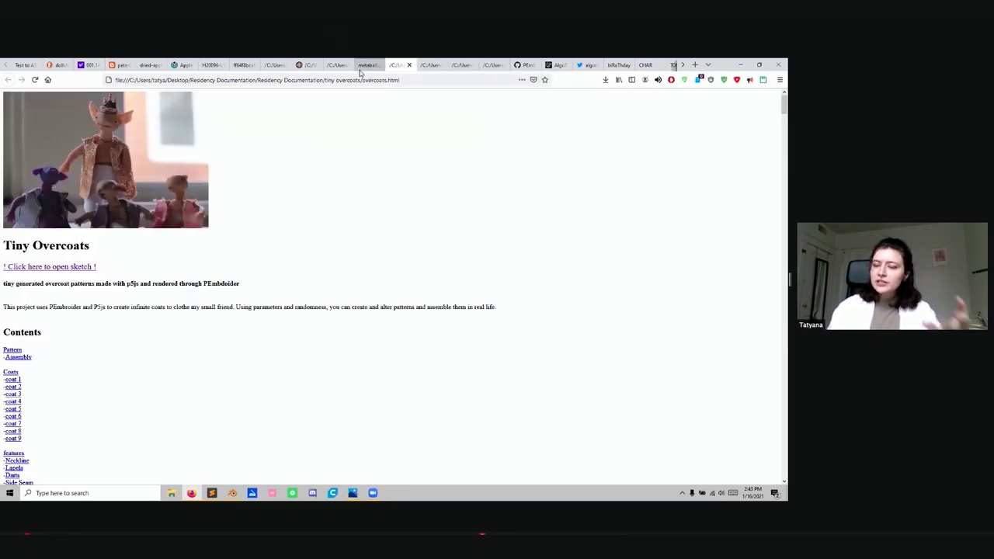
Scroll the Tiny Overcoats page past Pattern Generator and Assembly to the Example section
scroll(down, 3)
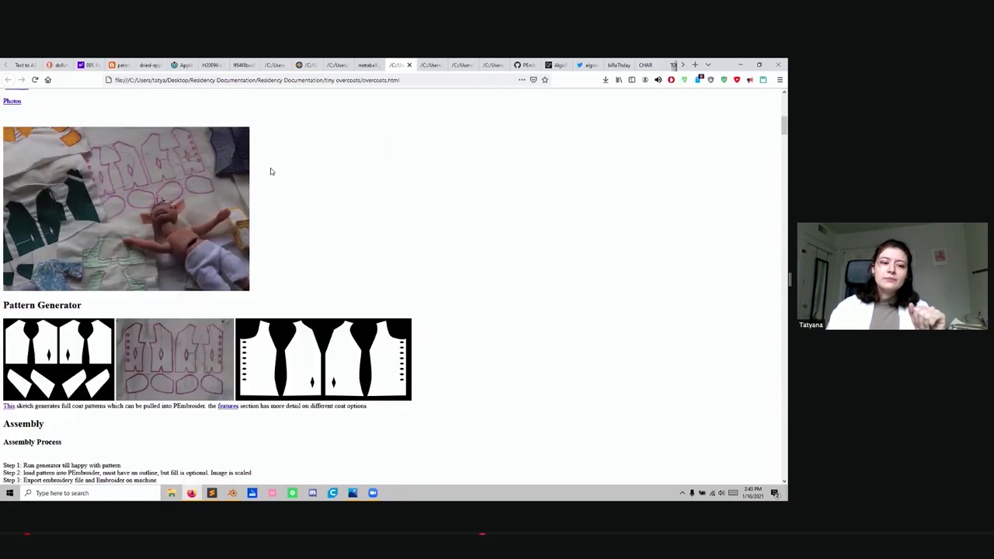
scroll(down, 3)
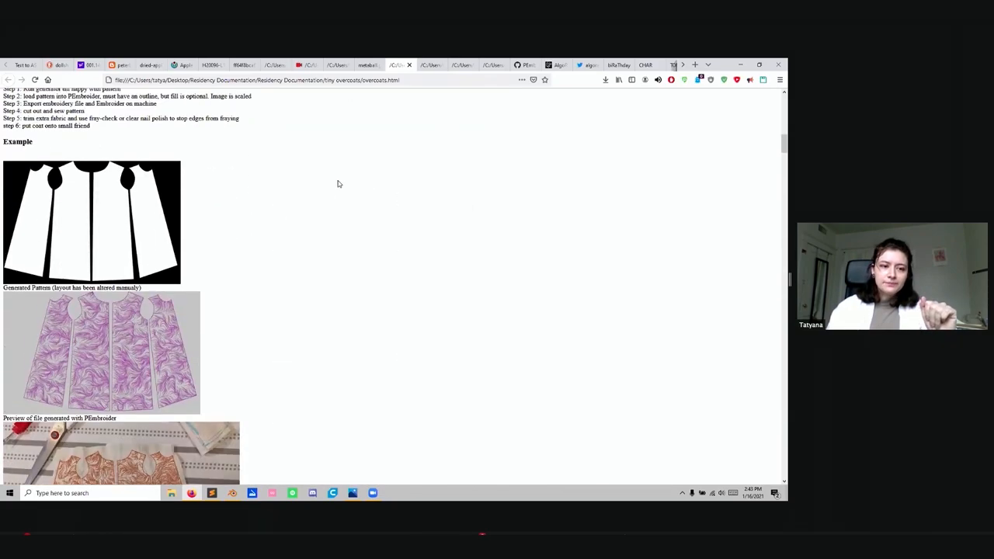
mouse_move(334, 156)
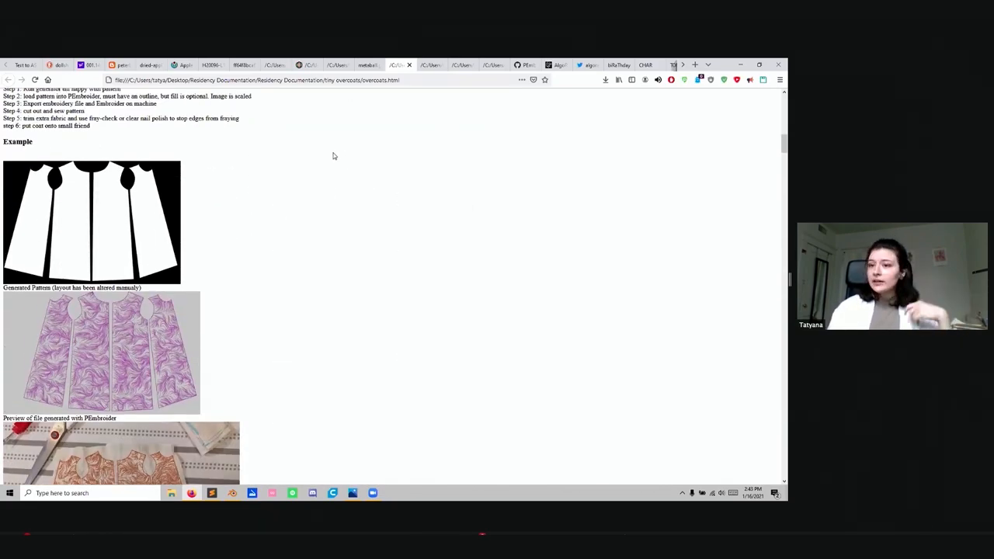
mouse_move(339, 131)
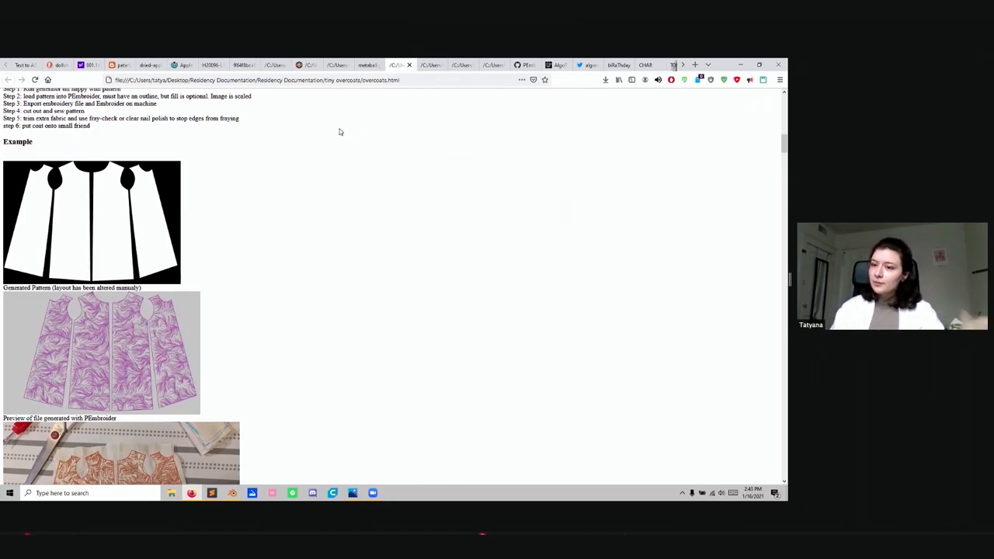
mouse_move(393, 133)
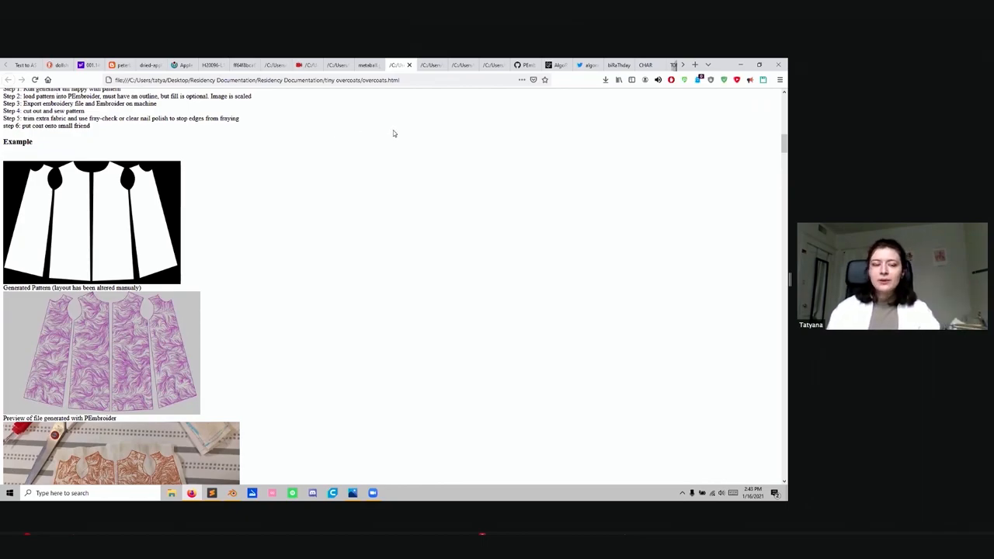
mouse_move(384, 207)
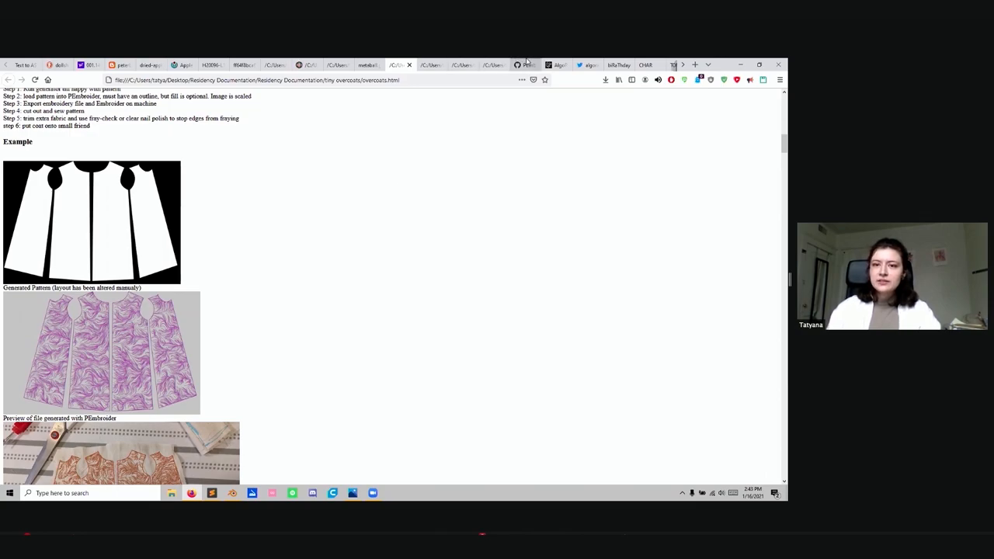
Switch to the PEmbroider GitHub README and scroll down to the PEmbroider_shape_hatching_3 example
click(425, 64)
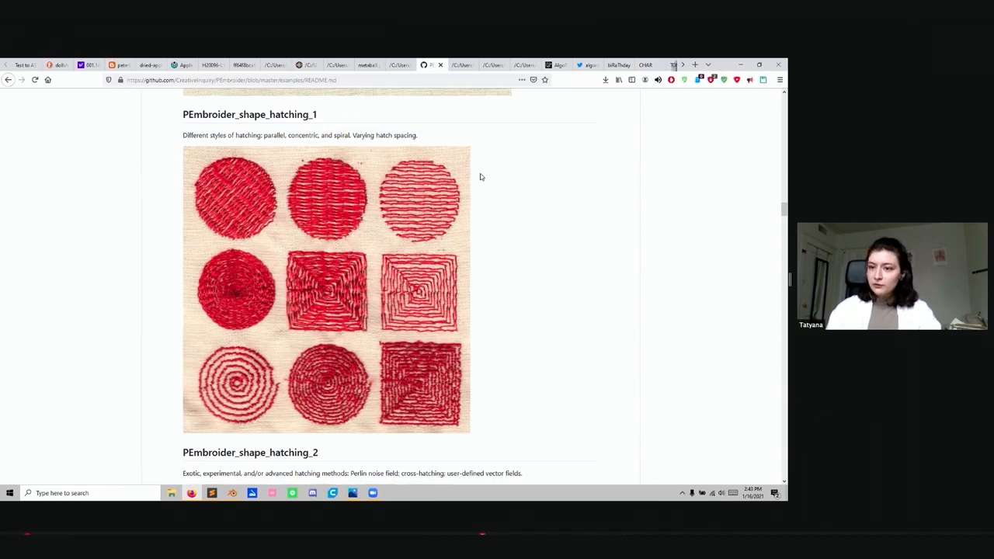
scroll(up, 3)
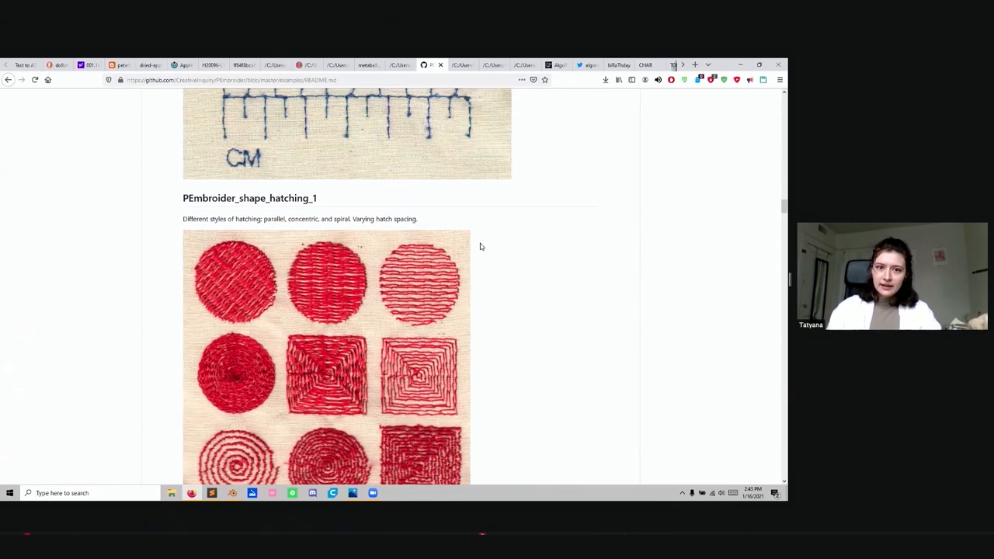
scroll(down, 3)
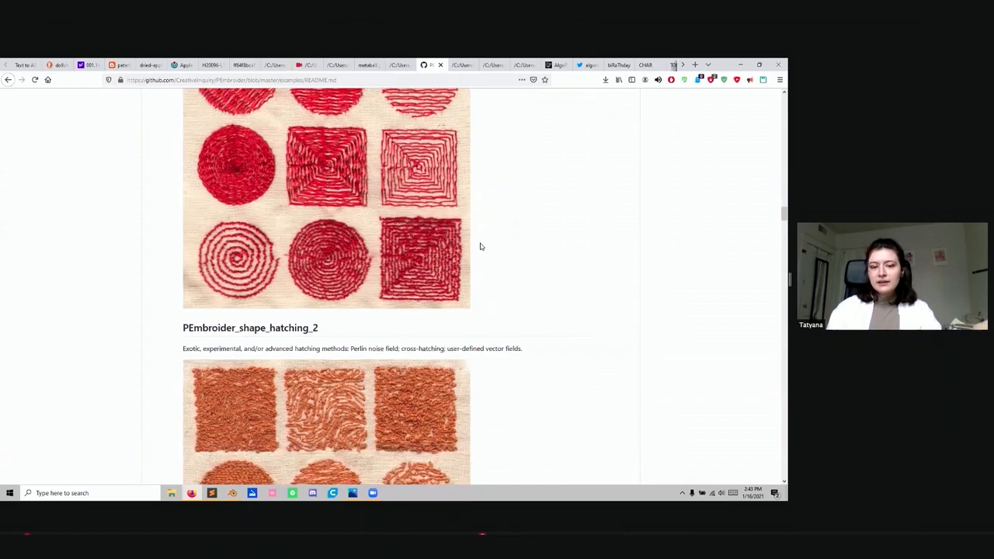
scroll(down, 3)
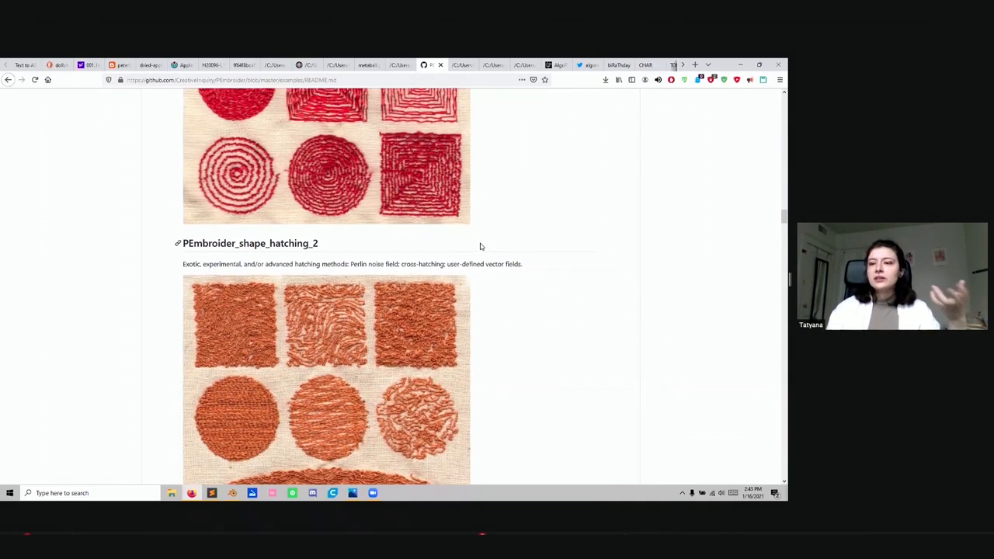
mouse_move(459, 163)
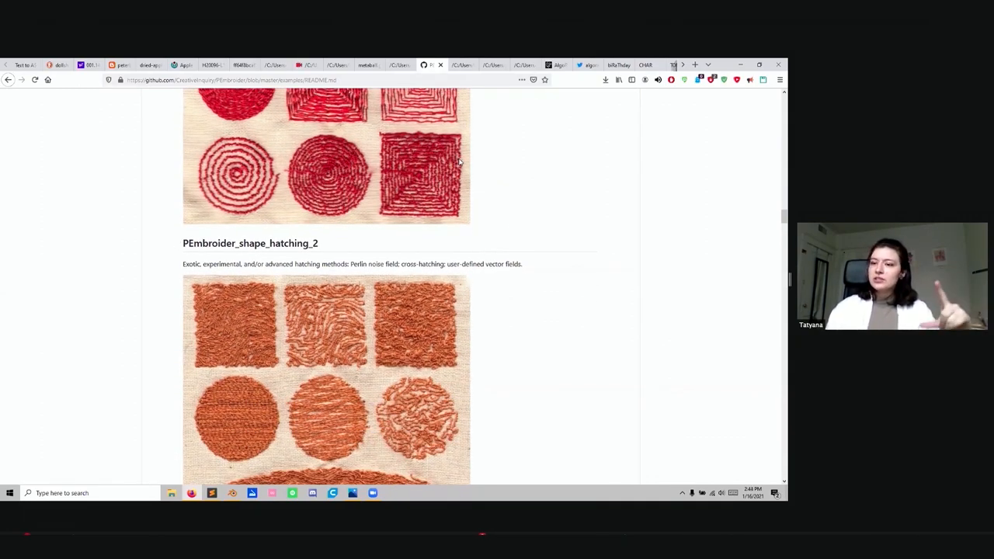
scroll(up, 3)
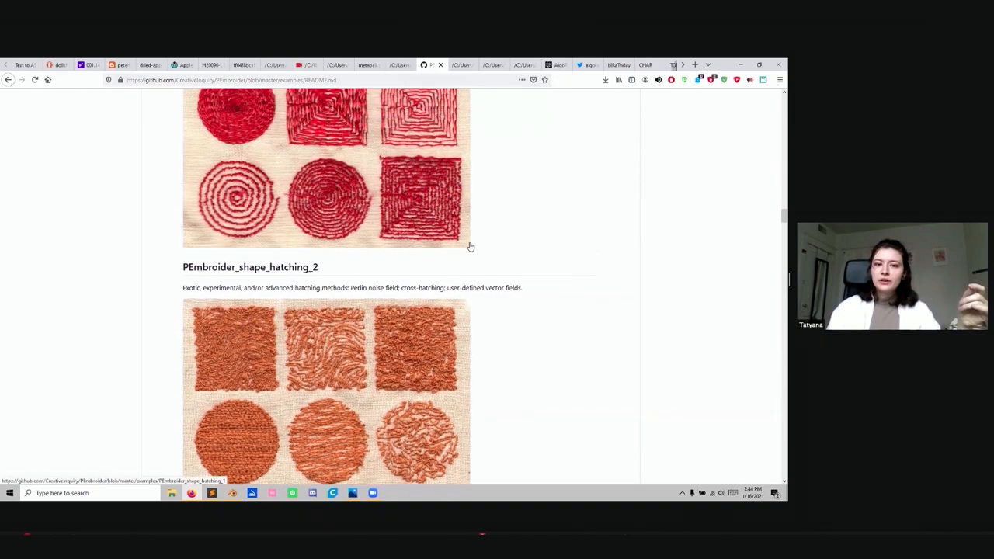
scroll(up, 3)
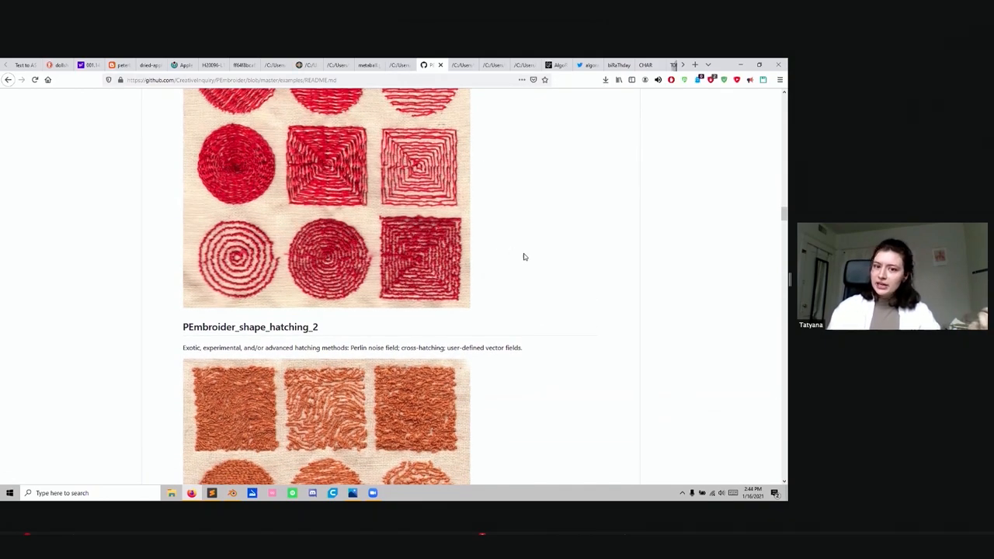
scroll(up, 3)
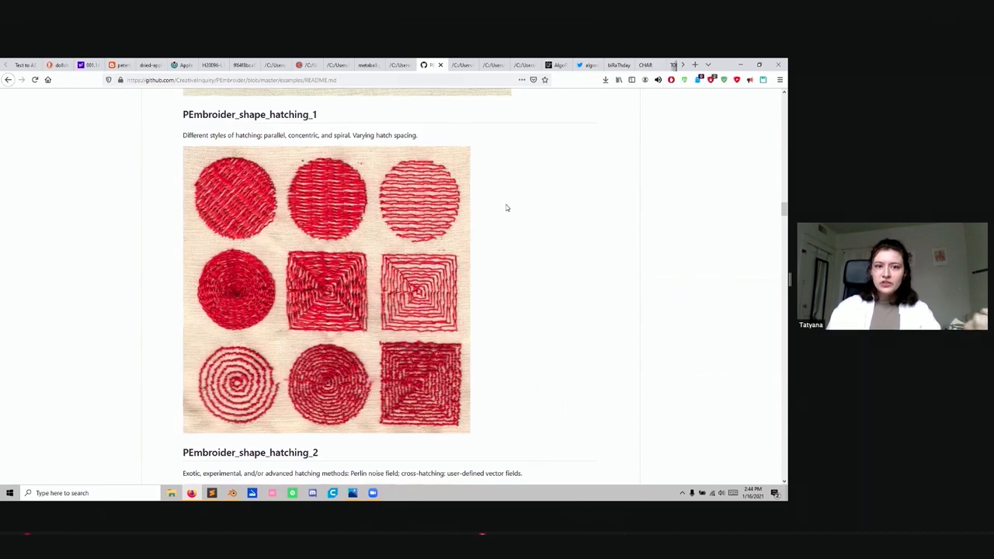
scroll(down, 3)
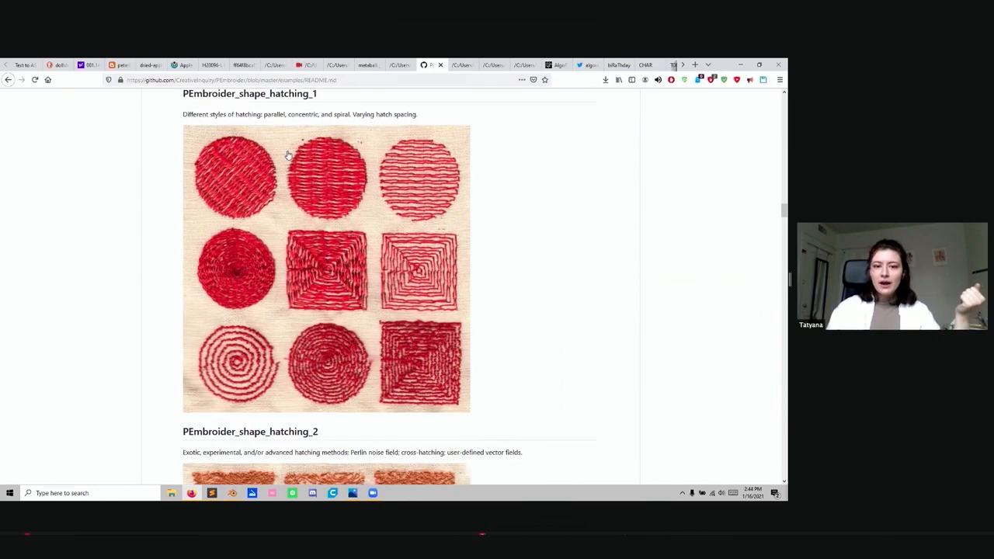
scroll(down, 3)
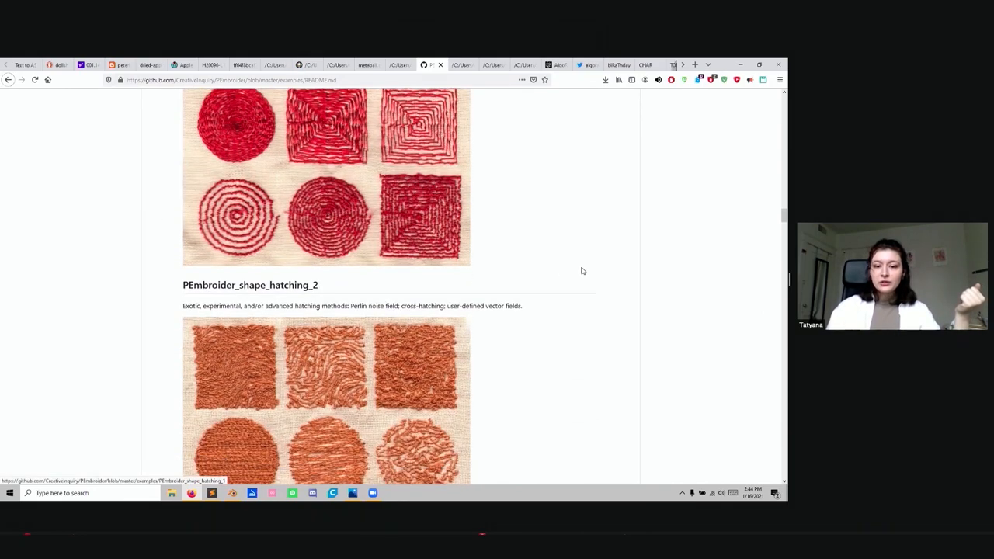
scroll(down, 3)
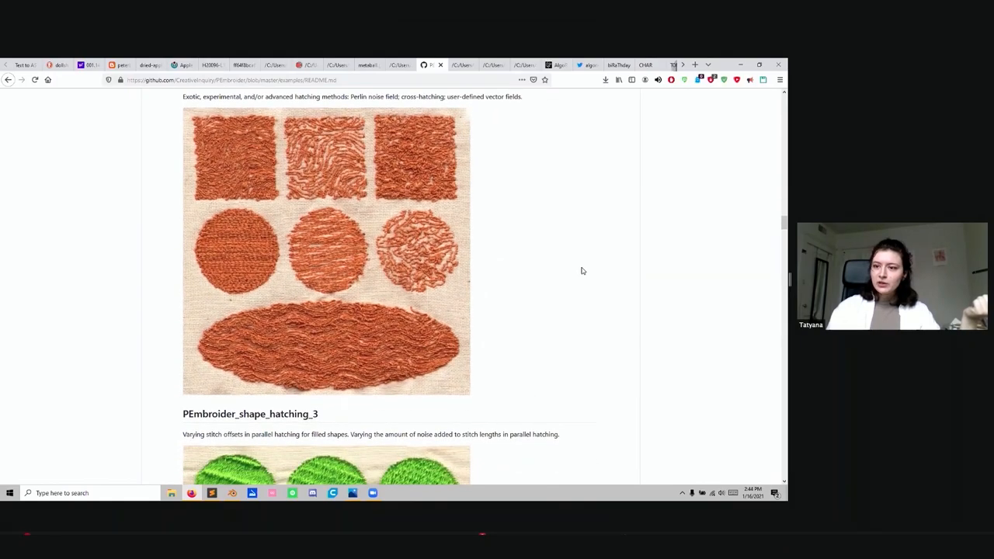
scroll(down, 3)
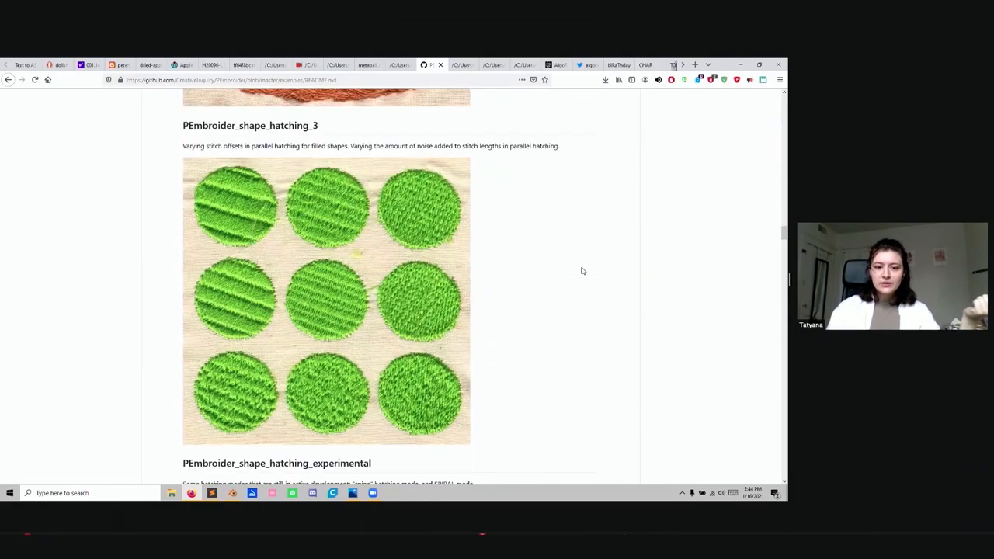
scroll(down, 3)
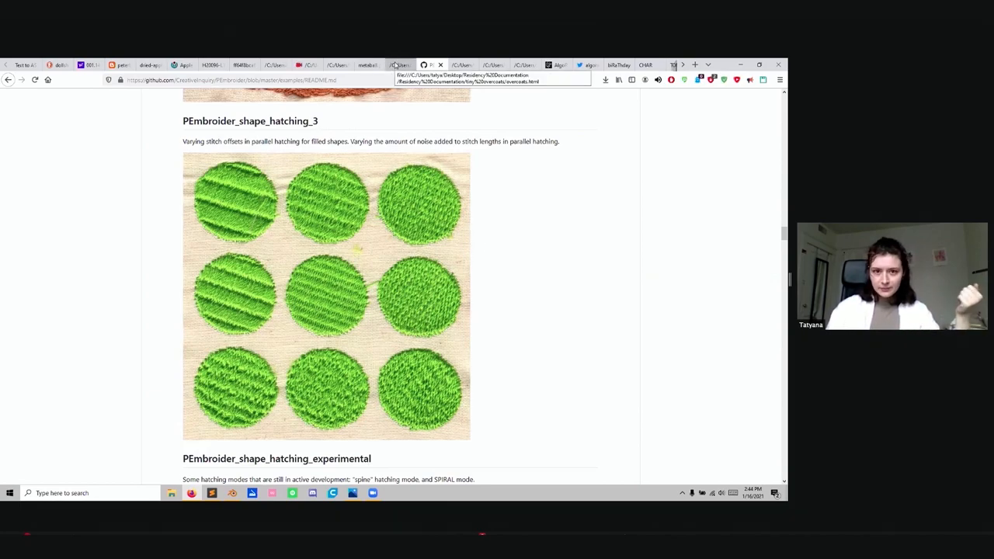
Switch to overcoats.html and scroll through Example, Coats and Coat Two to Coat Three's vest photos
click(401, 65)
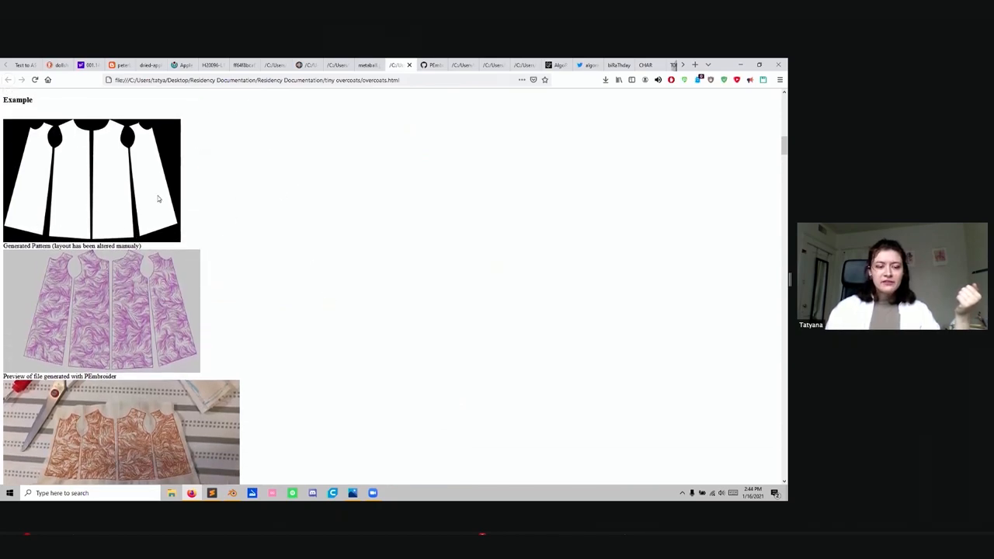
mouse_move(15, 233)
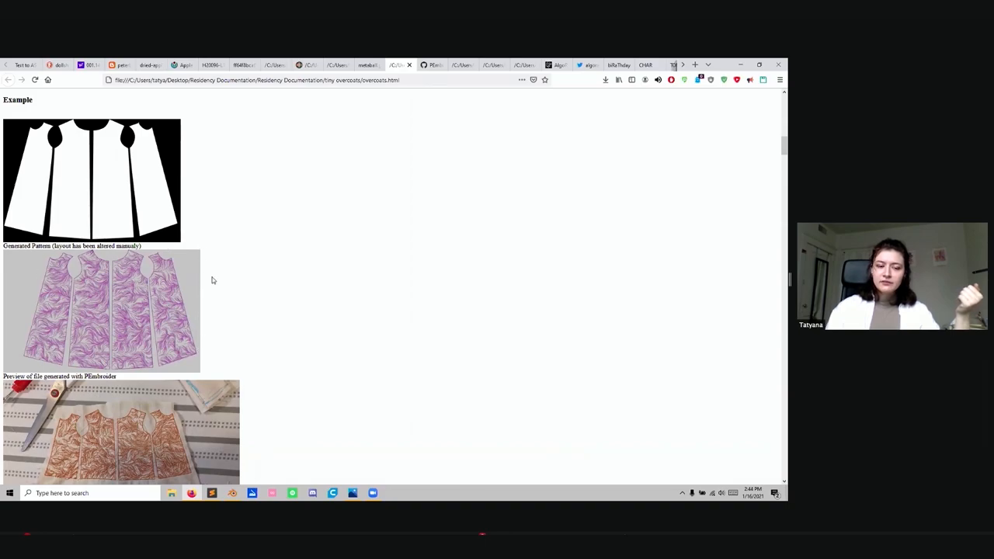
scroll(down, 3)
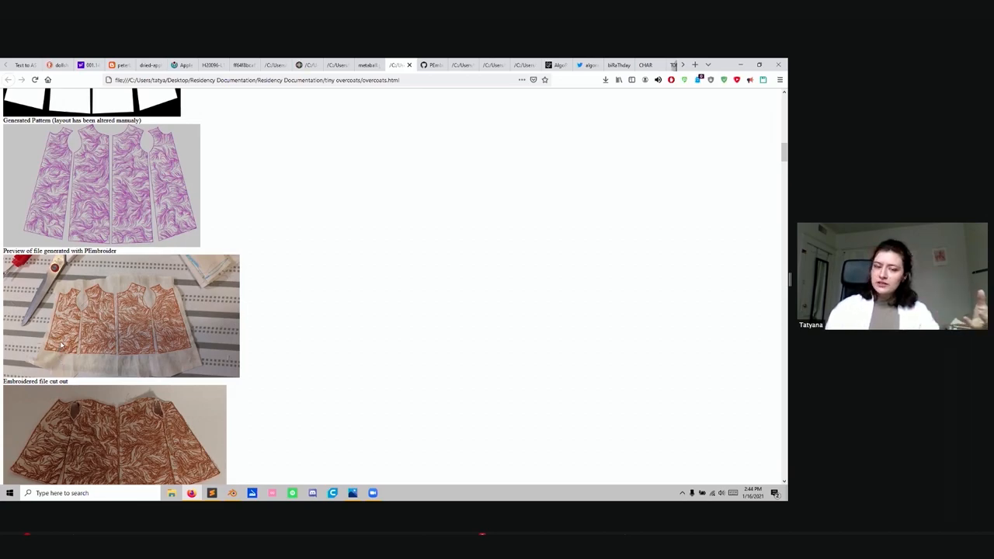
scroll(down, 3)
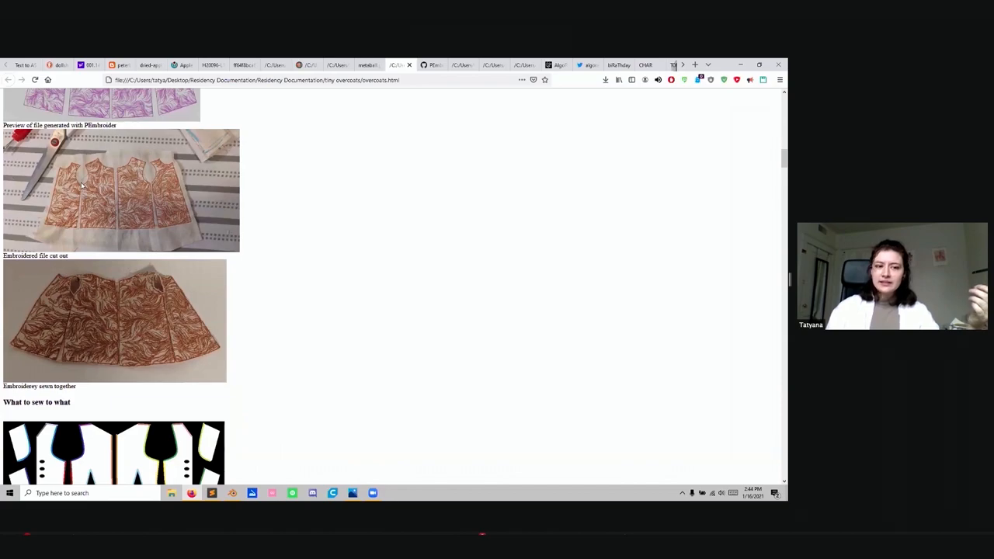
mouse_move(90, 210)
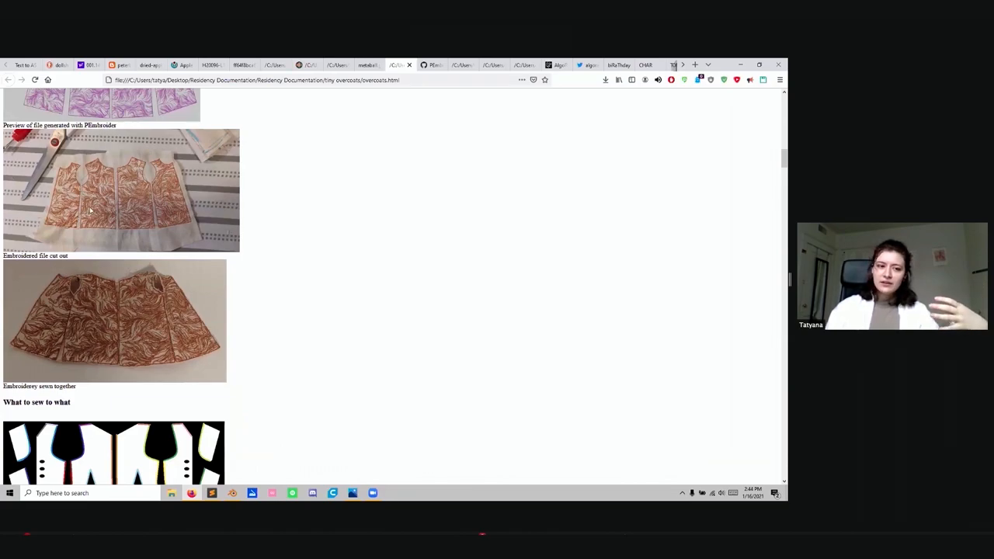
mouse_move(99, 249)
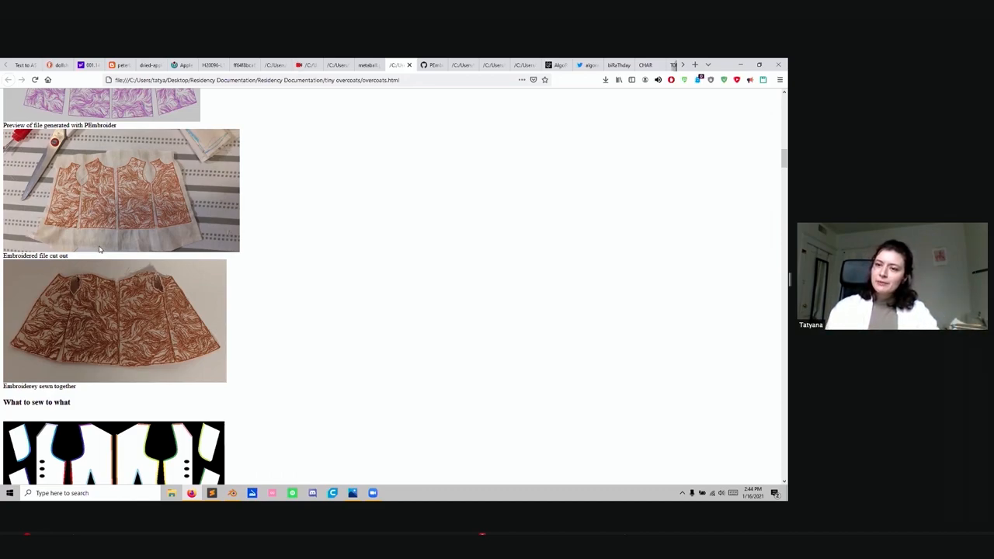
mouse_move(119, 307)
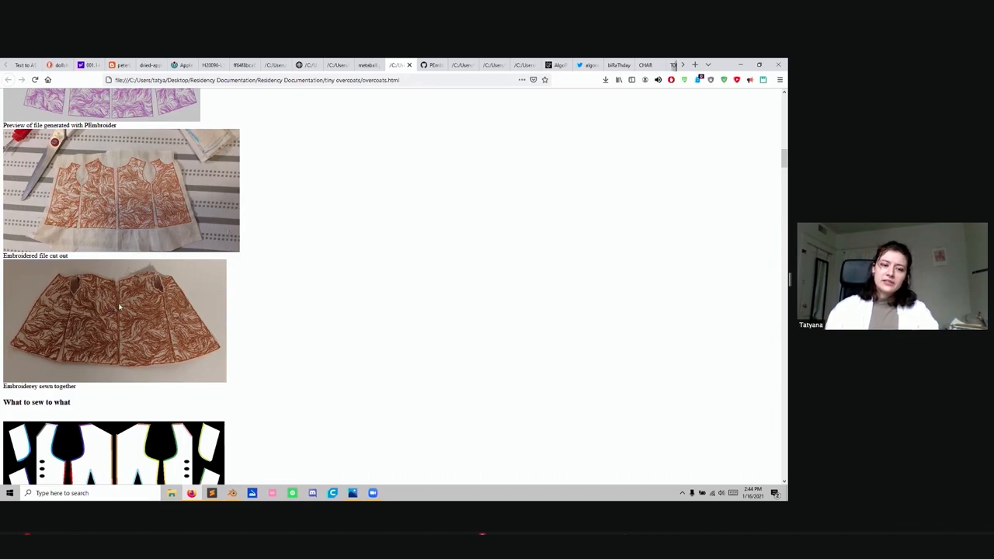
mouse_move(336, 250)
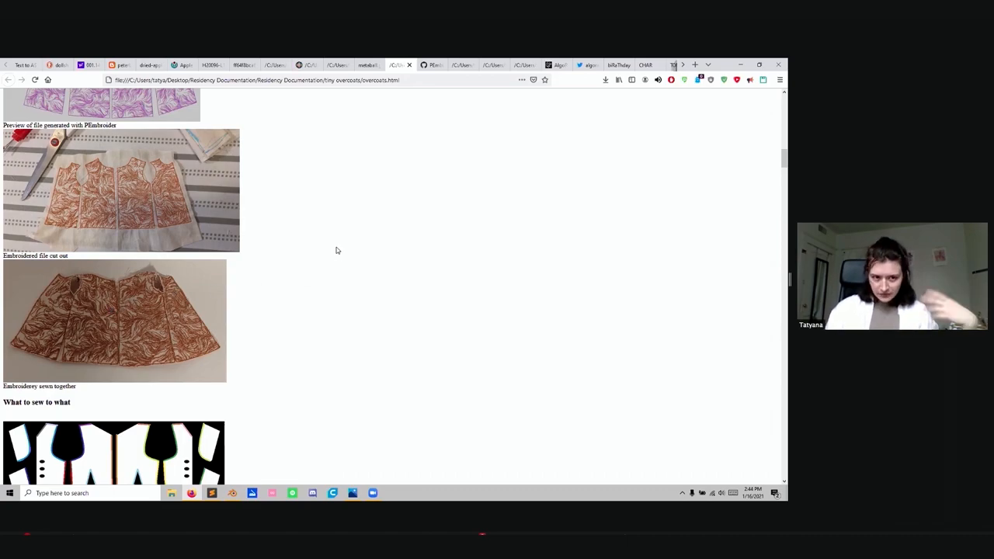
scroll(down, 3)
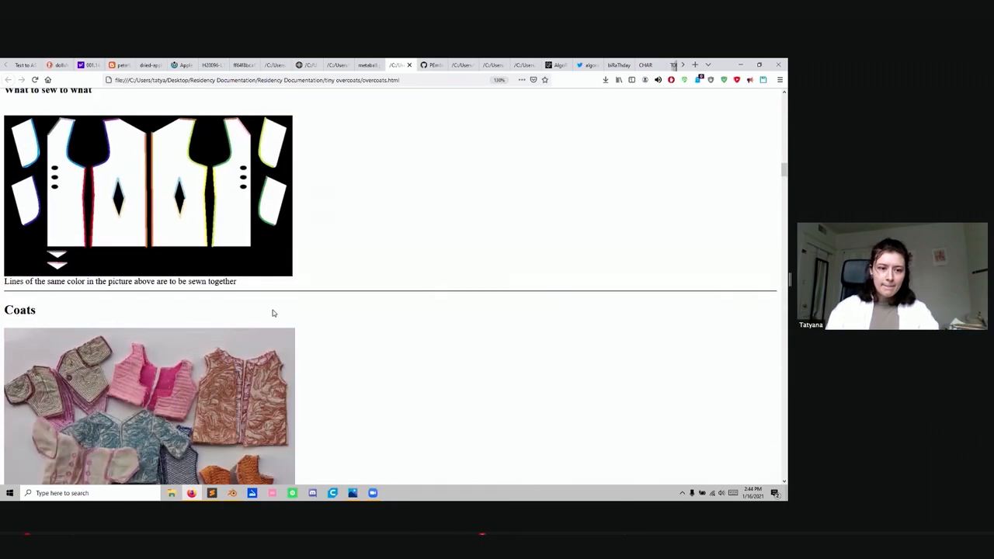
scroll(down, 3)
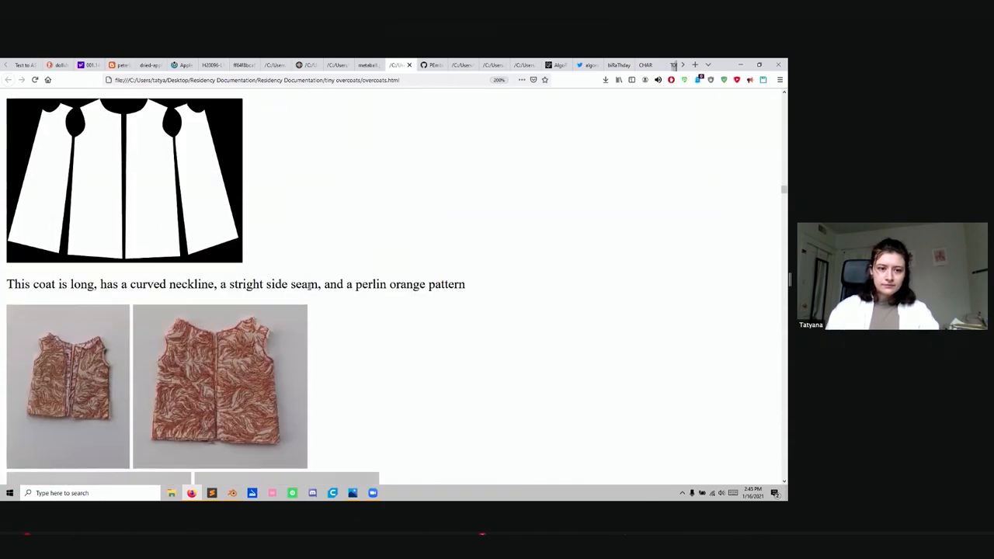
scroll(down, 3)
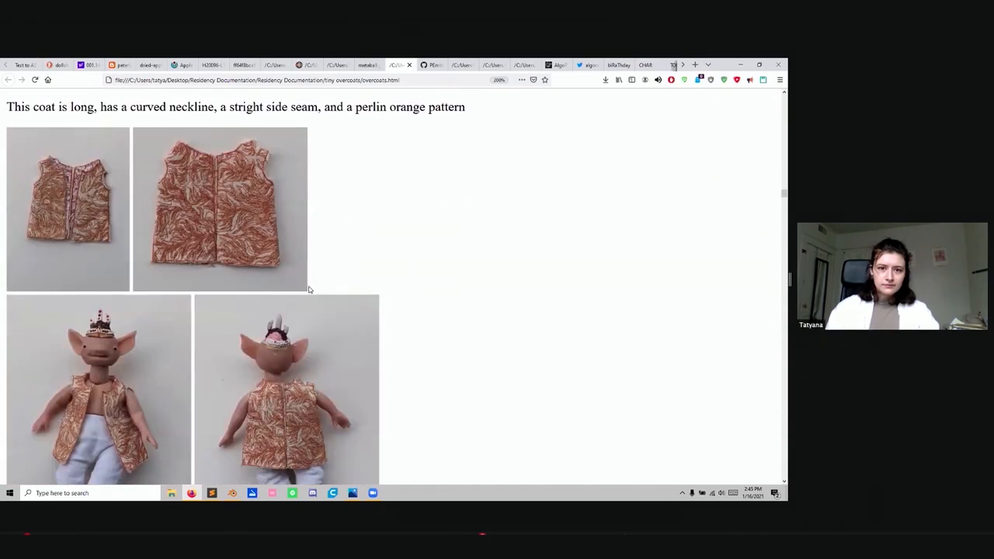
scroll(down, 3)
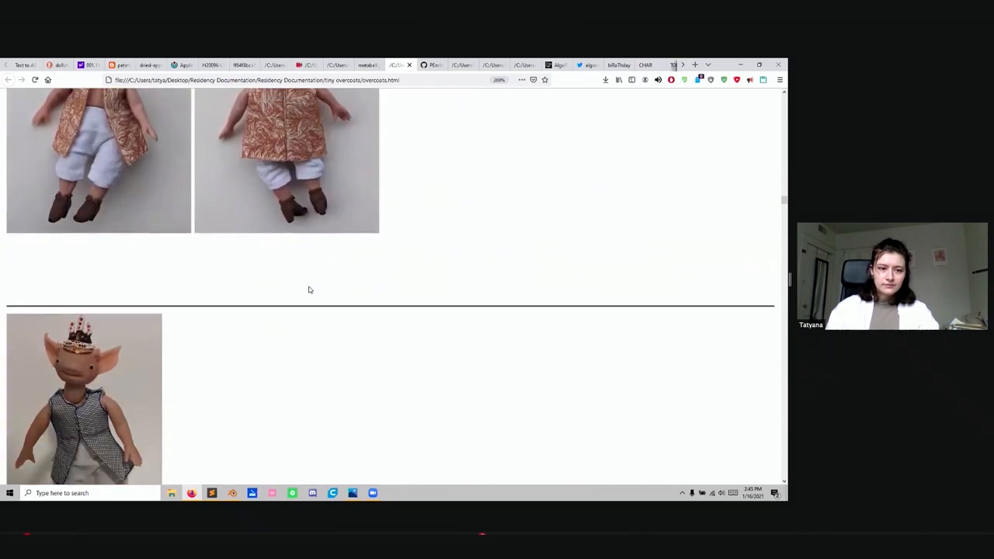
scroll(down, 3)
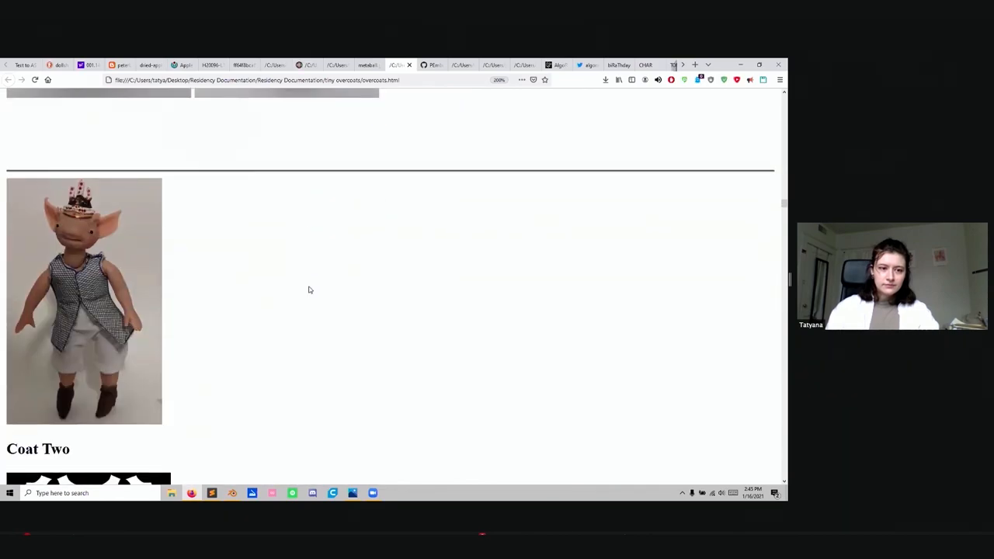
scroll(down, 3)
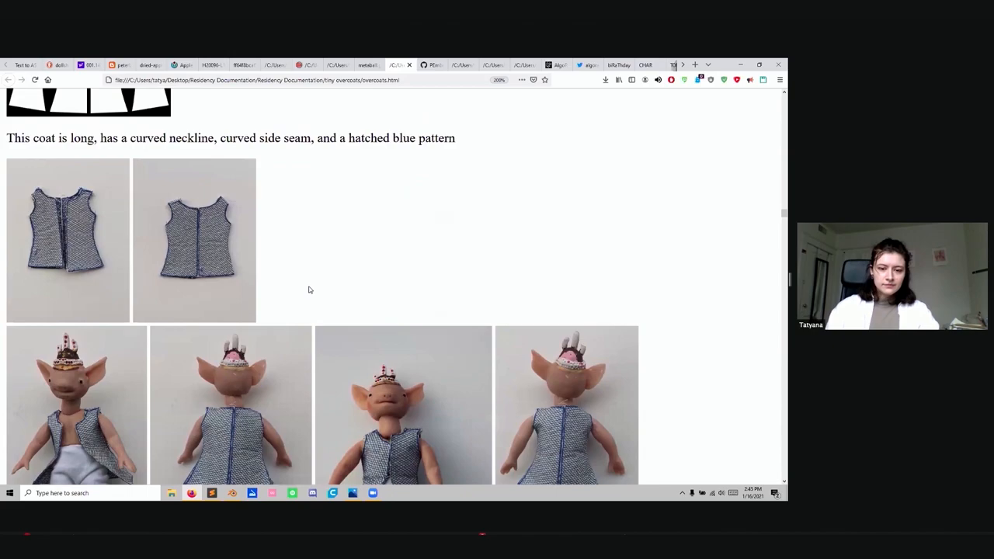
scroll(down, 3)
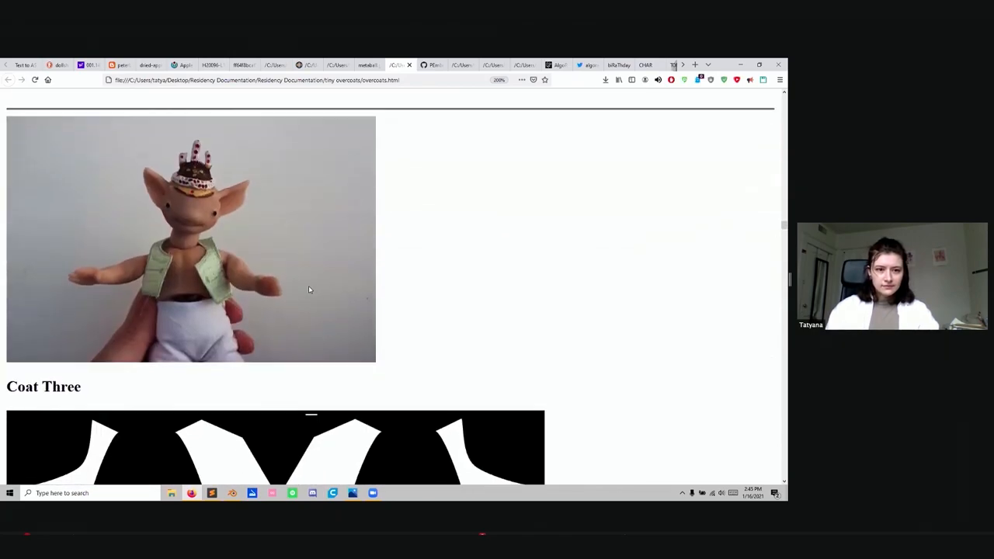
scroll(down, 3)
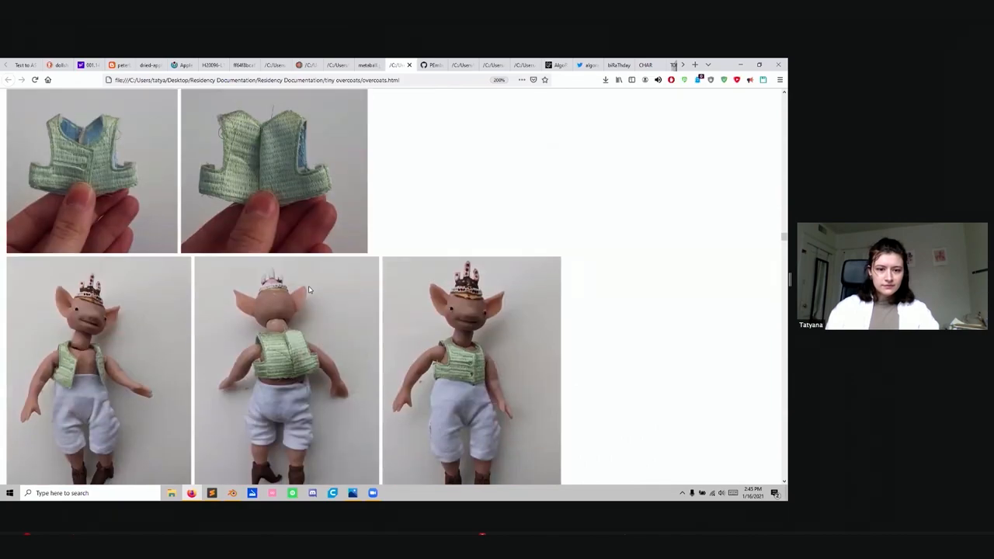
scroll(down, 3)
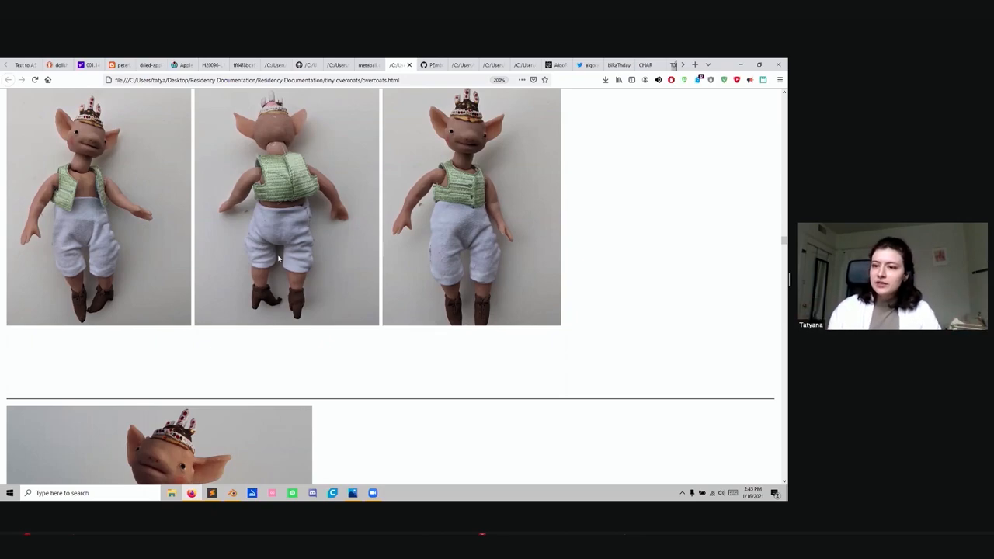
mouse_move(551, 248)
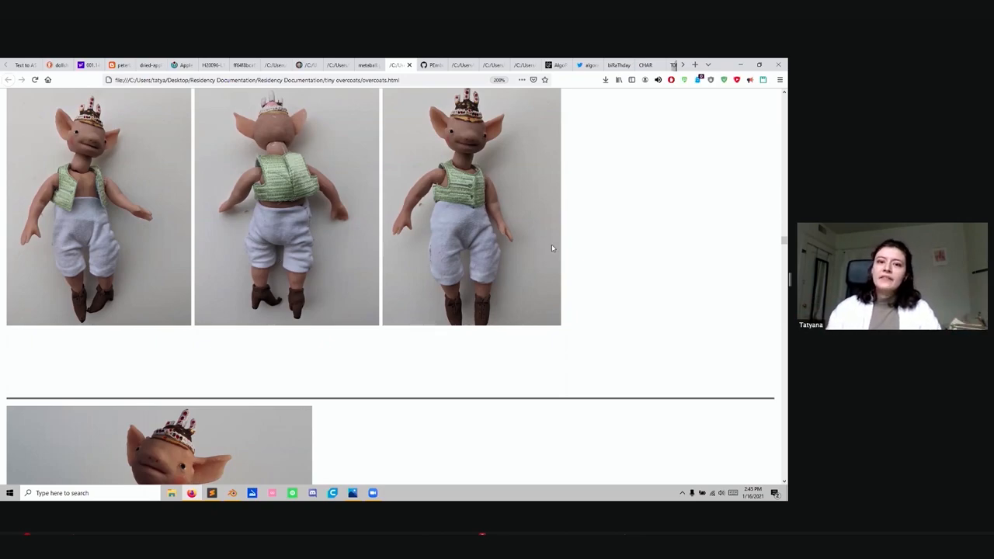
mouse_move(609, 234)
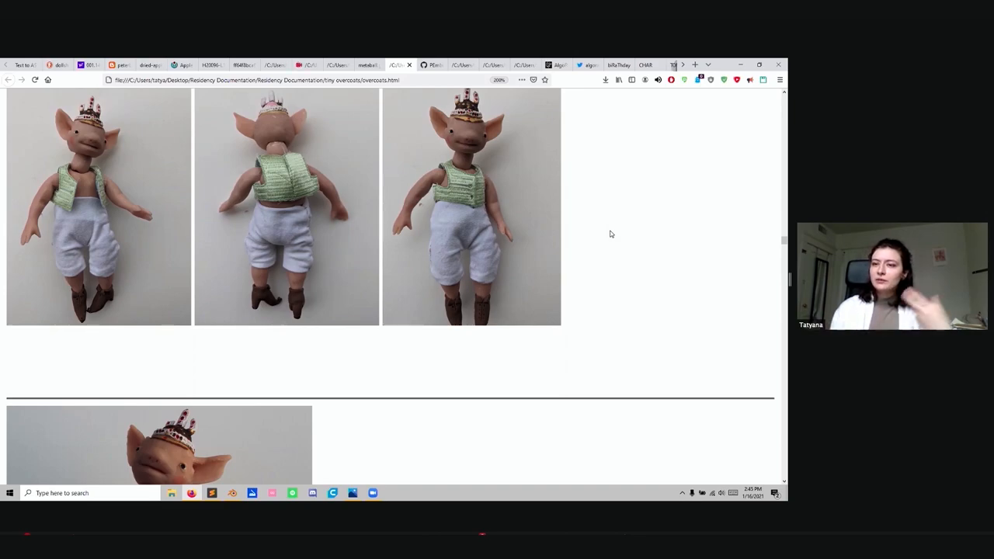
mouse_move(429, 71)
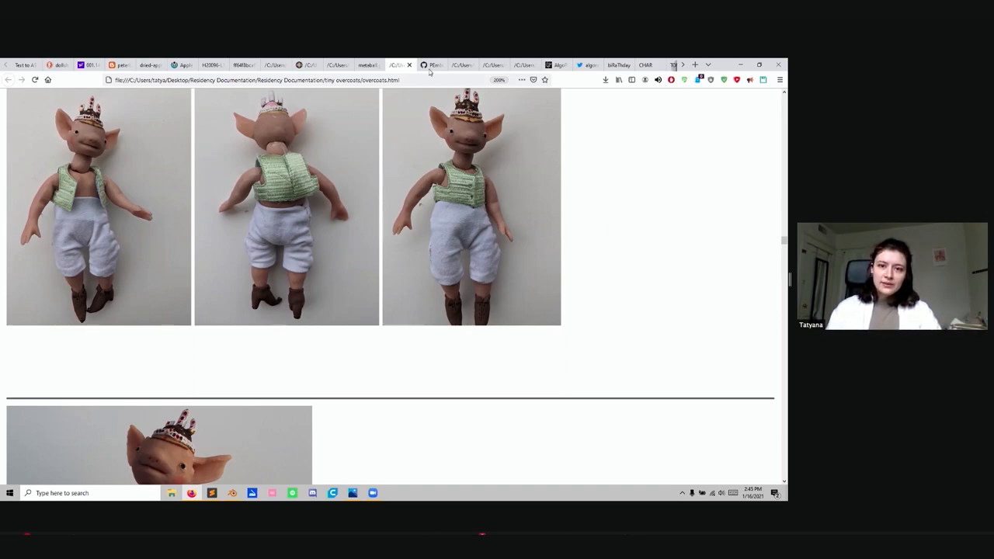
mouse_move(432, 64)
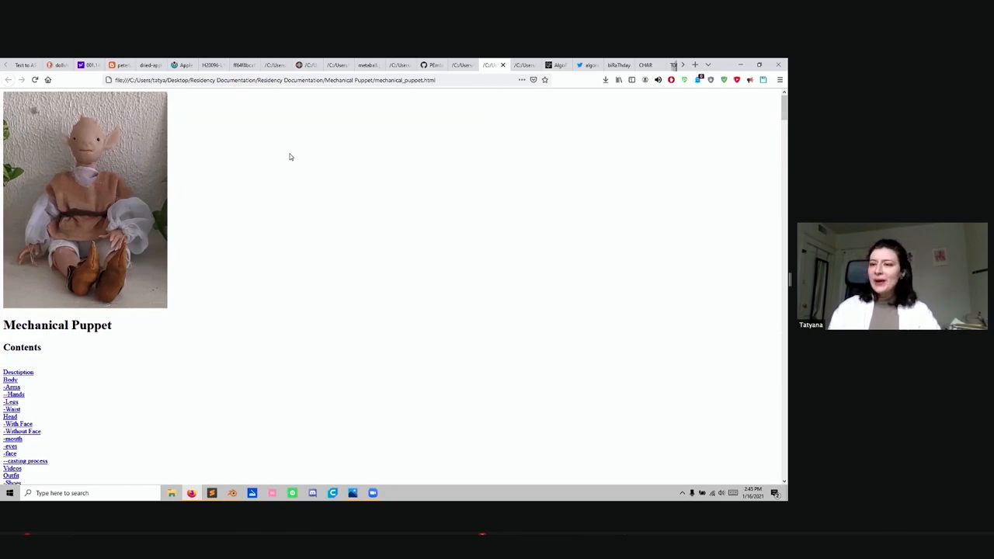
mouse_move(302, 233)
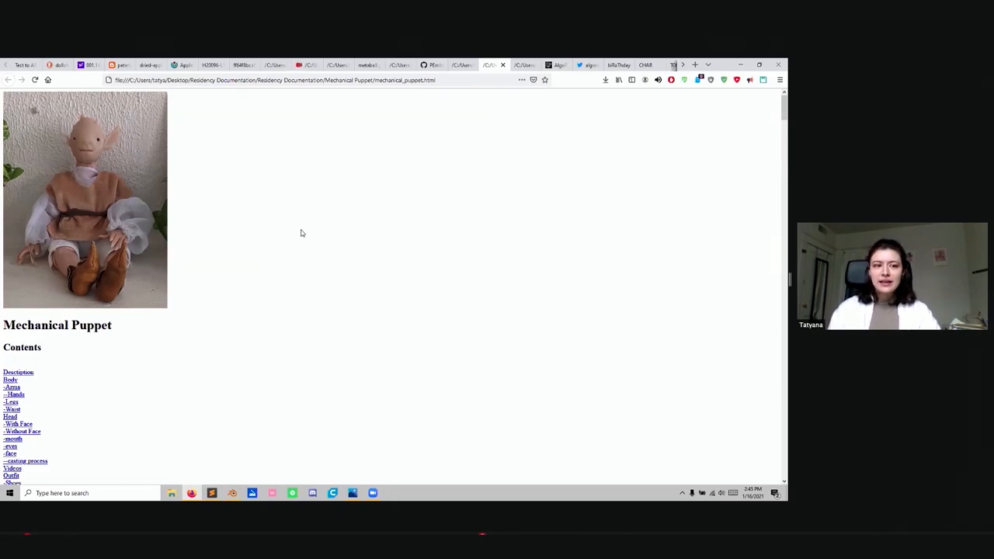
mouse_move(290, 214)
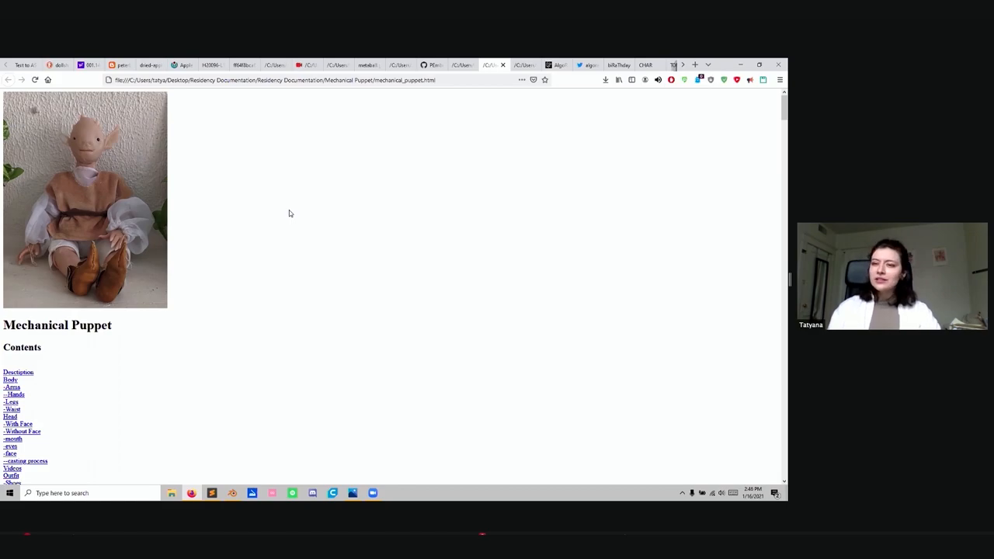
Scroll the Mechanical Puppet page down briefly, then back to its puppet photo and contents list
scroll(down, 3)
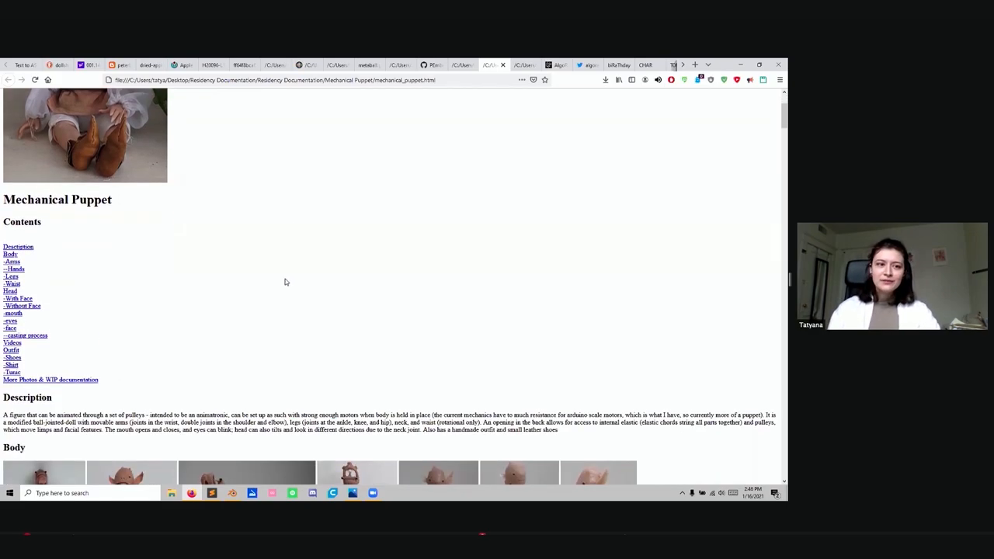
scroll(up, 3)
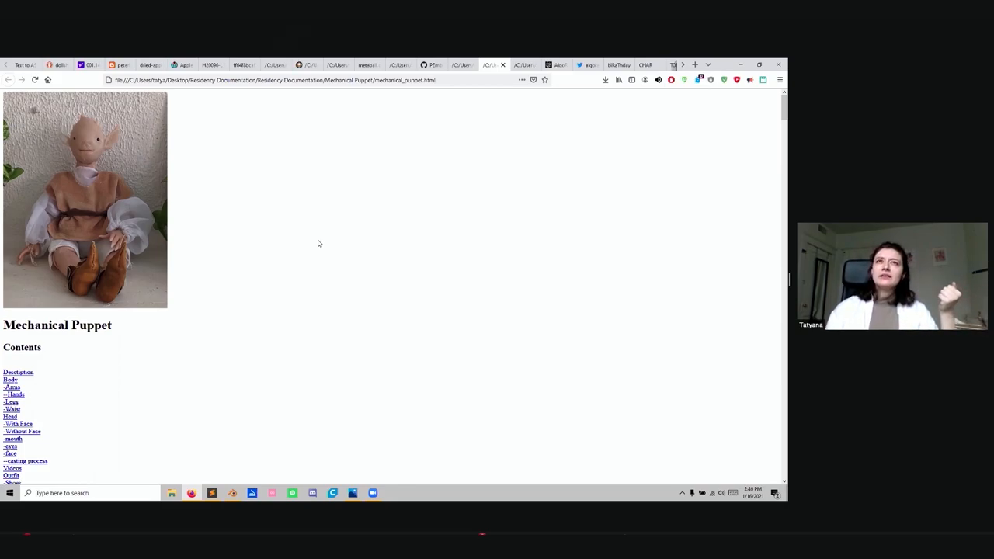
mouse_move(314, 236)
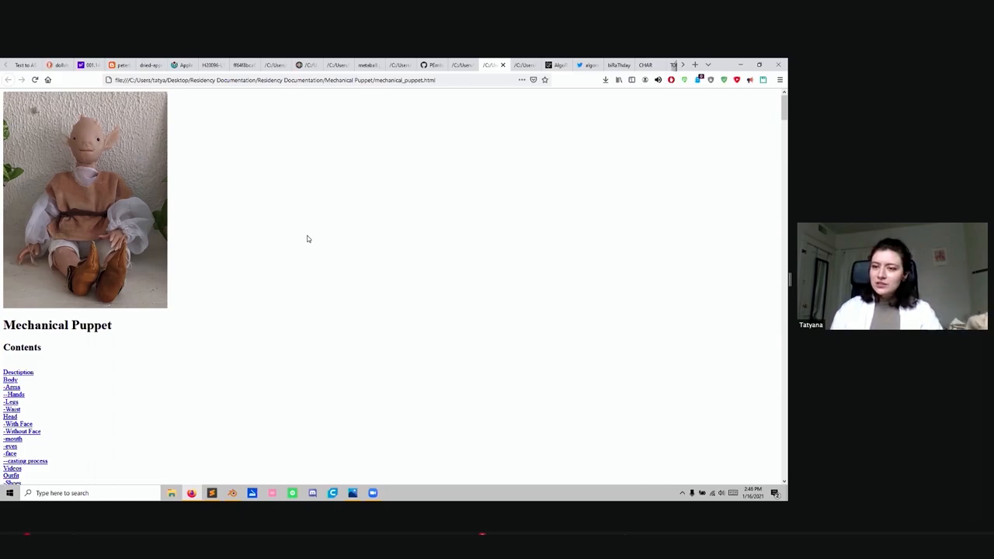
scroll(down, 3)
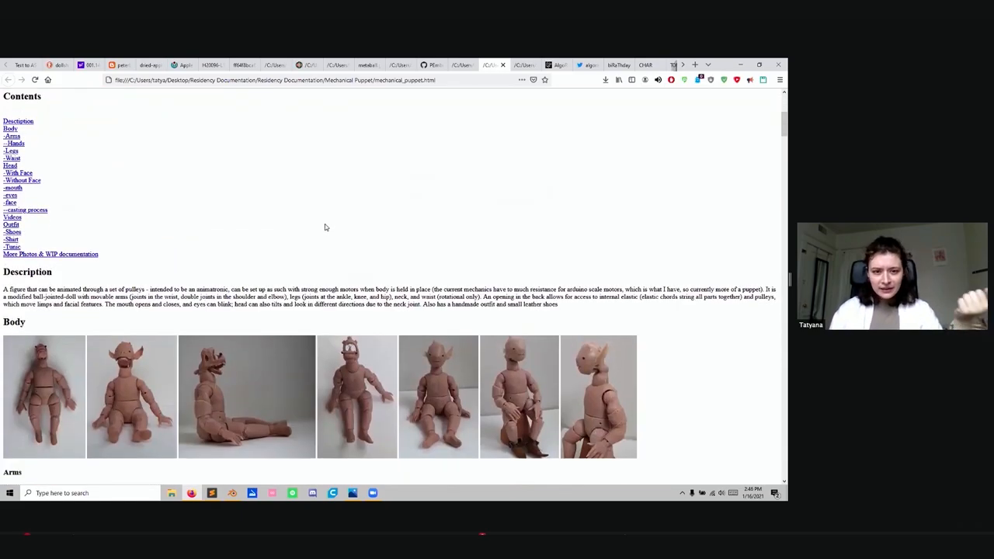
scroll(up, 3)
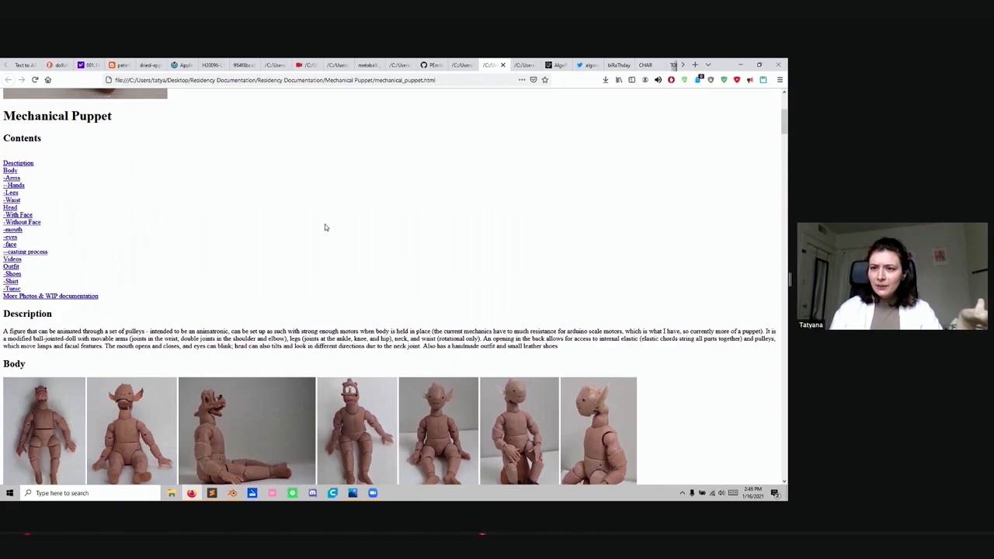
scroll(down, 3)
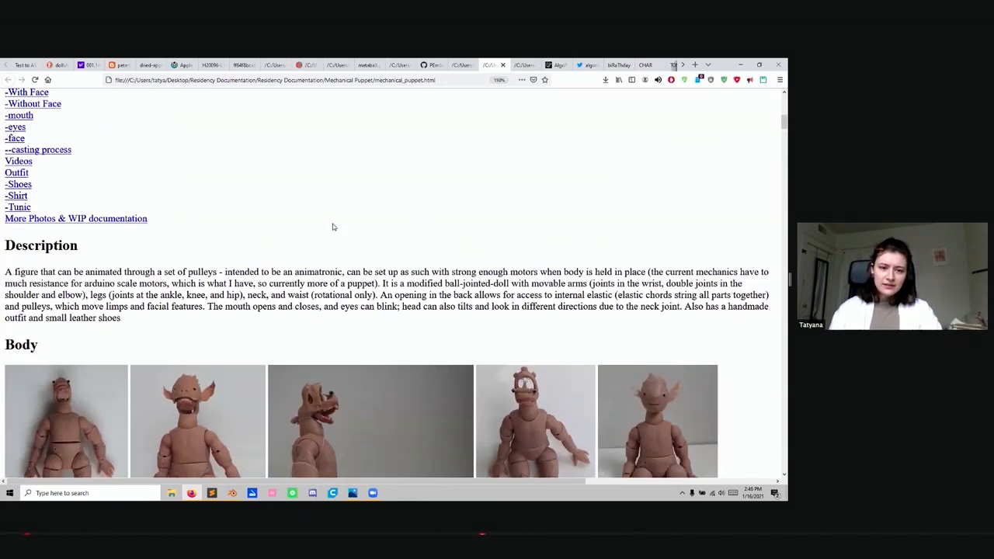
scroll(down, 3)
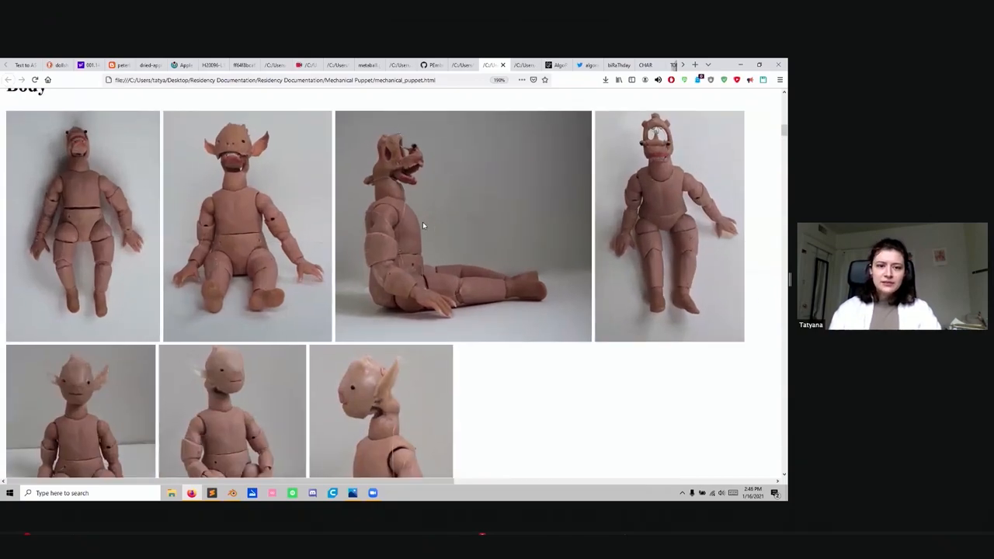
scroll(down, 3)
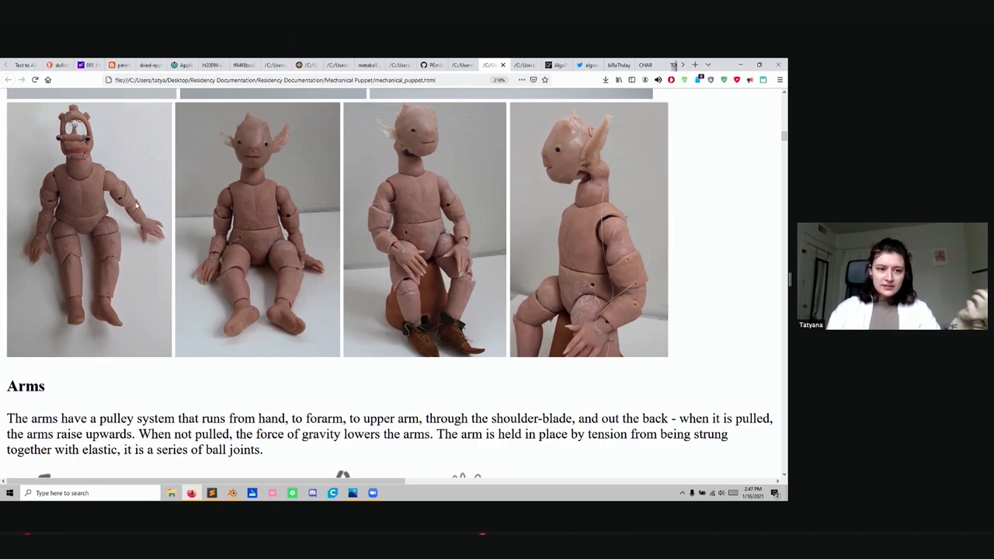
mouse_move(85, 194)
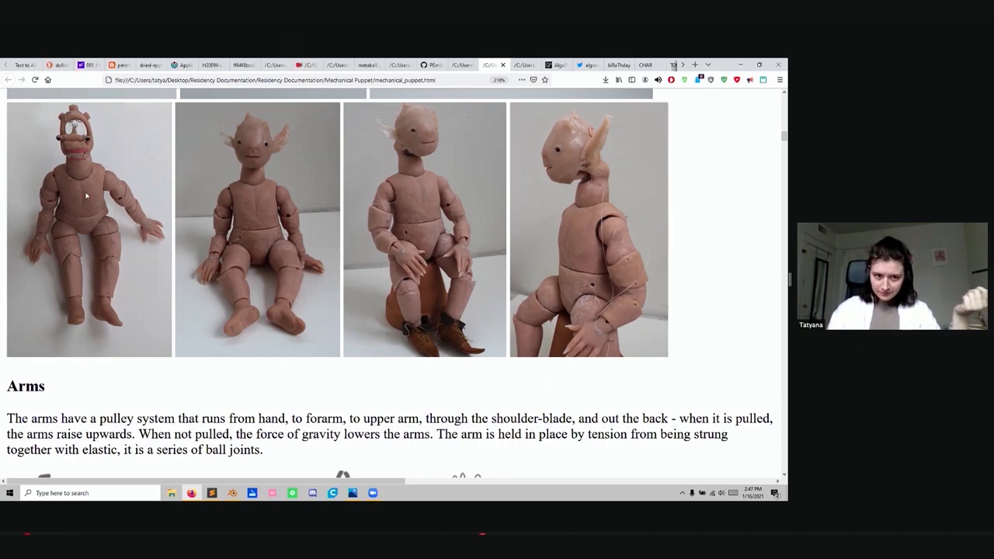
mouse_move(310, 186)
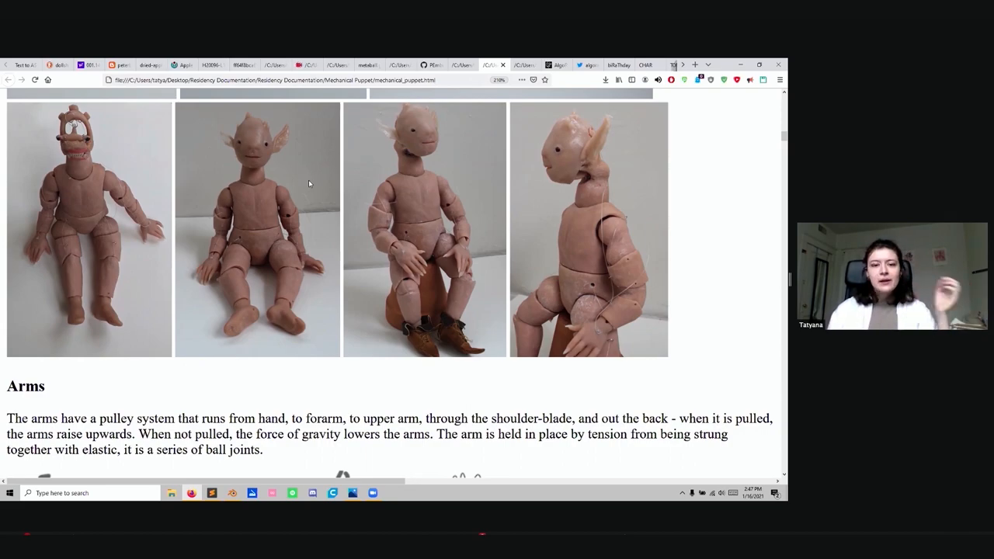
mouse_move(99, 259)
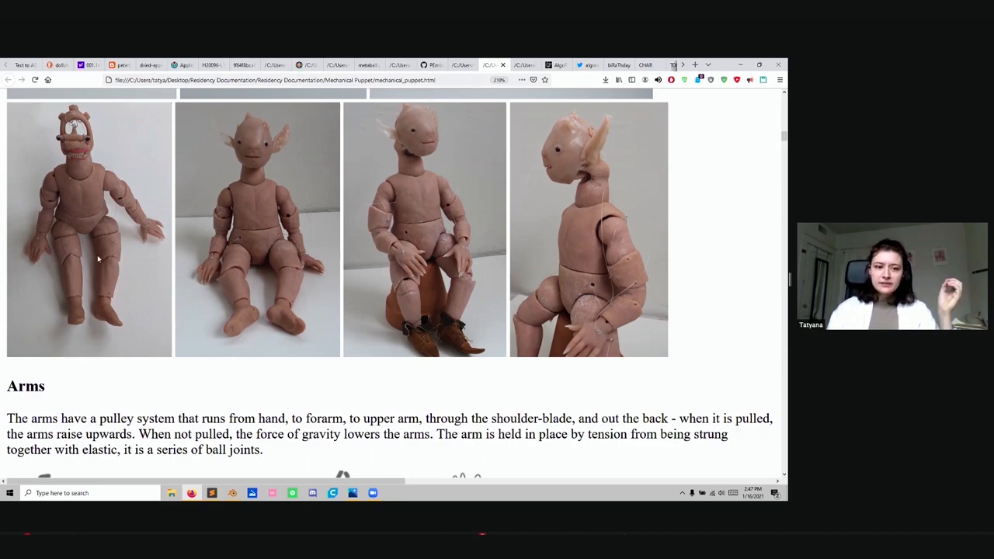
Scroll down below the Arms text to the hand-drawn pulley diagrams
scroll(down, 3)
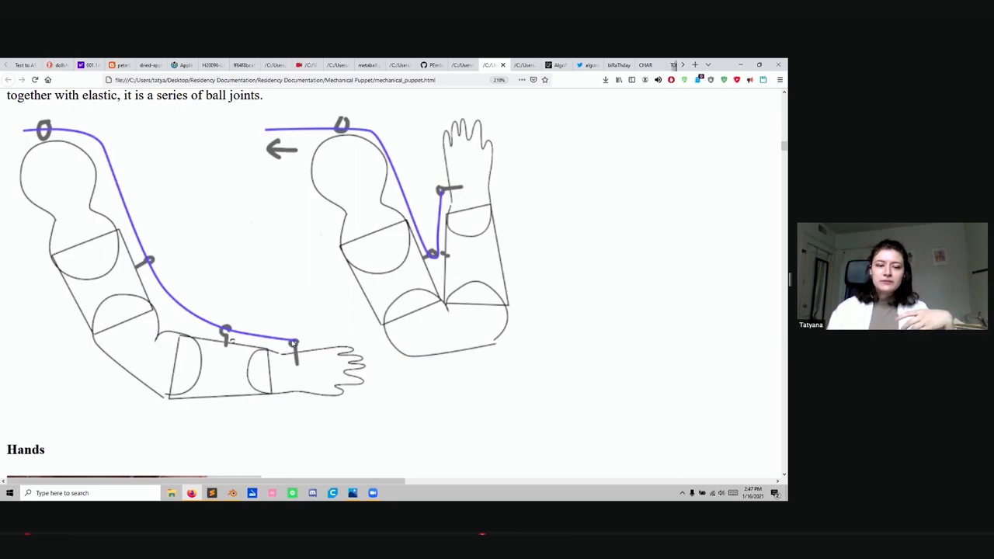
mouse_move(82, 243)
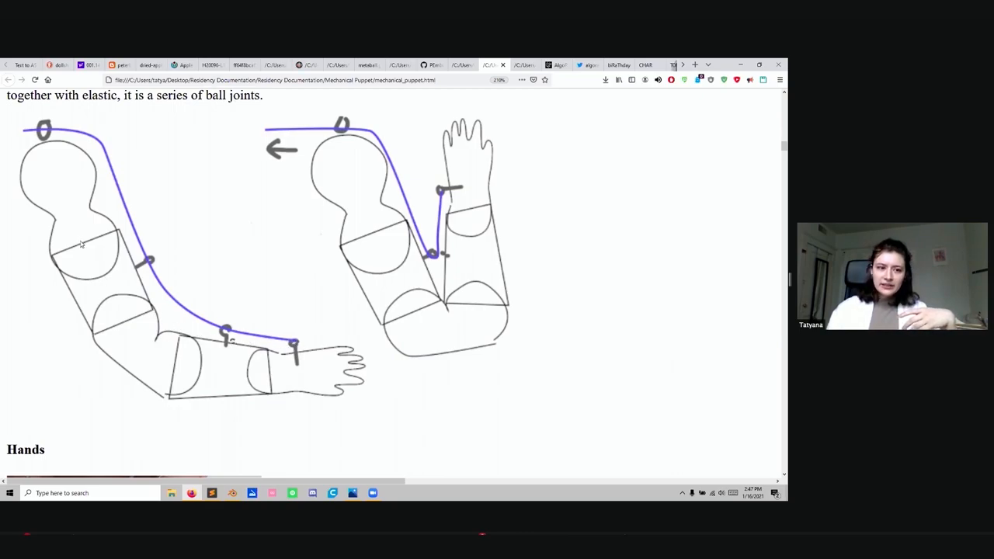
mouse_move(8, 115)
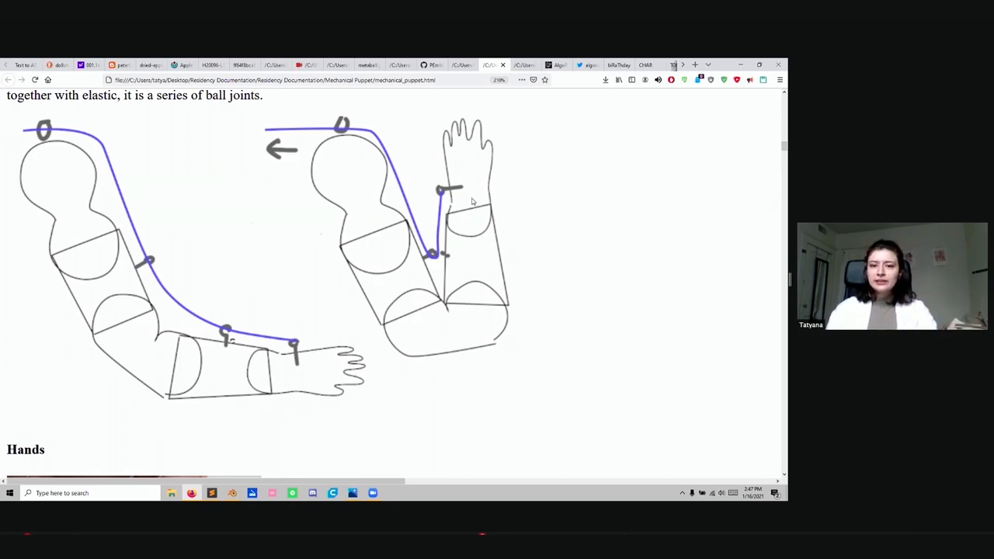
mouse_move(610, 260)
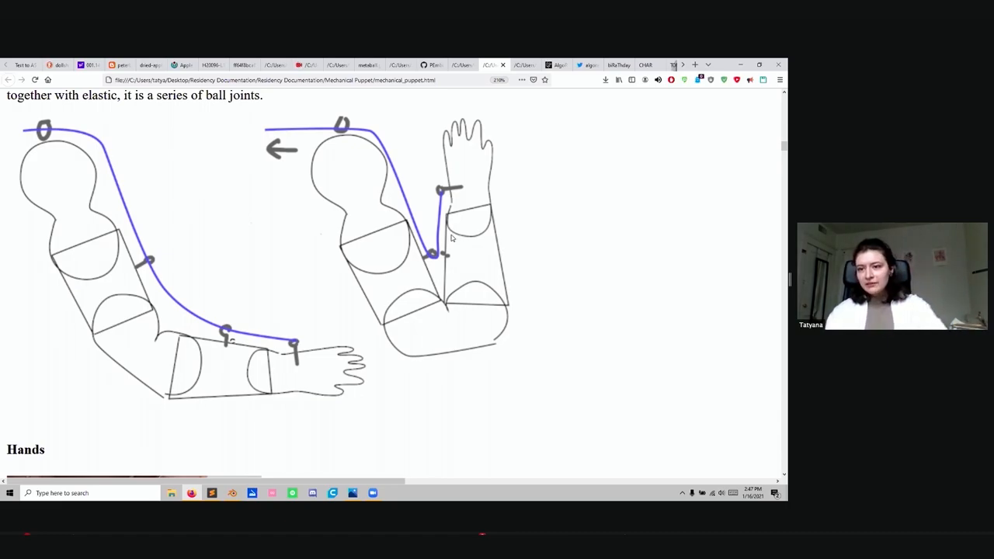
Scroll past the Hands and Legs sections to the photos outlining the visible pulleys
scroll(down, 3)
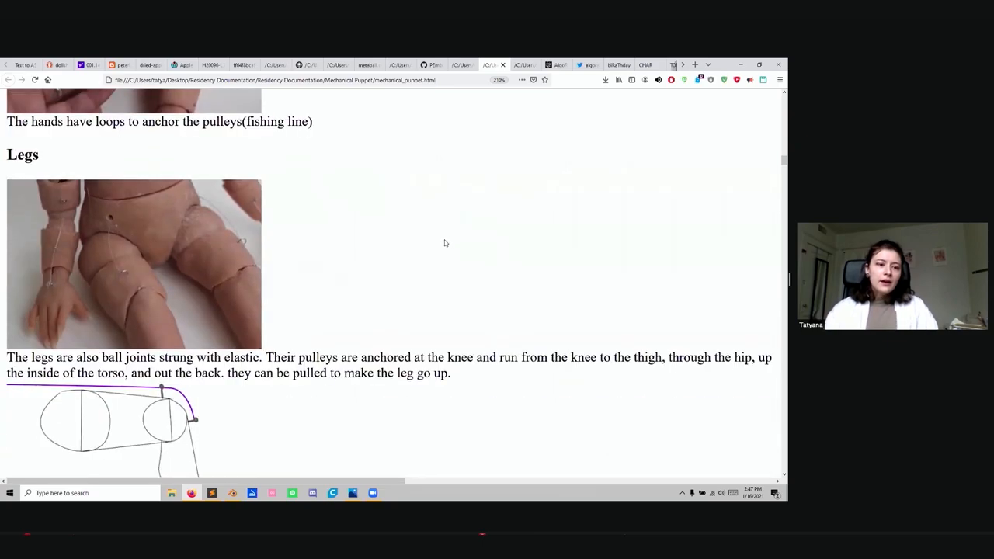
scroll(down, 3)
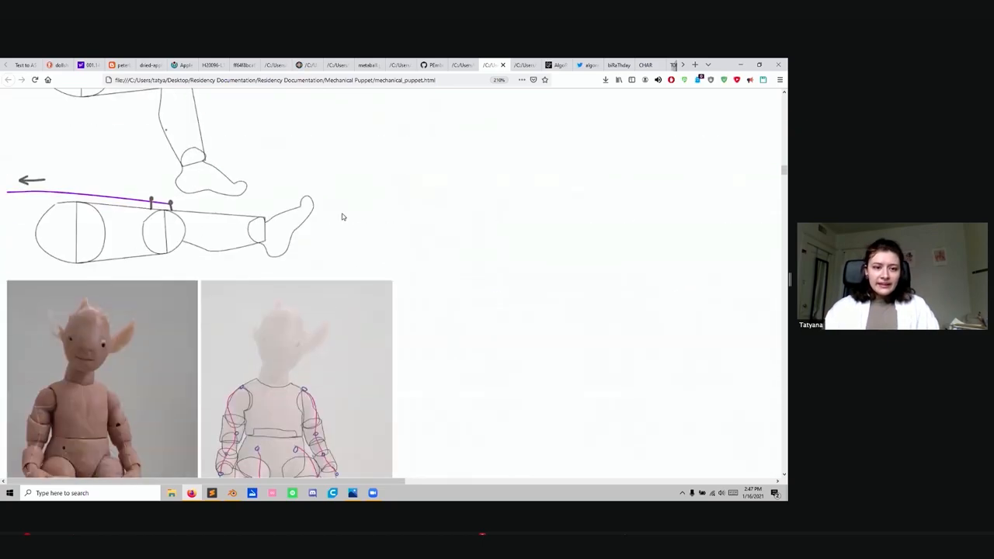
scroll(up, 3)
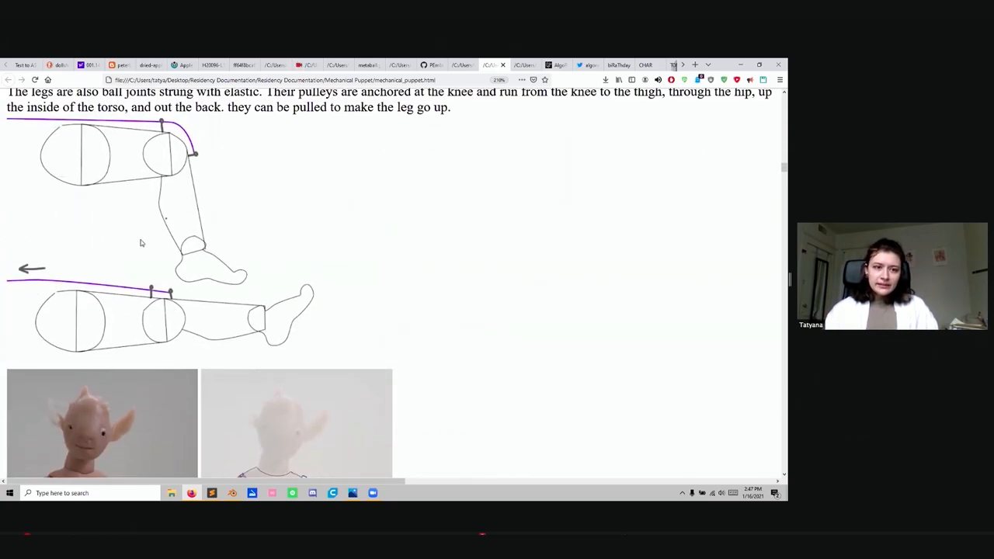
scroll(down, 3)
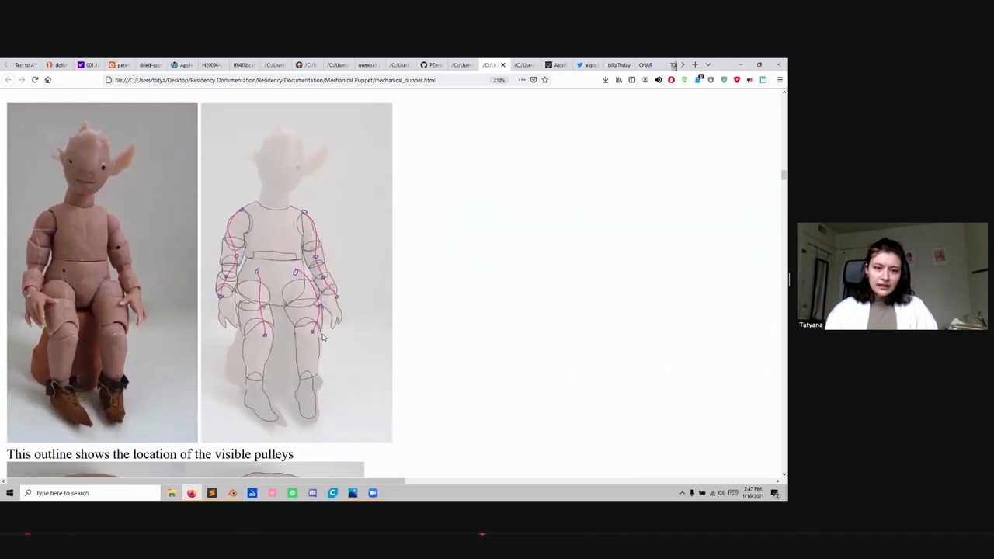
mouse_move(264, 275)
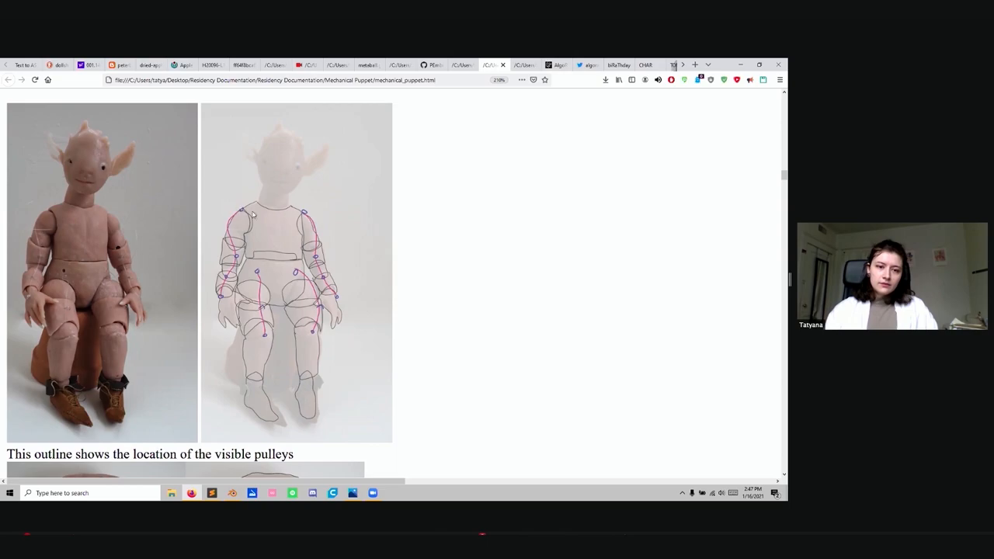
Scroll past the torso pulley photos to the fishing line running from knees into hips
scroll(down, 3)
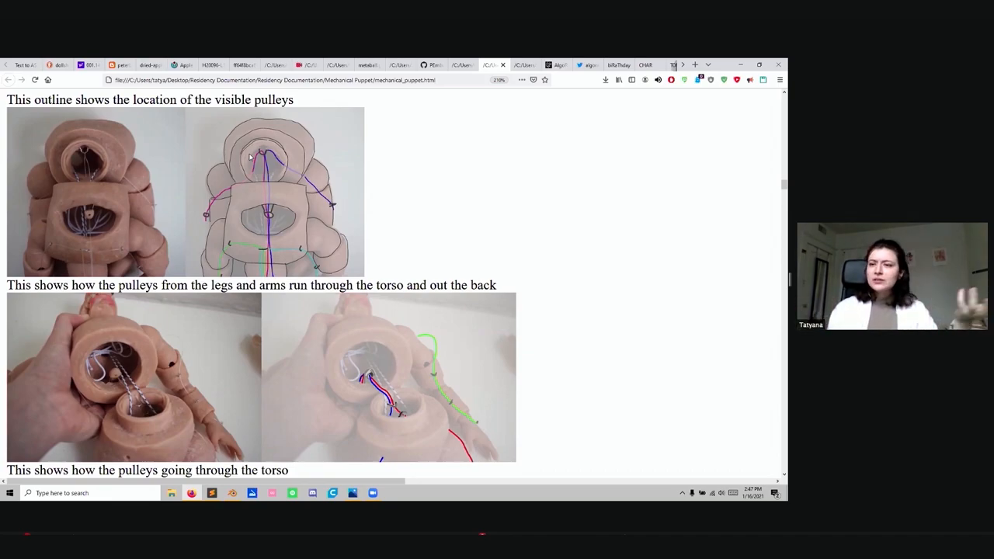
mouse_move(534, 233)
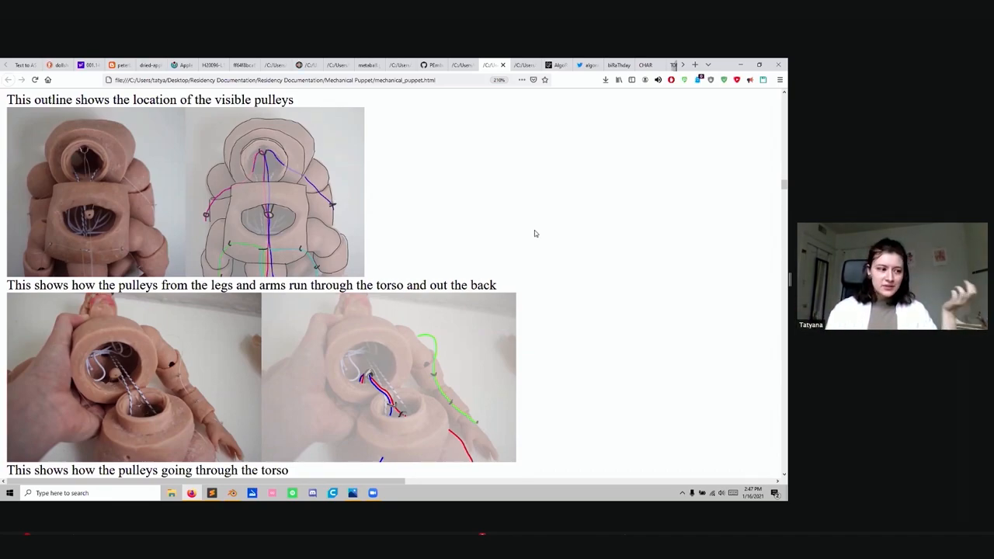
mouse_move(601, 282)
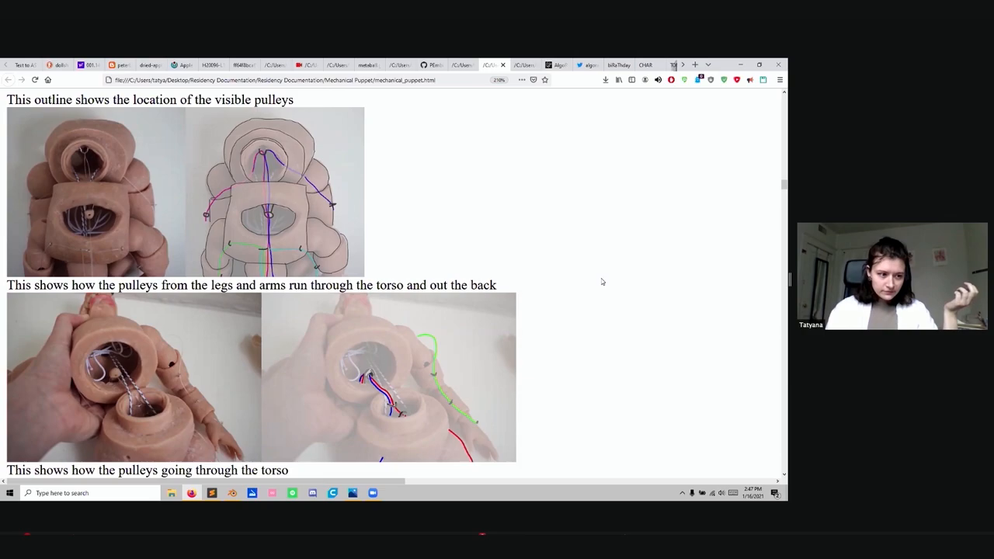
scroll(down, 3)
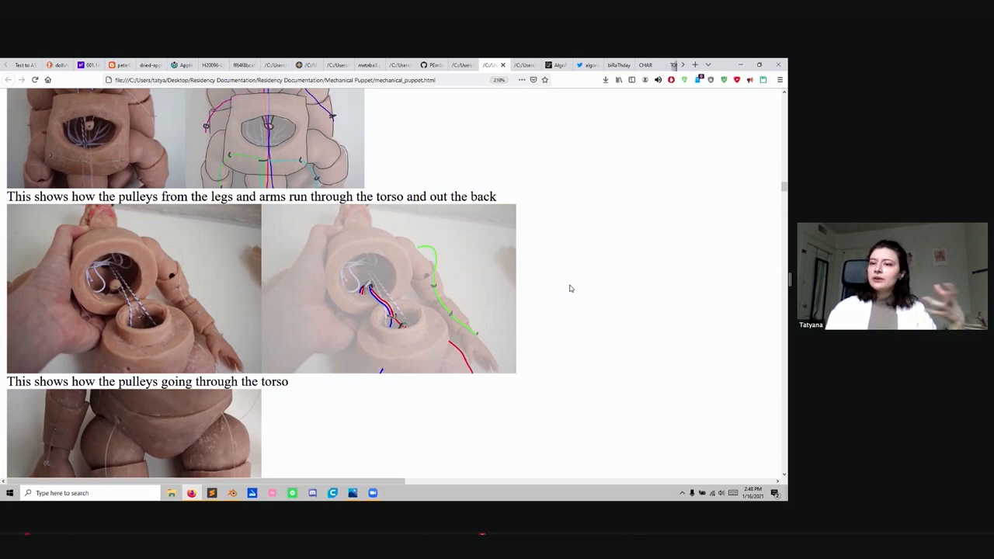
scroll(down, 3)
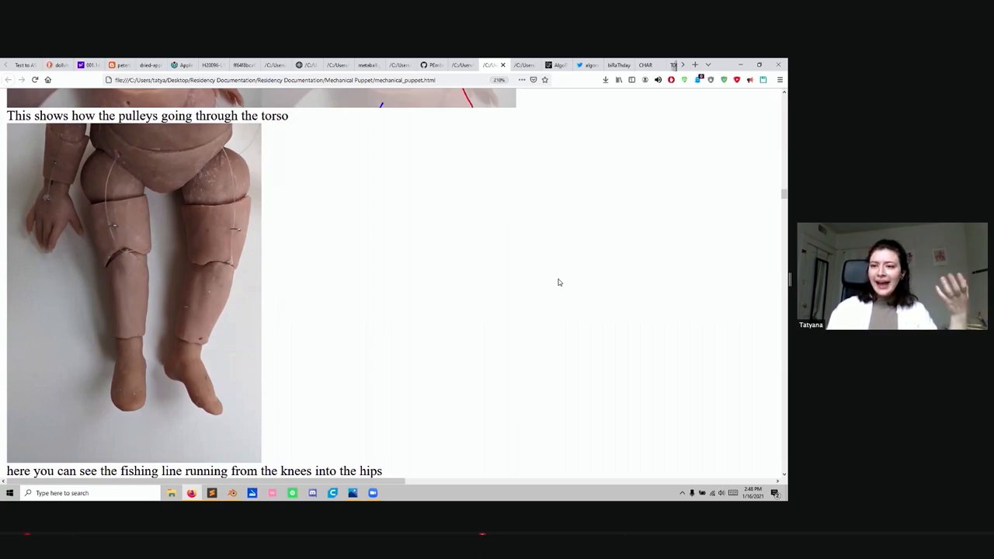
mouse_move(571, 281)
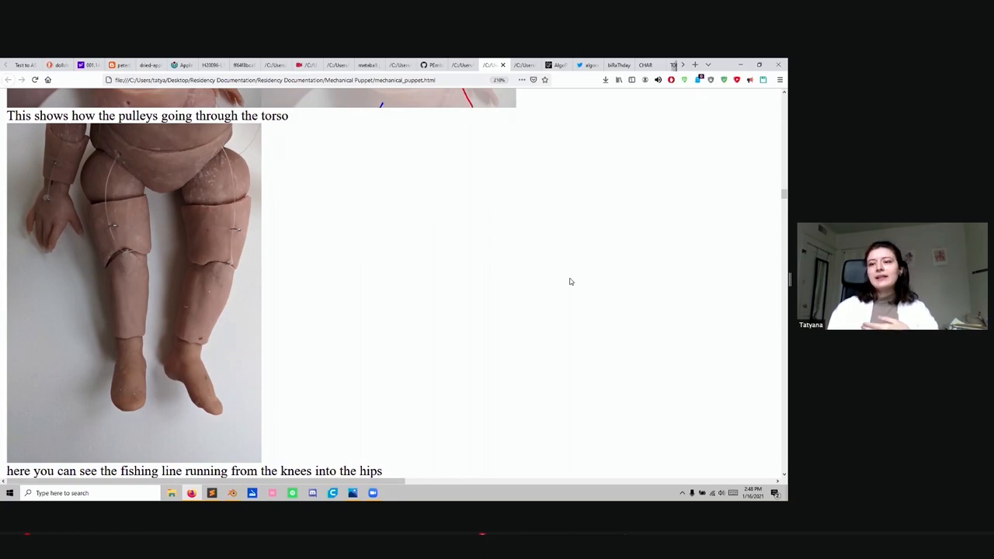
mouse_move(638, 345)
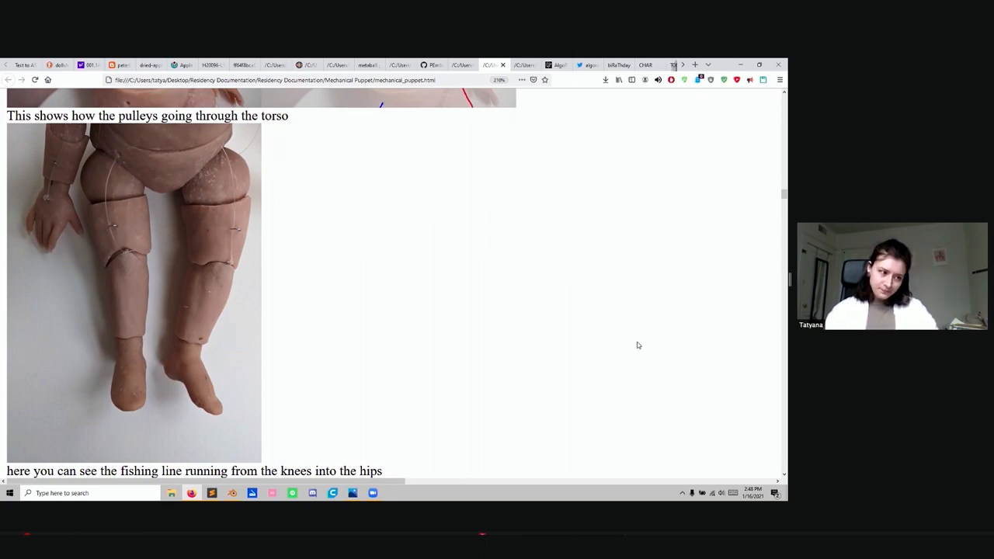
Scroll past Waist and 'Head without face' to the open-jaw photos above the Mouth heading
scroll(down, 3)
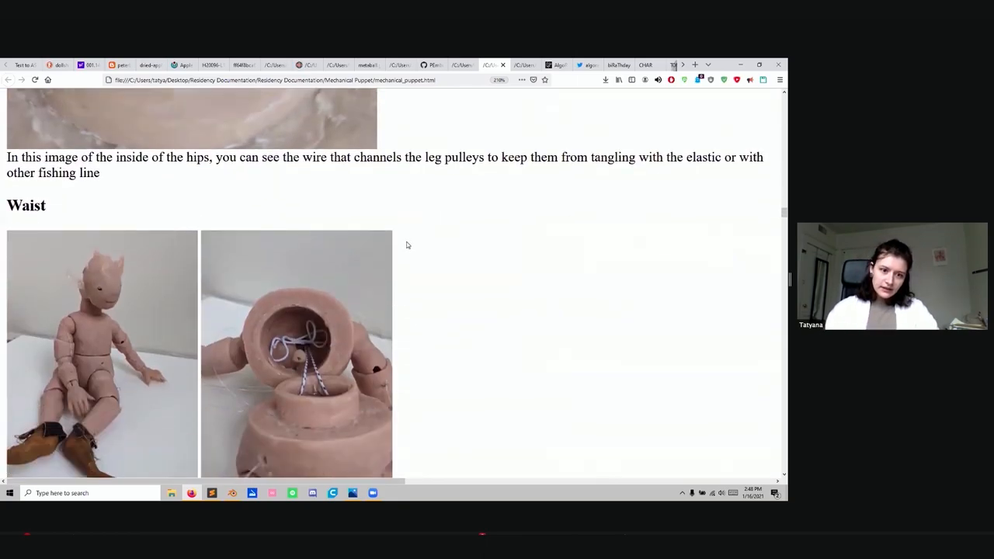
scroll(down, 3)
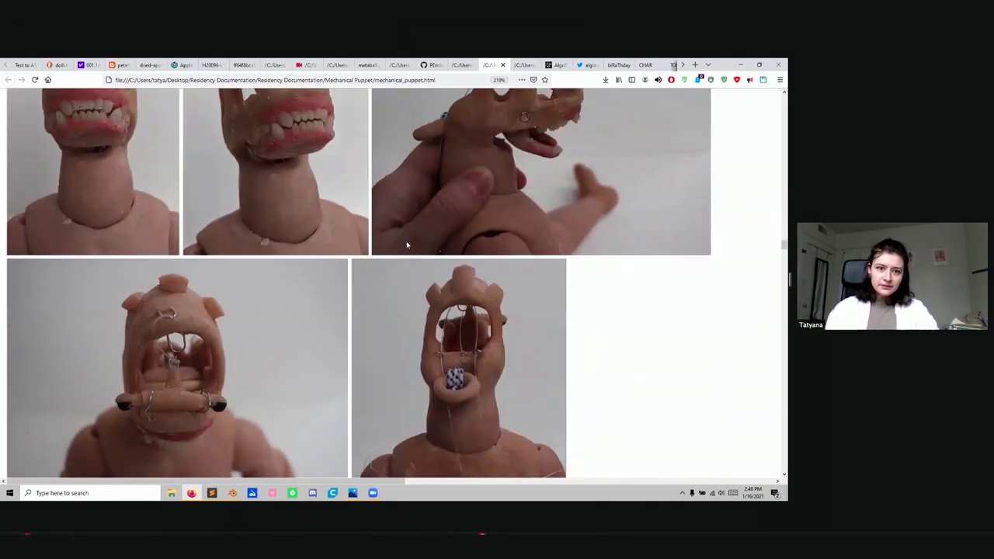
scroll(up, 3)
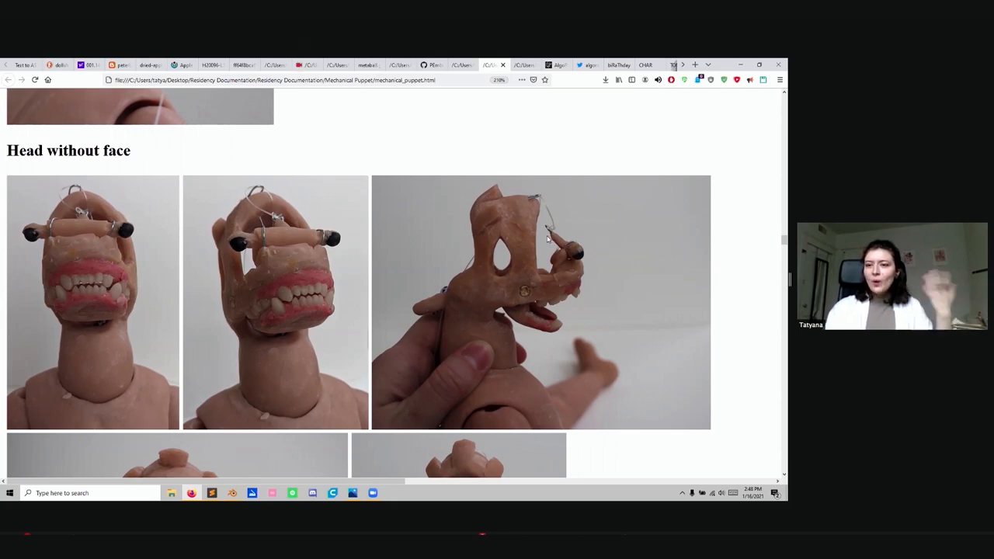
mouse_move(427, 242)
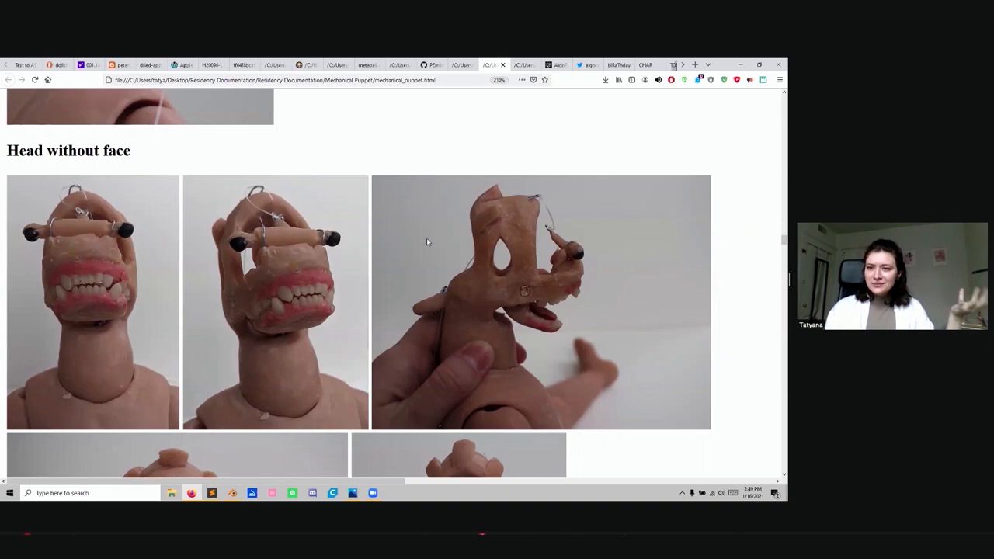
scroll(down, 3)
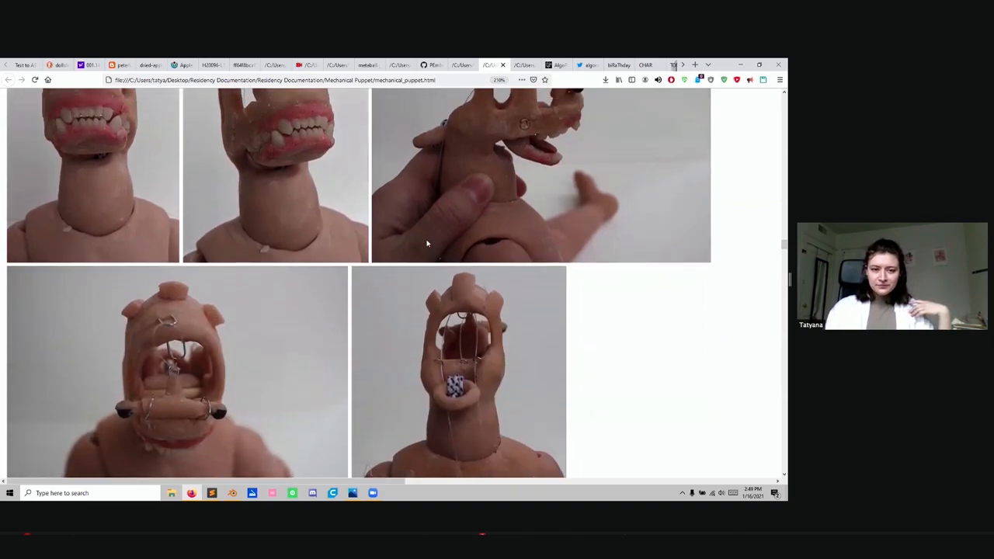
scroll(down, 3)
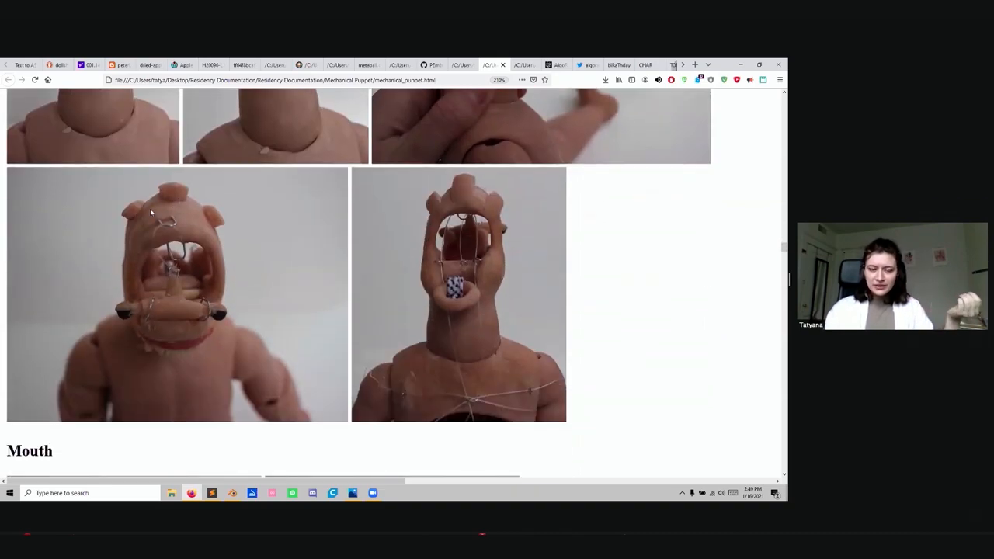
mouse_move(130, 206)
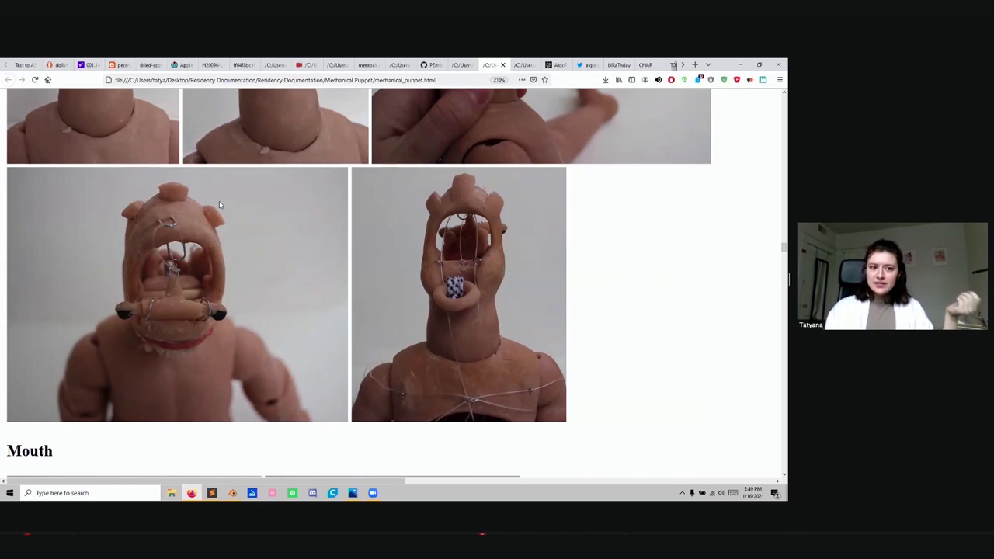
Scroll past the Mouth and Eyes diagrams and casting photos to the Videos heading
scroll(down, 3)
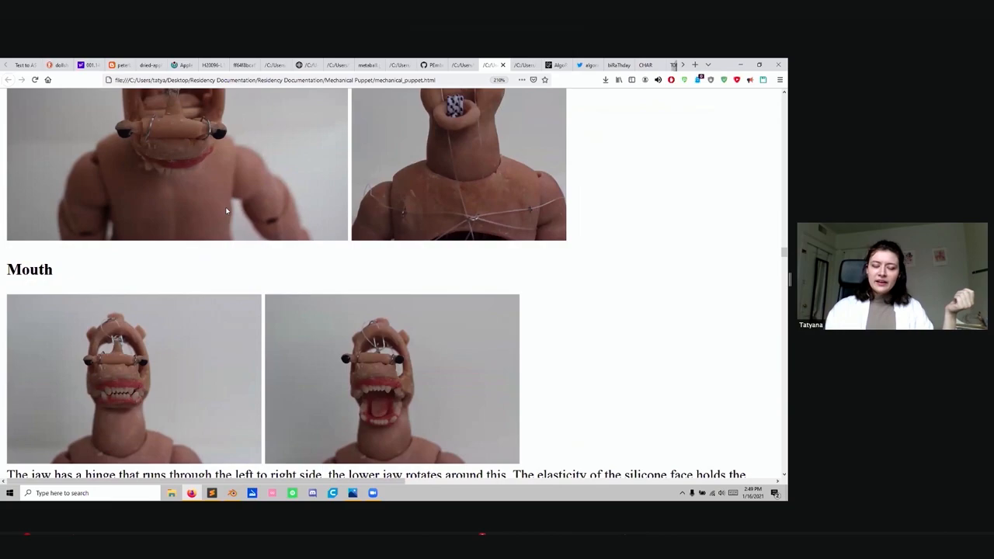
scroll(down, 3)
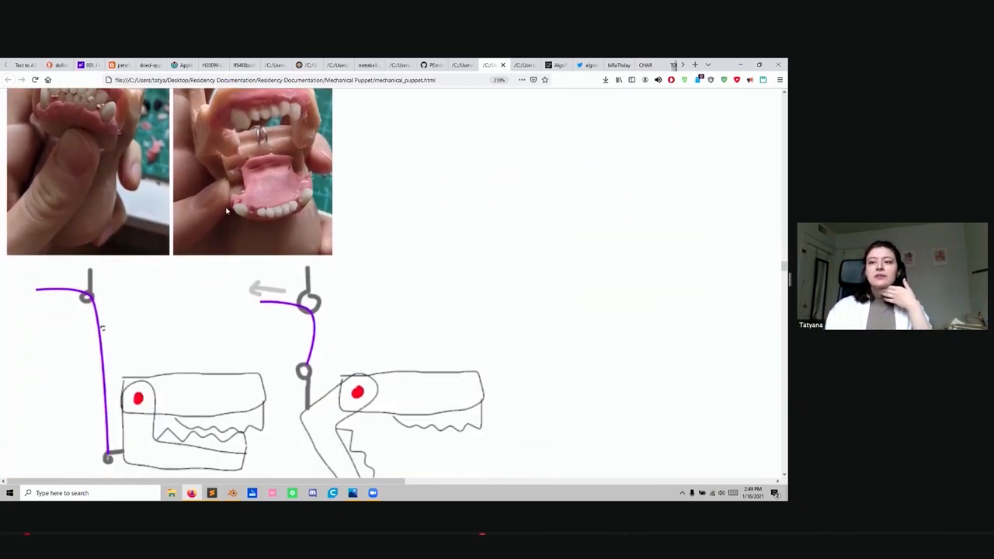
scroll(down, 3)
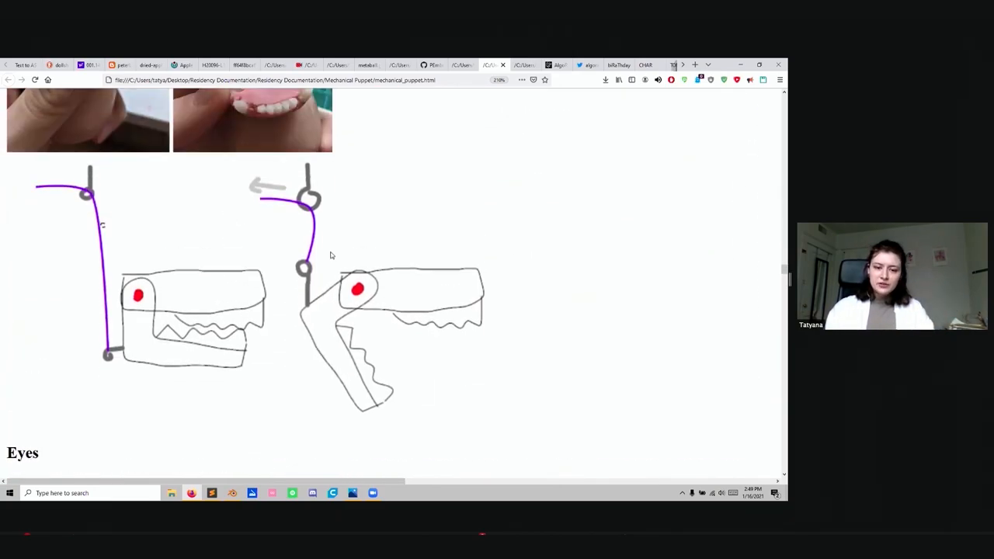
scroll(down, 3)
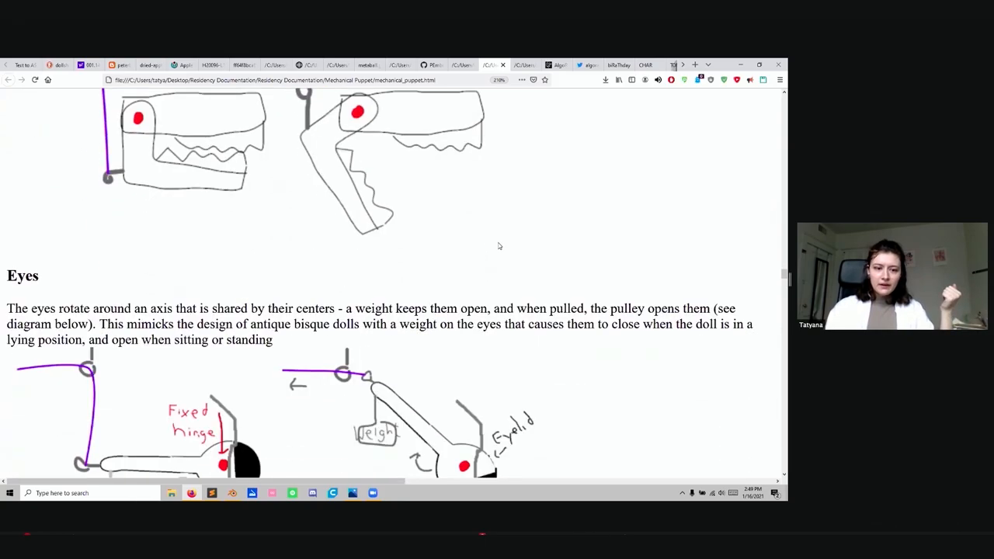
scroll(down, 3)
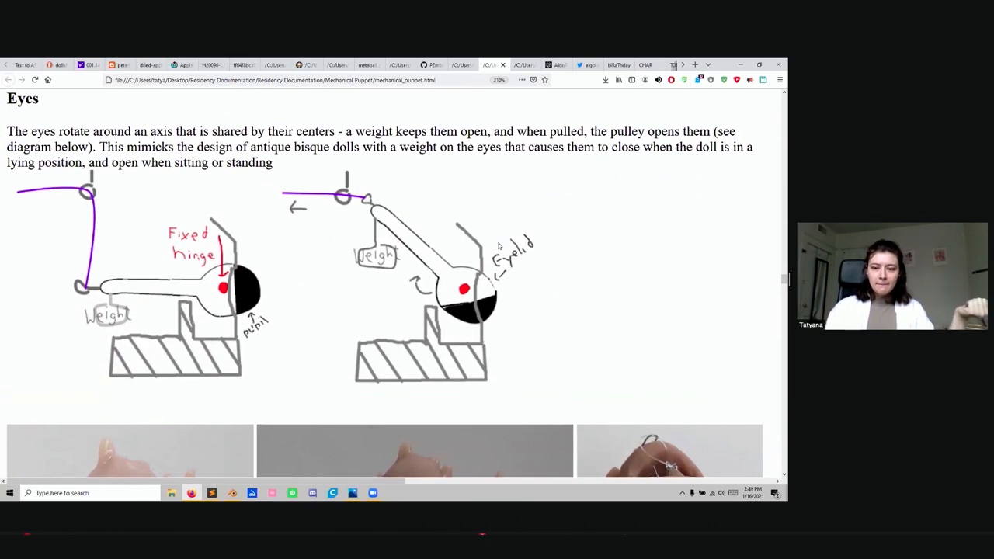
scroll(down, 3)
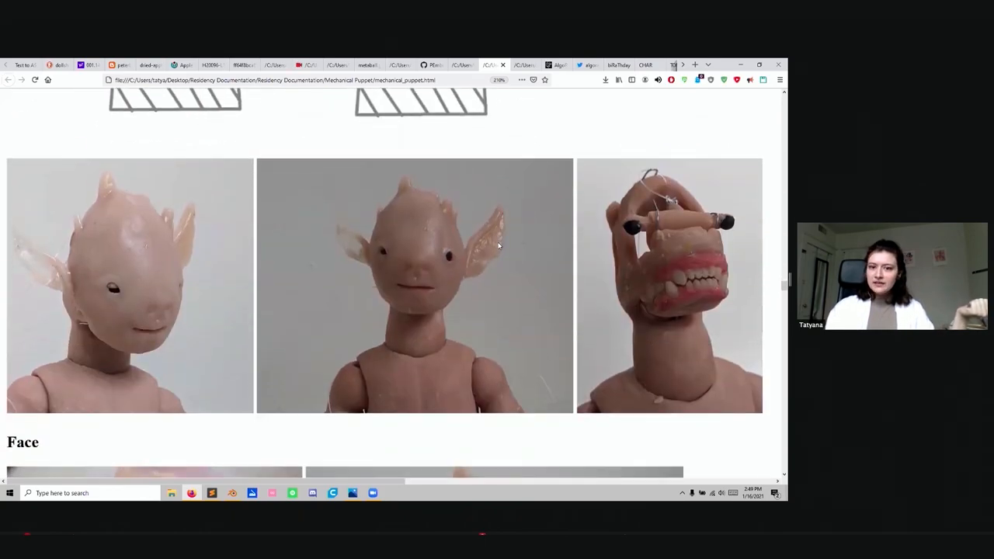
scroll(down, 3)
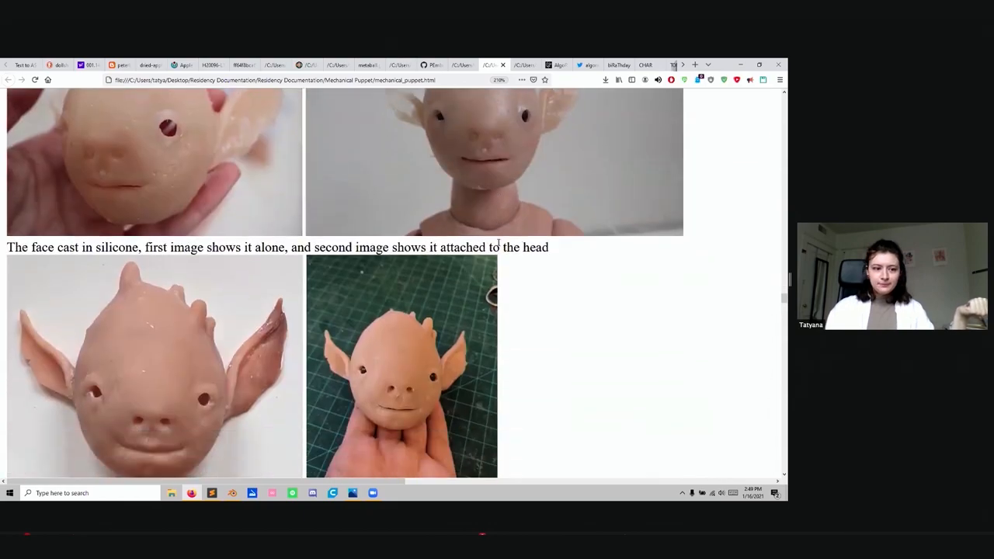
scroll(down, 3)
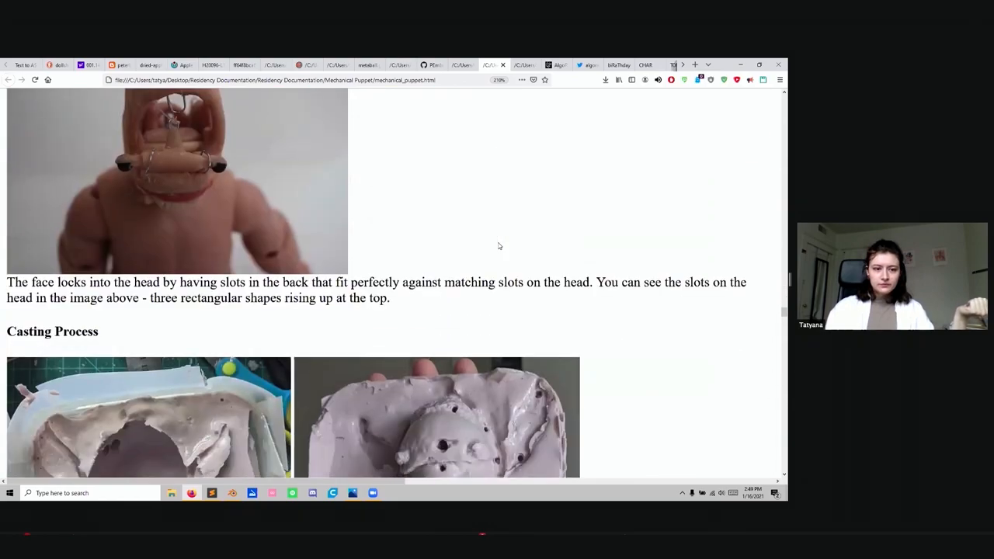
scroll(down, 3)
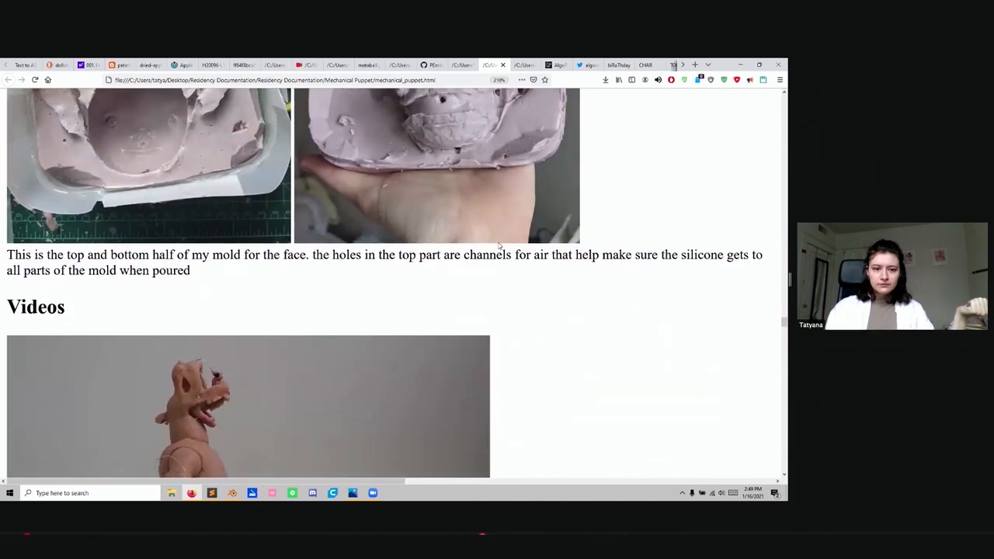
Play the puppet demonstration videos, including the face-removal clip, then switch to the algorat.club tab
scroll(down, 3)
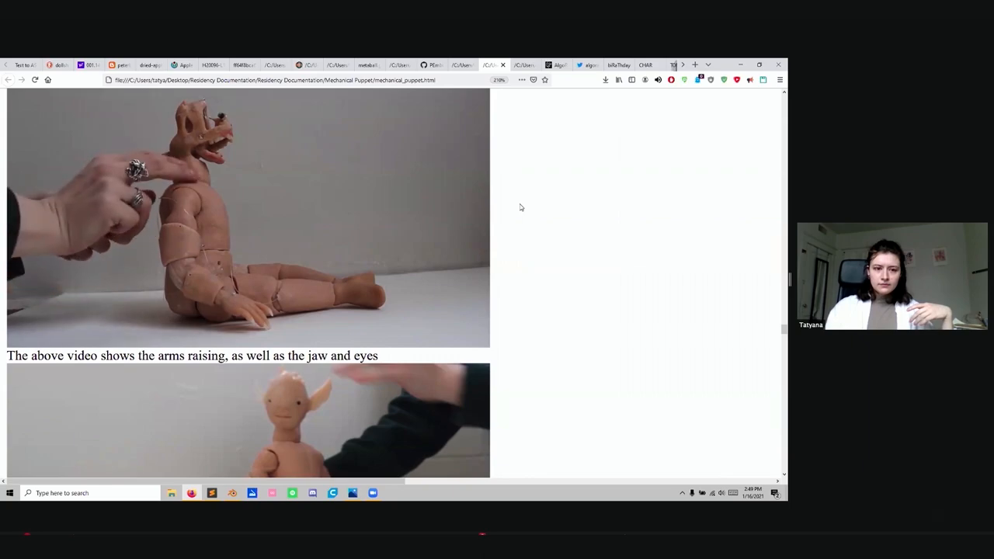
click(249, 218)
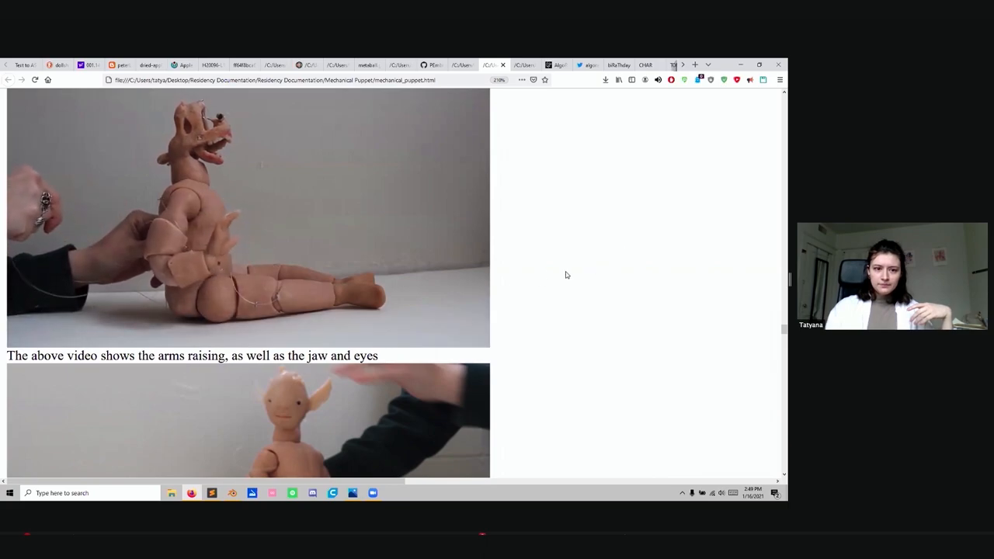
scroll(down, 3)
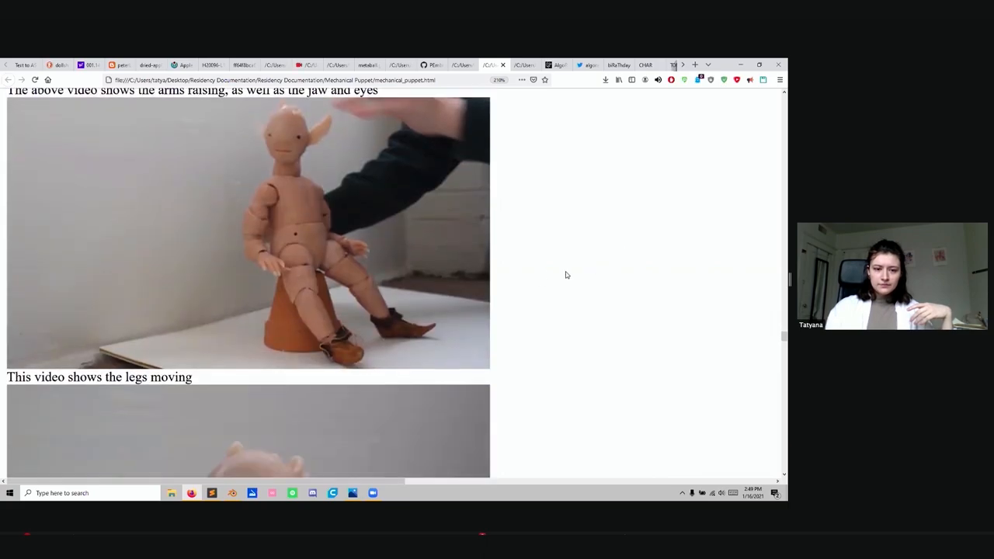
scroll(down, 3)
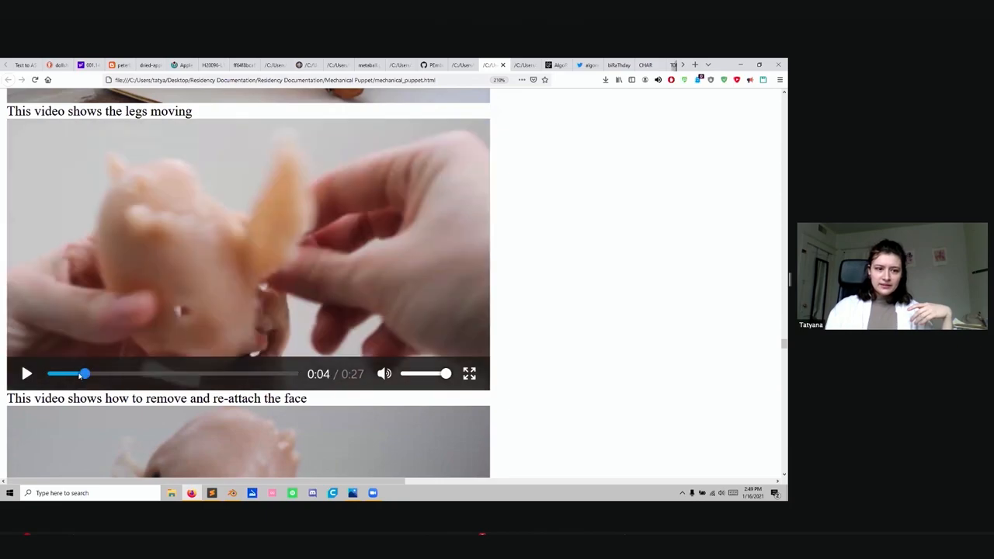
click(26, 374)
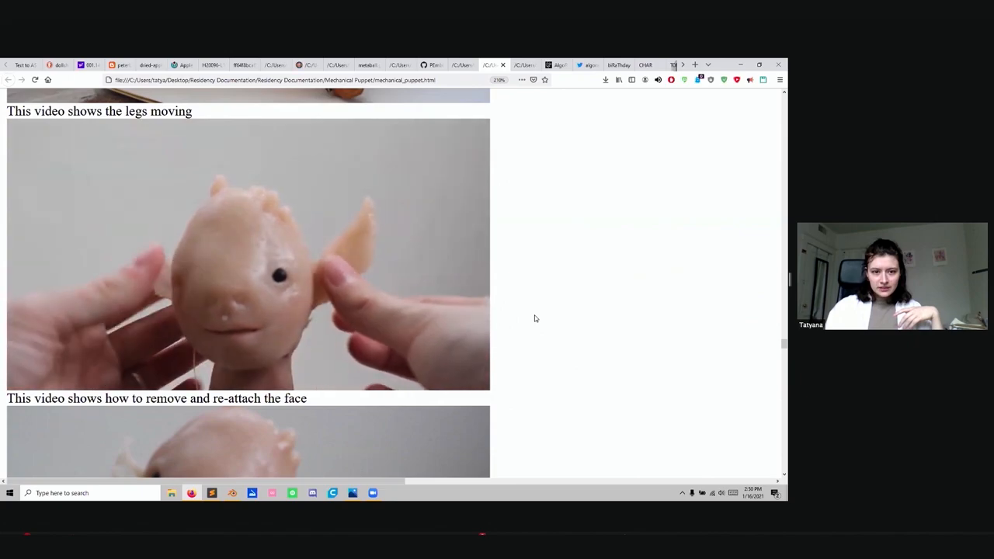
click(249, 256)
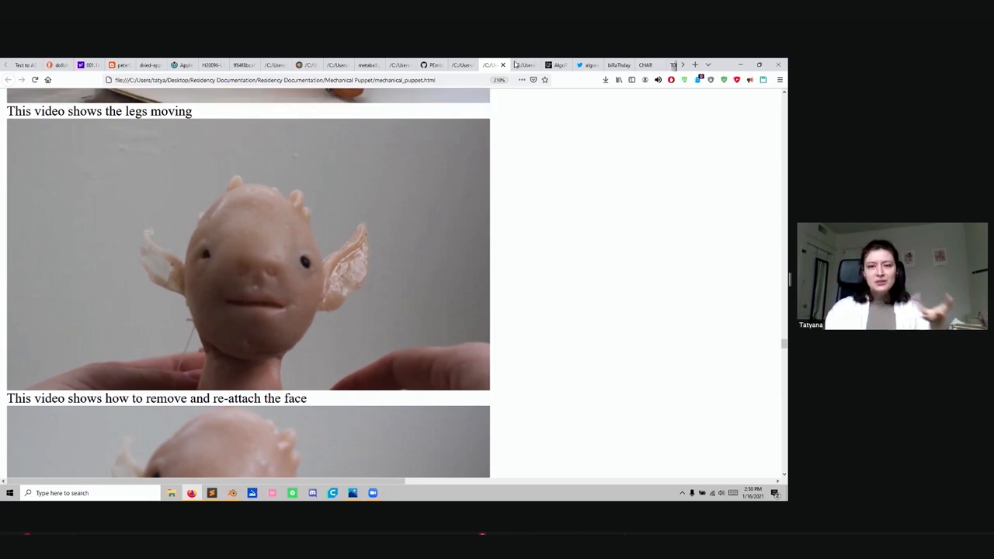
click(521, 65)
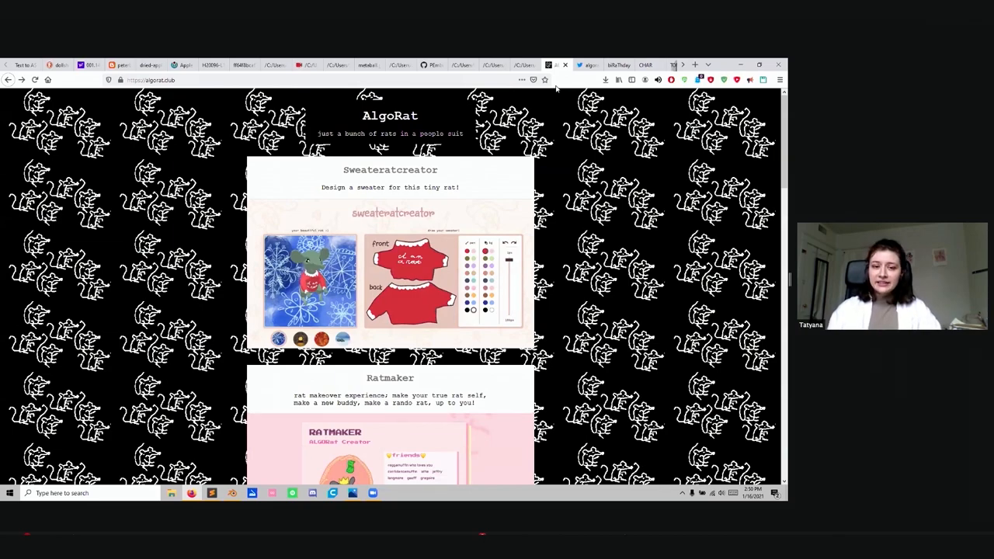
mouse_move(659, 193)
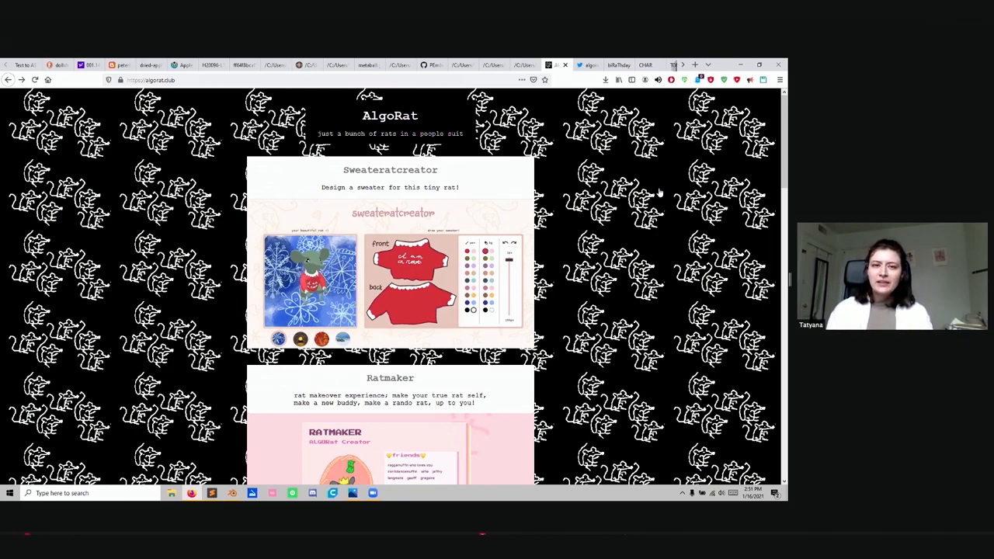
mouse_move(555, 218)
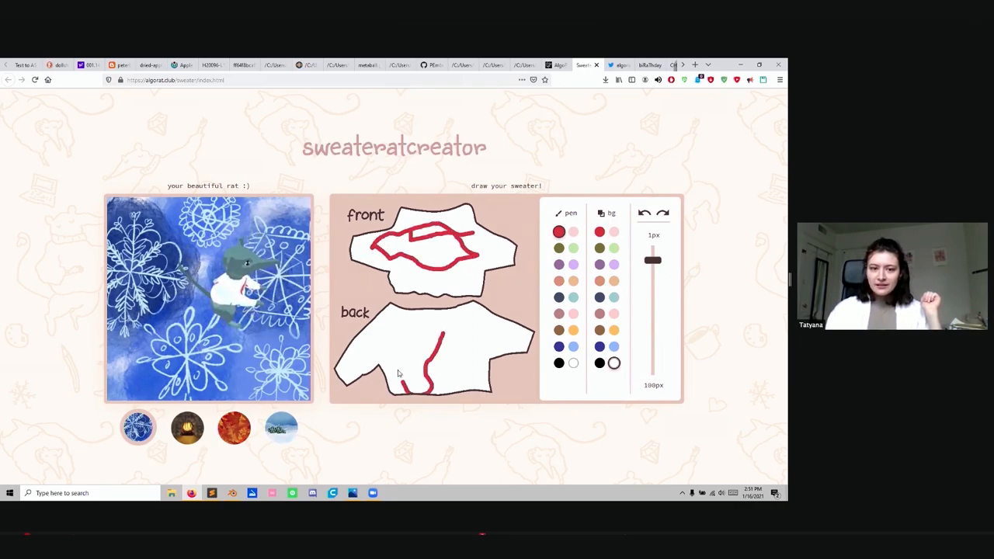
Draw a red stroke across the back of the rat's sweater
drag(450, 334, 474, 381)
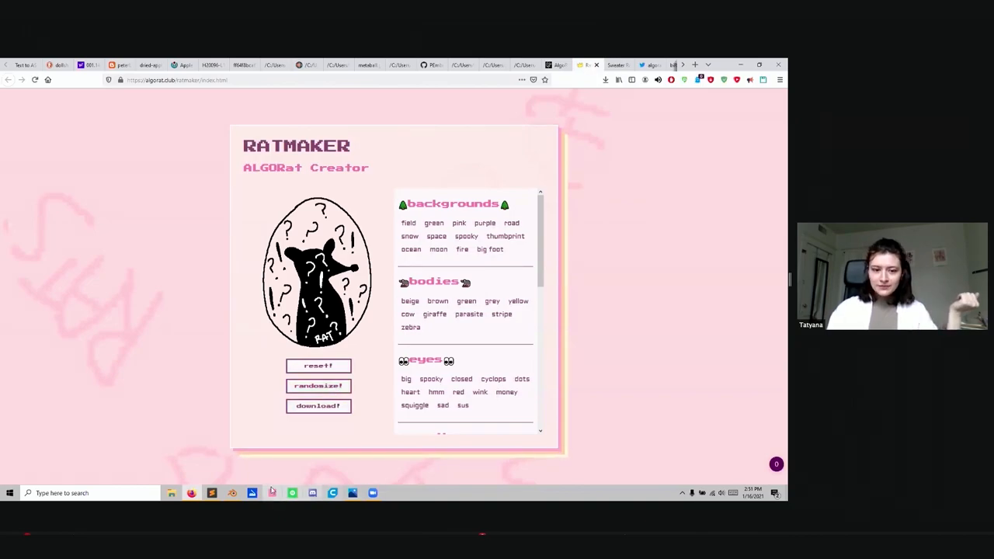
mouse_move(318, 386)
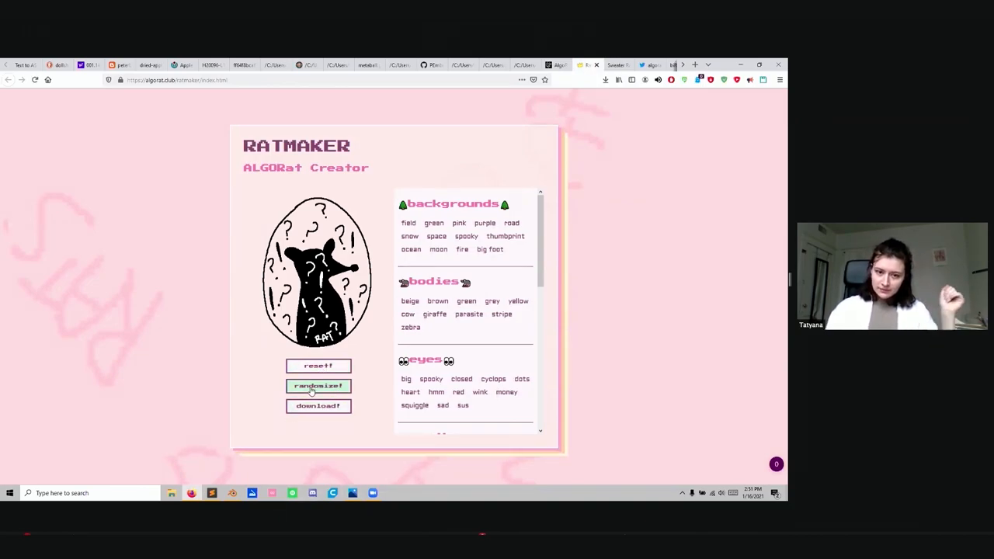
Randomize a rat, cycle backgrounds to road, and give it money eyes
click(317, 386)
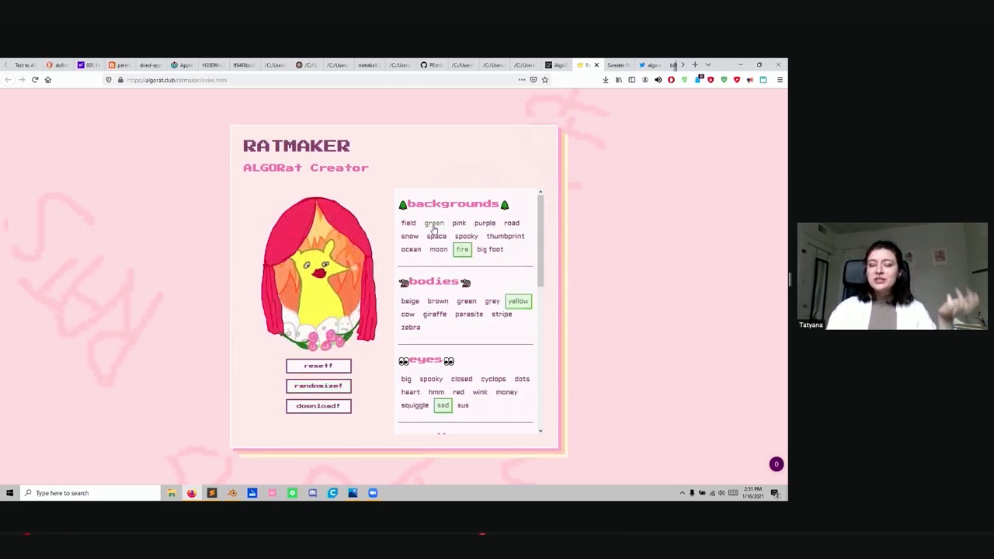
click(490, 249)
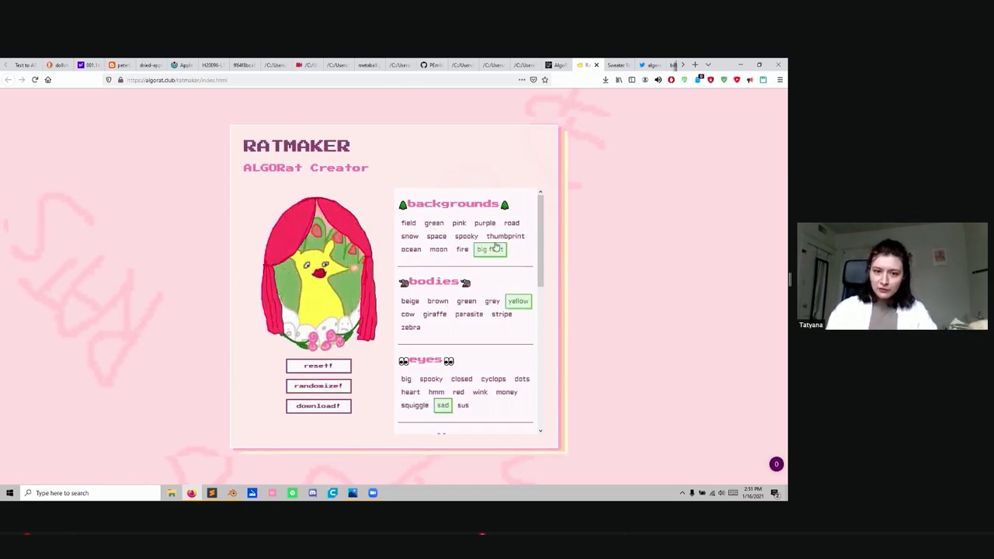
click(506, 236)
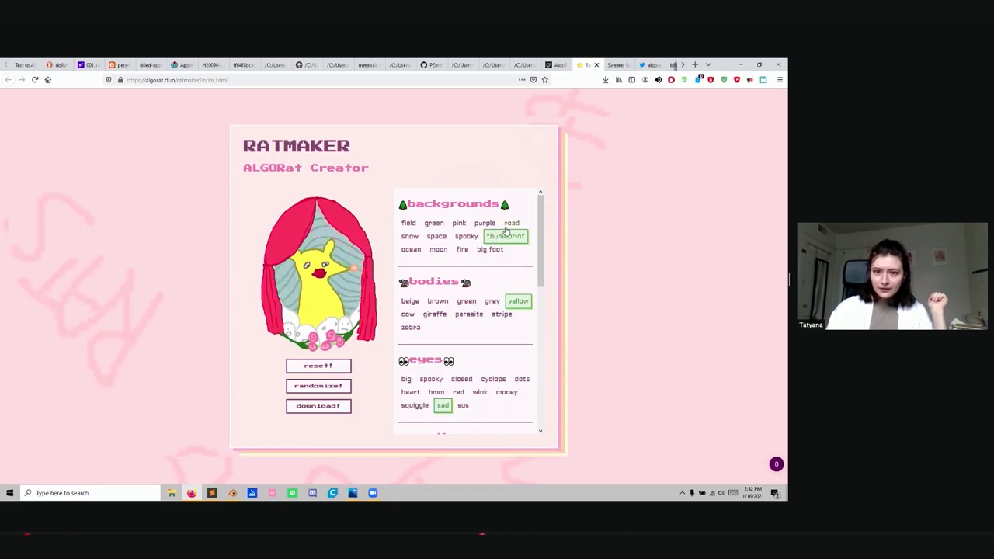
click(434, 314)
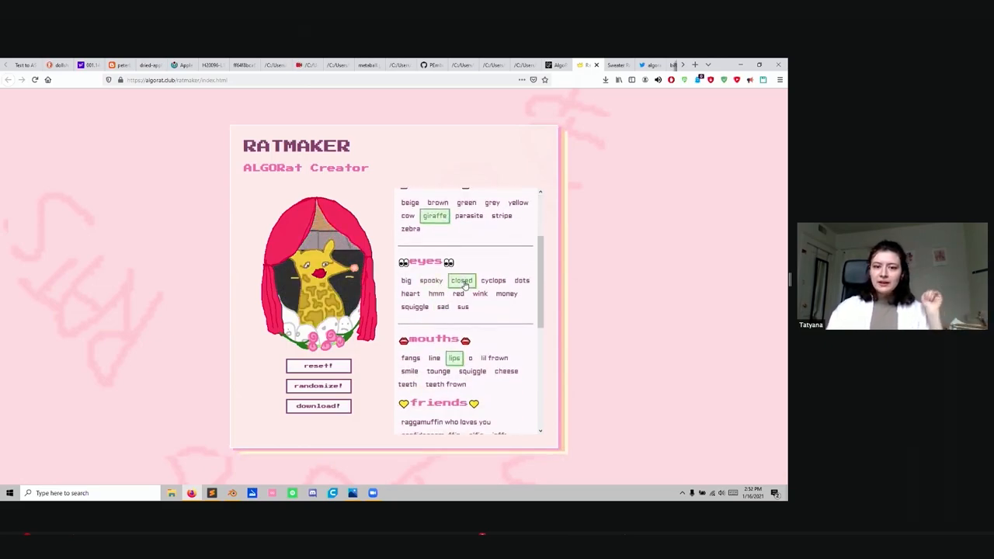
click(507, 294)
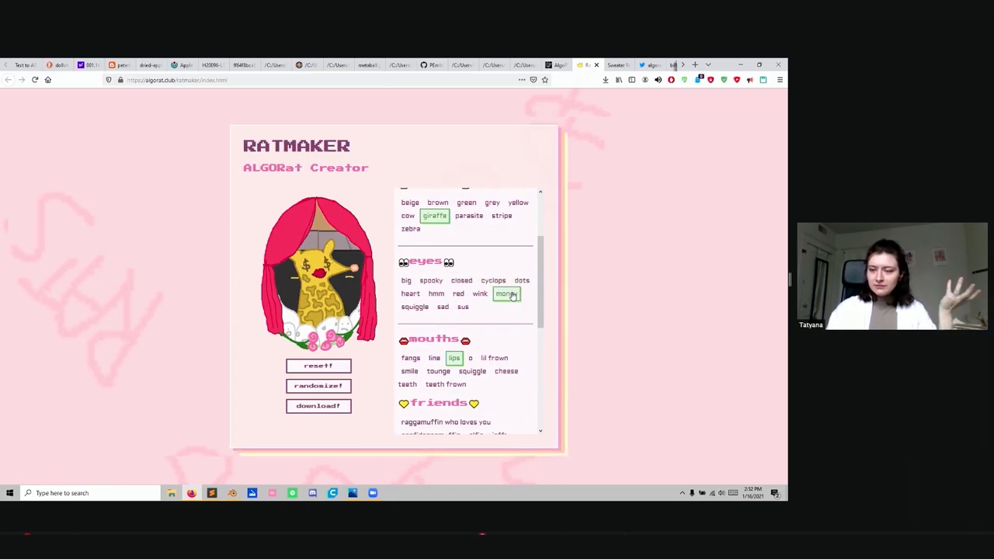
Add the raggamuffin friend, diamonds and a tear, trying gold, carrots, love and flora frames
scroll(down, 3)
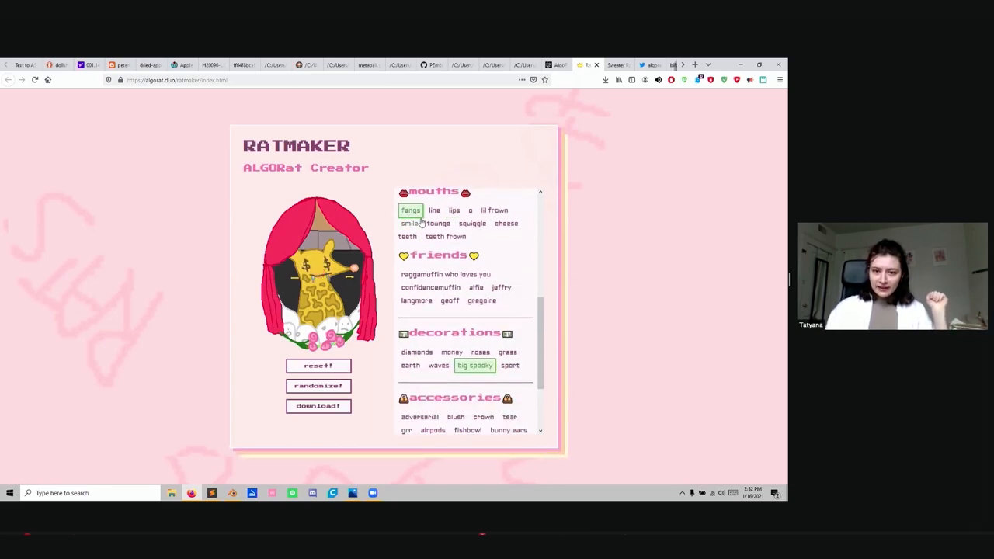
click(445, 274)
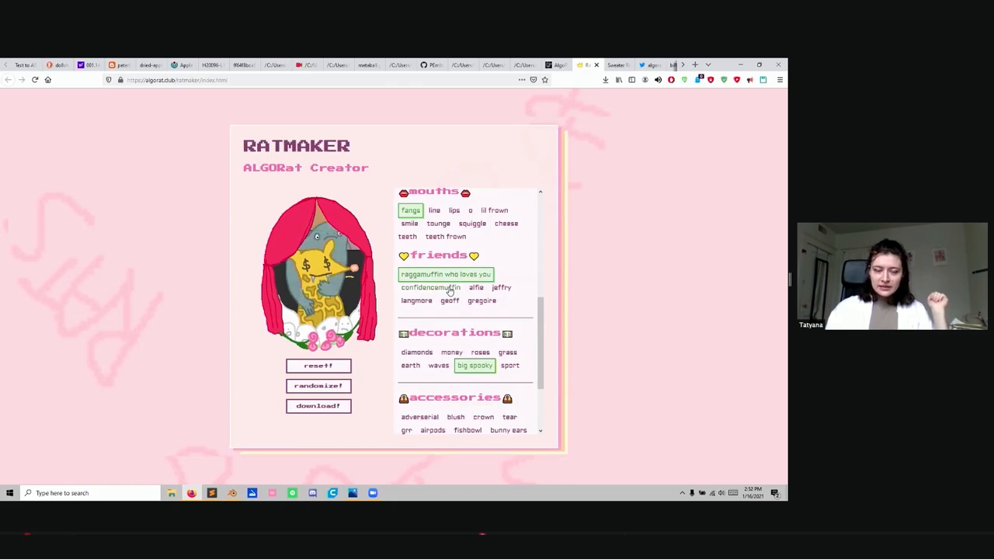
click(480, 352)
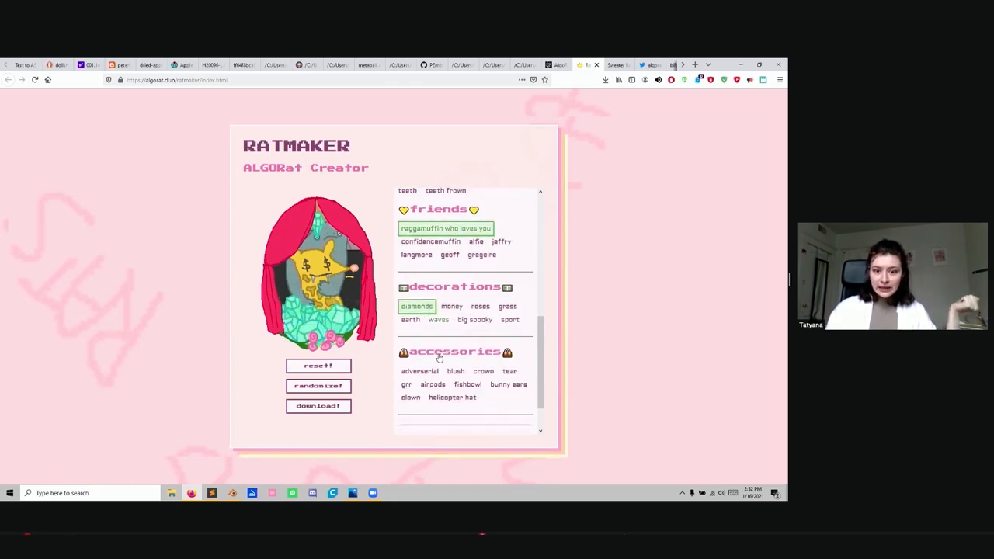
scroll(down, 3)
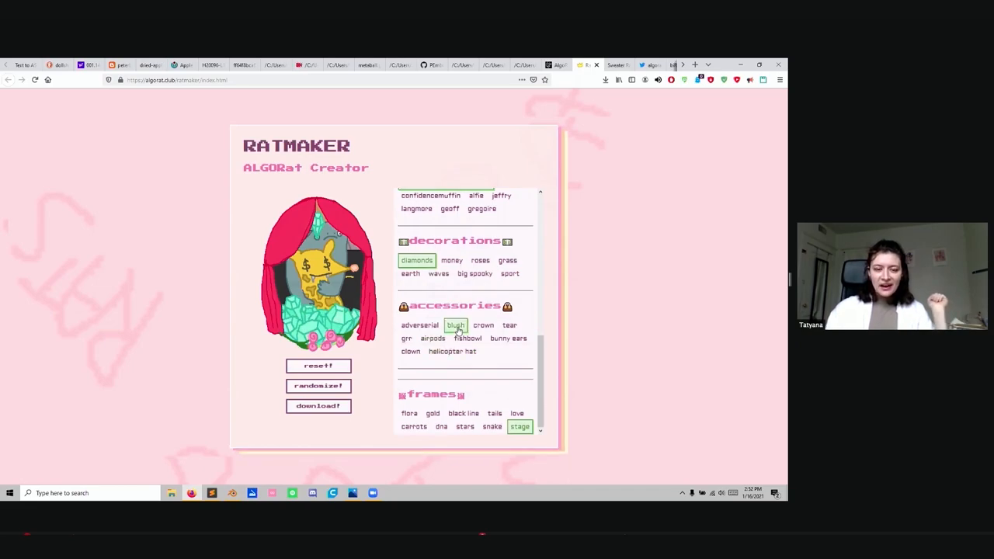
click(509, 325)
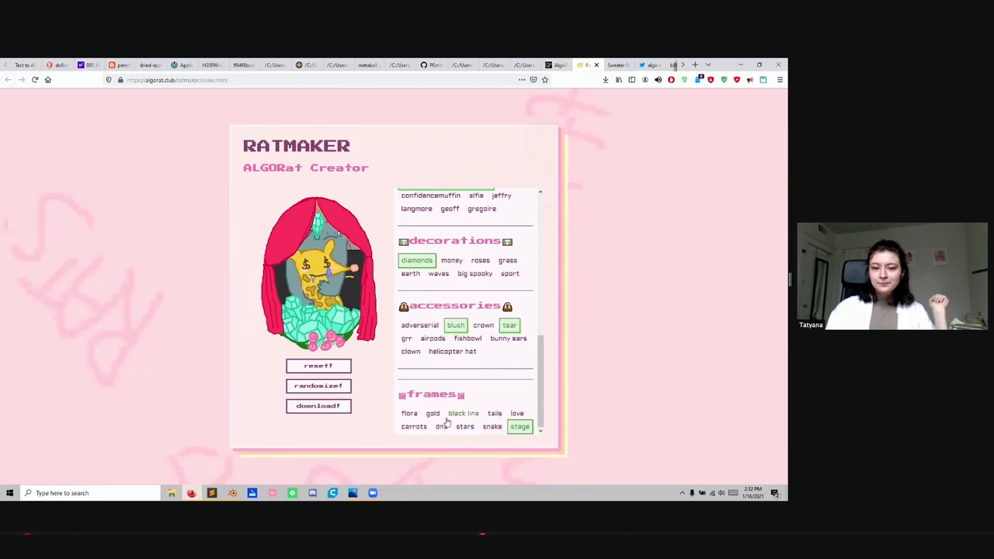
click(432, 413)
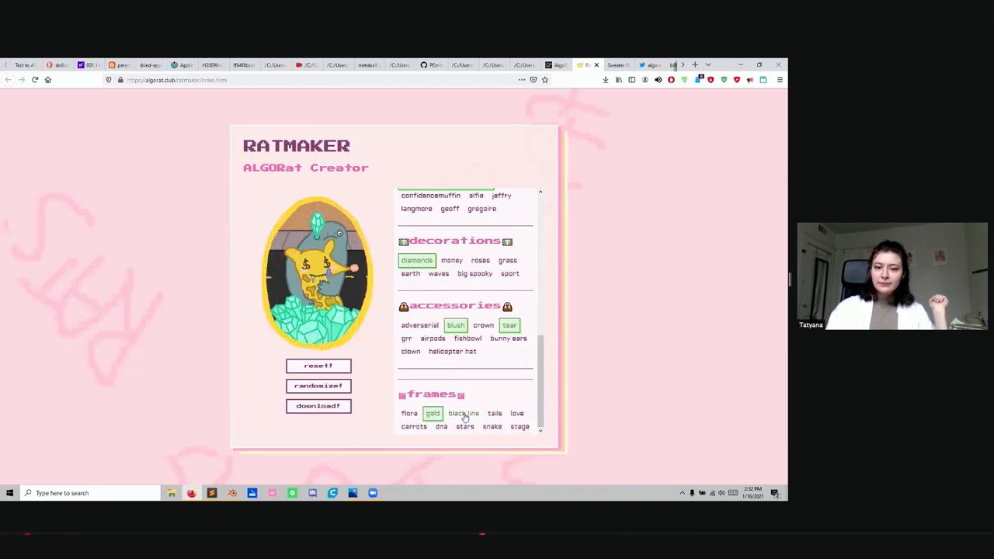
click(414, 426)
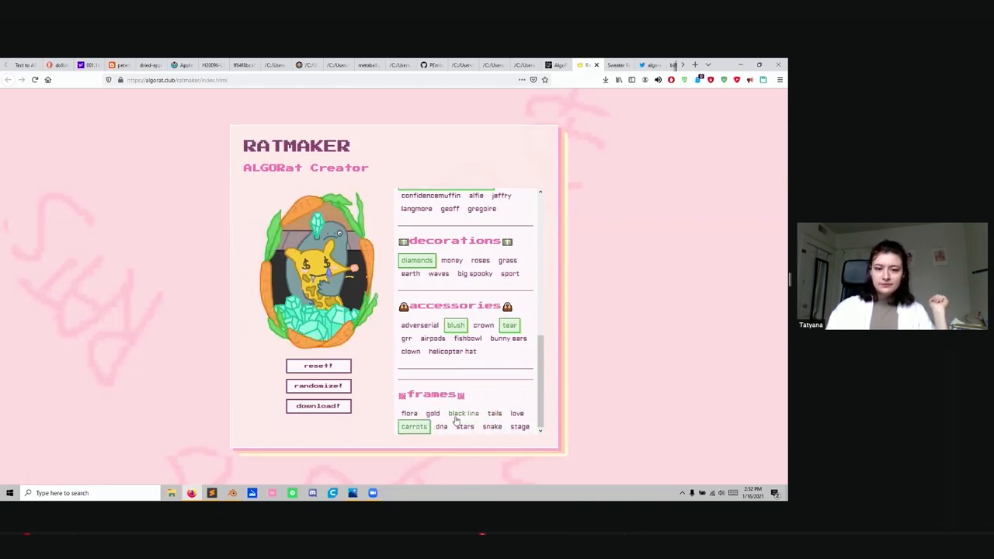
click(517, 413)
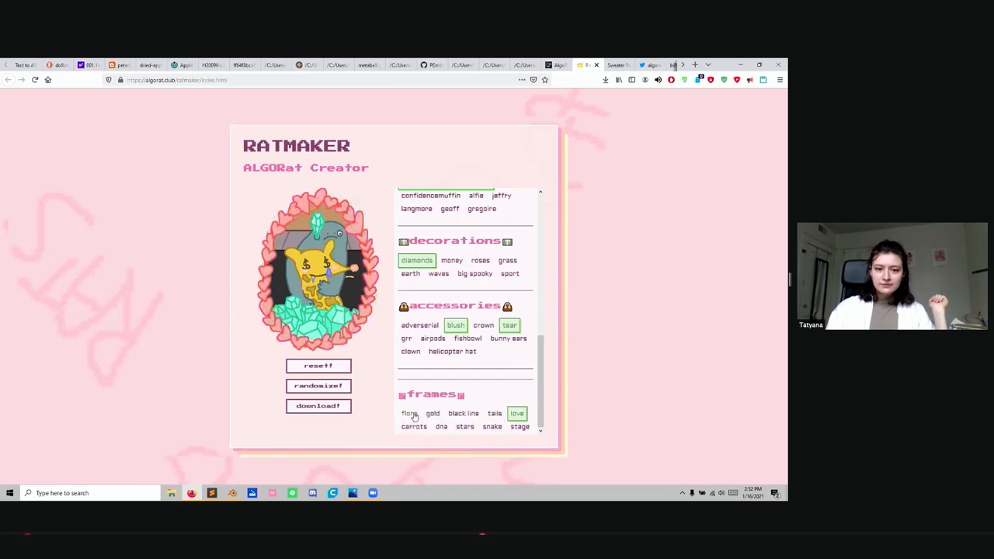
click(409, 413)
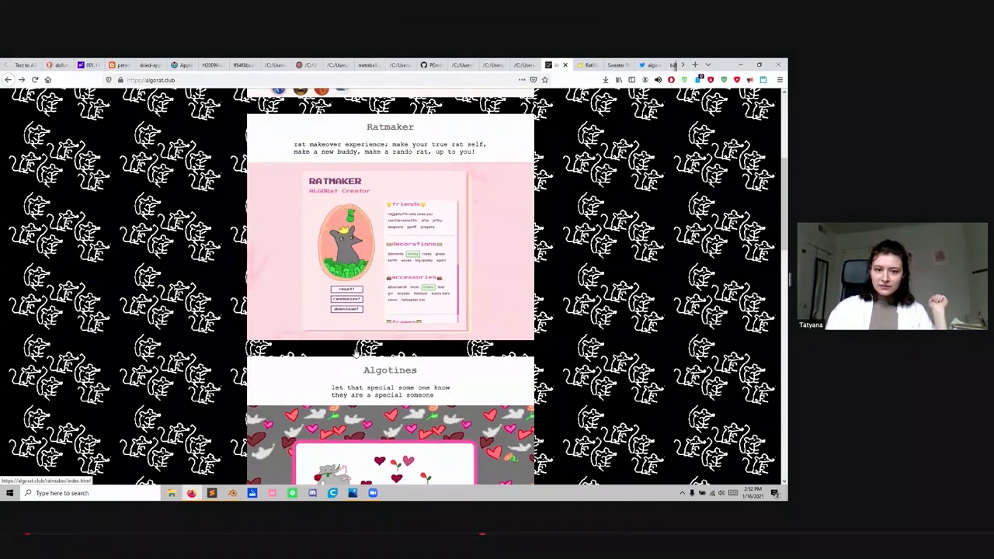
Generate five new Algotines valentine messages, then return to the algorat.club project list
scroll(down, 3)
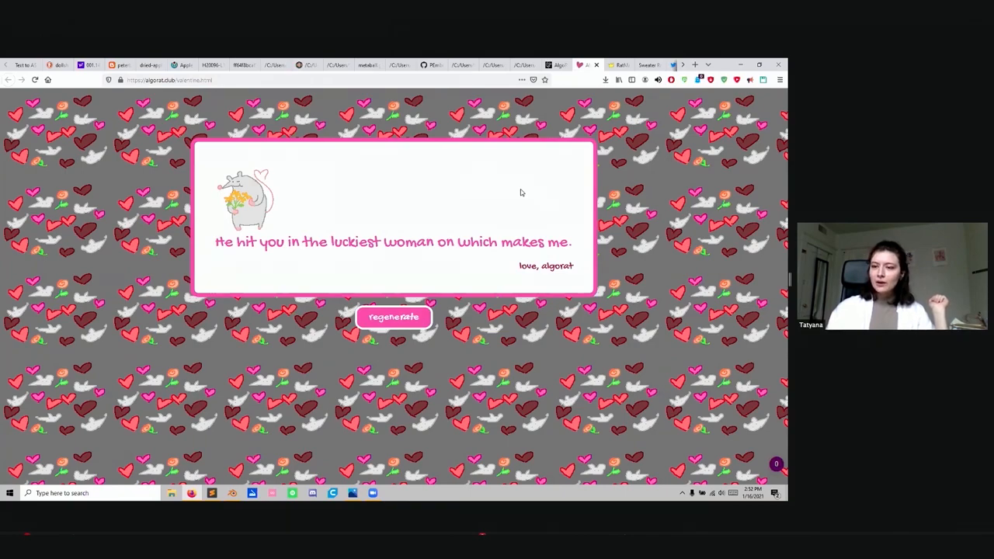
mouse_move(511, 202)
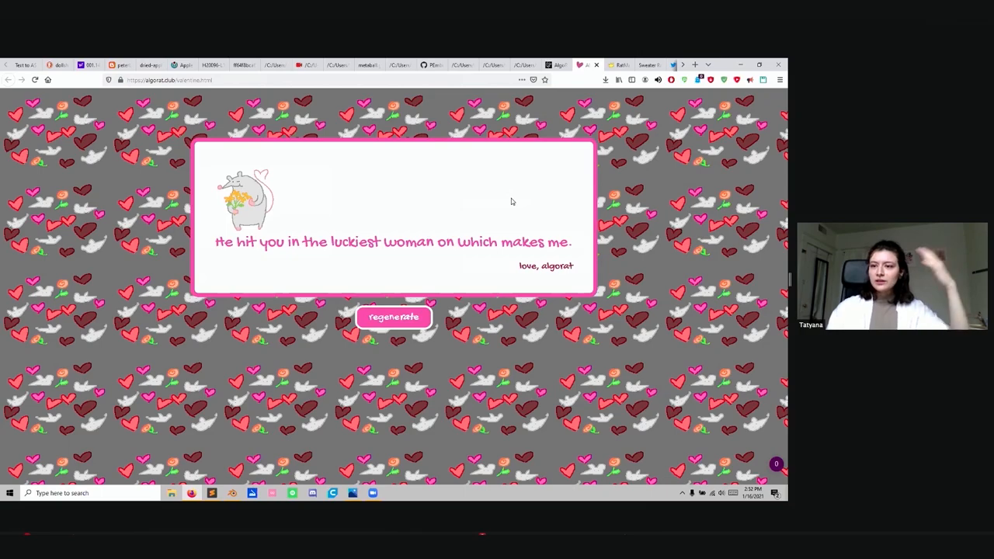
mouse_move(506, 203)
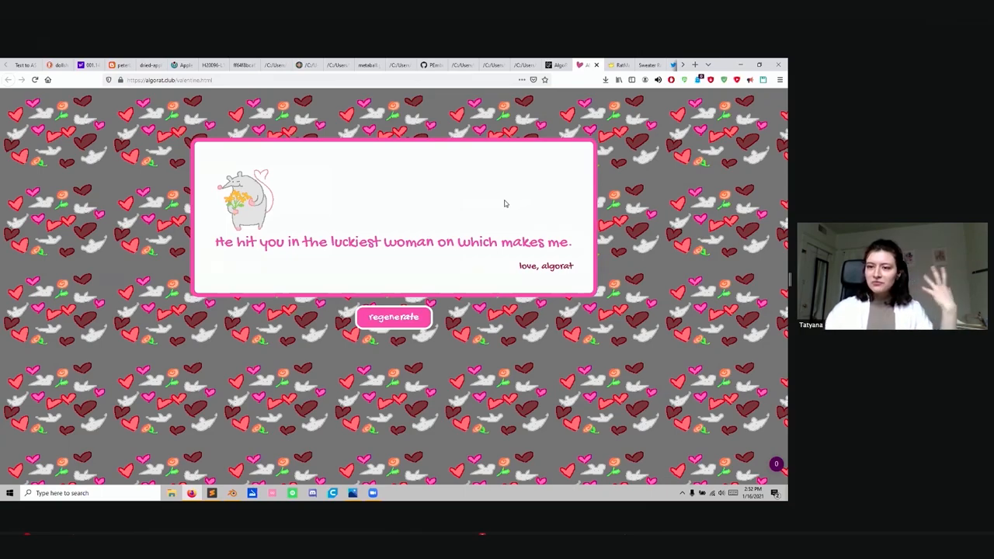
click(394, 317)
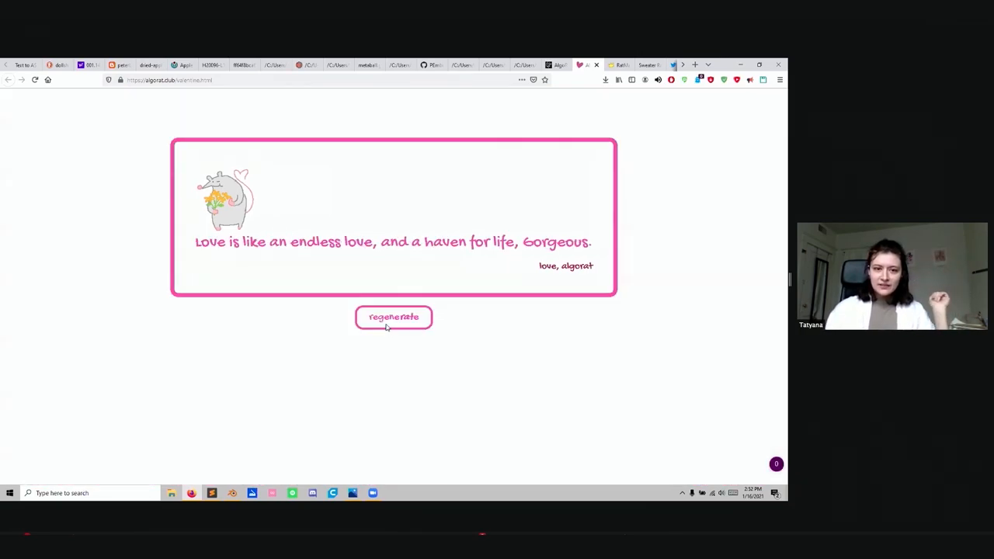
click(394, 317)
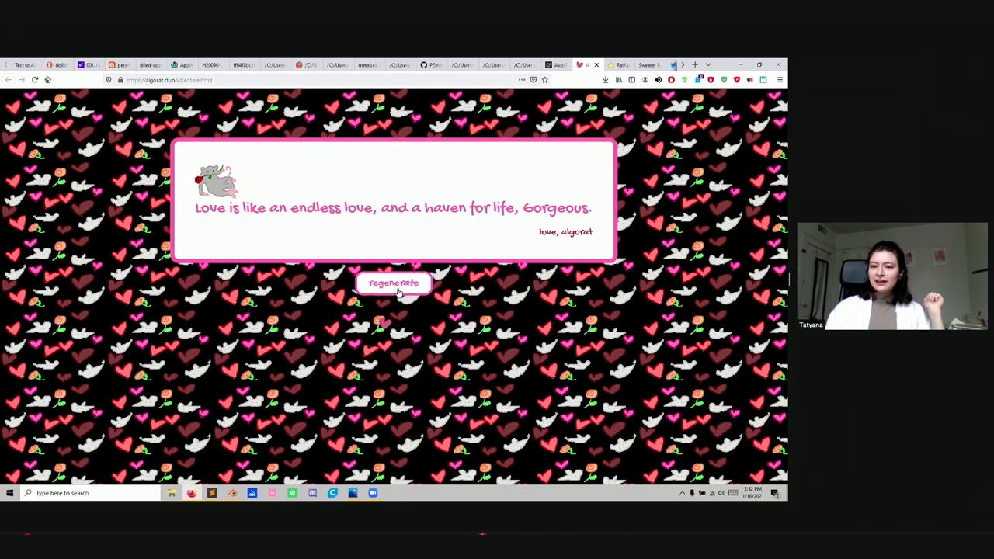
click(394, 283)
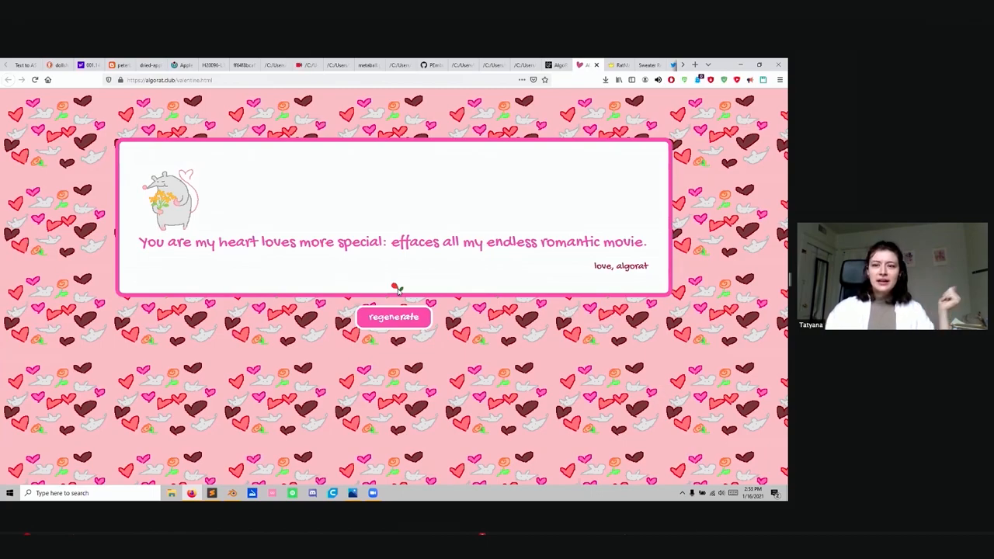
click(393, 316)
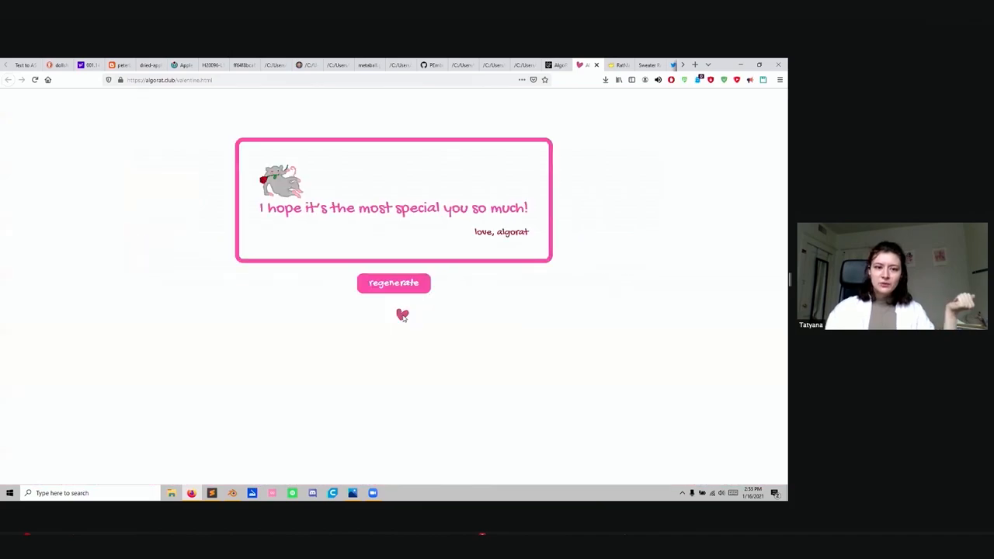
click(394, 282)
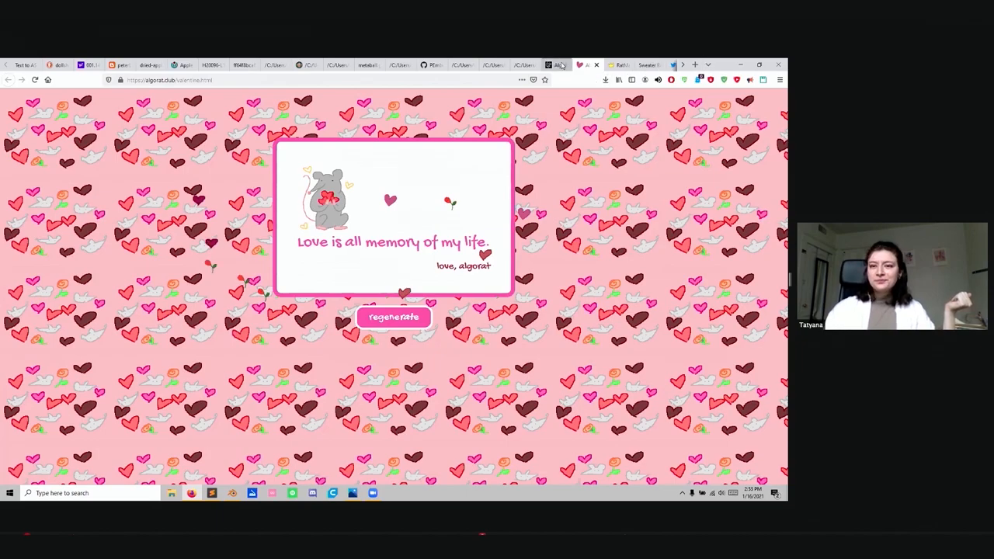
click(618, 65)
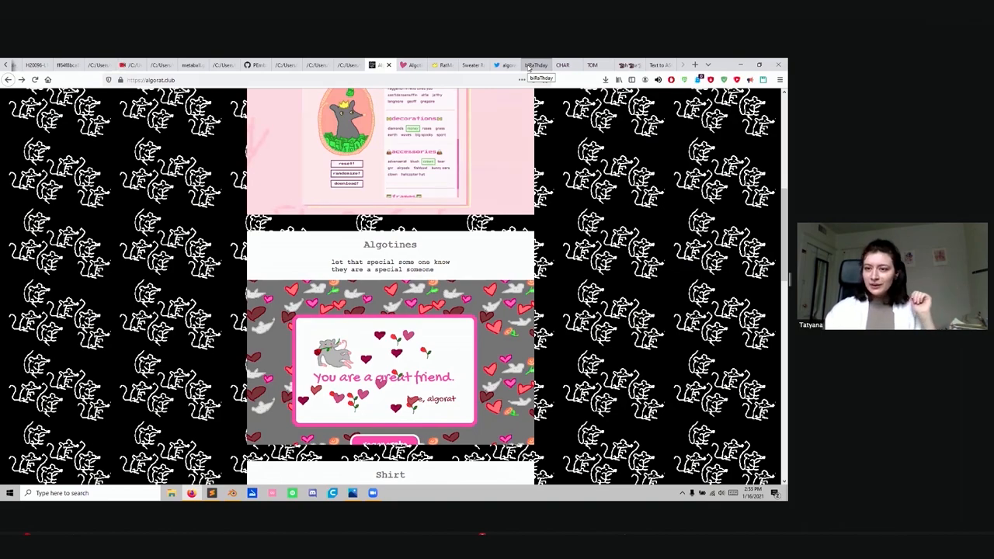
Browse Cratoline's biRaThday page up and down, then switch to the CHAR birthday tab
click(535, 64)
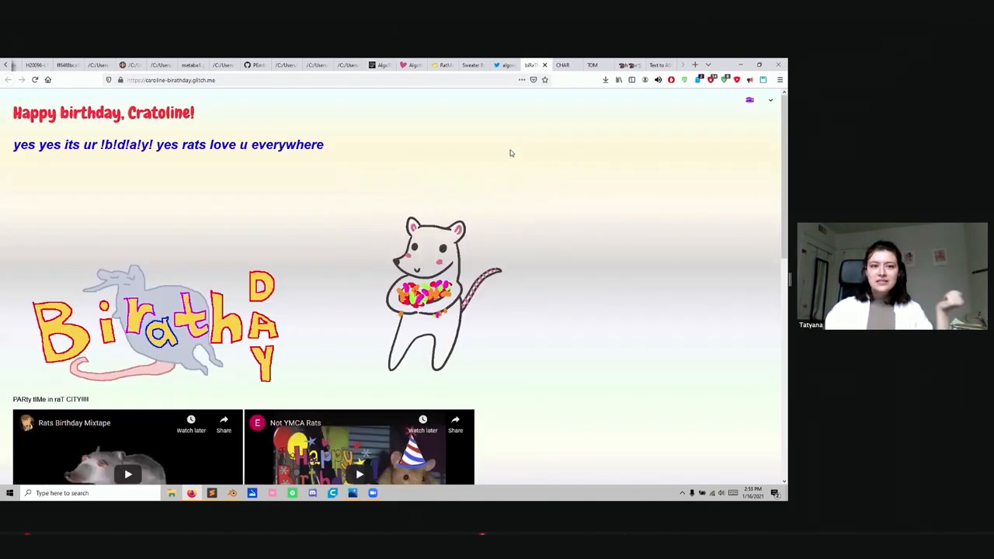
scroll(down, 3)
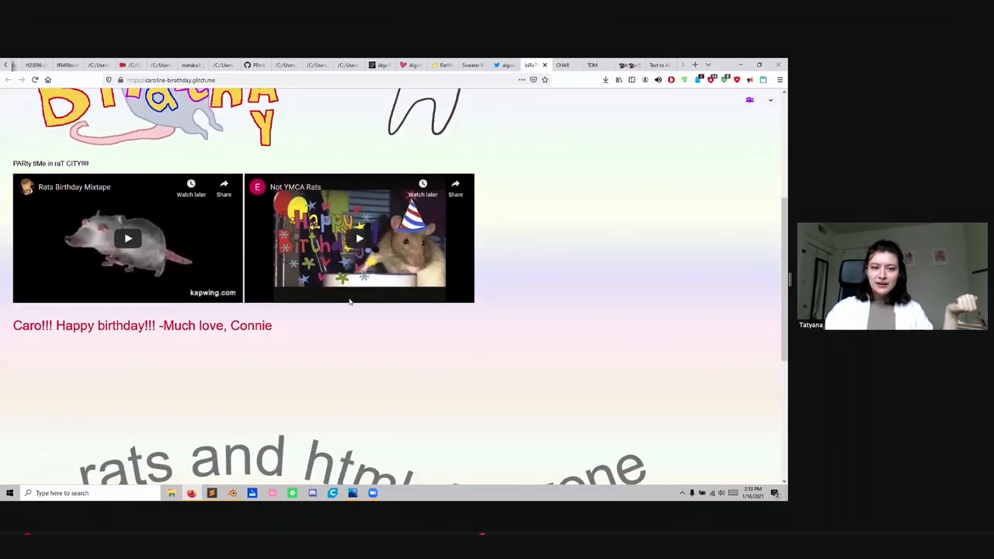
scroll(up, 3)
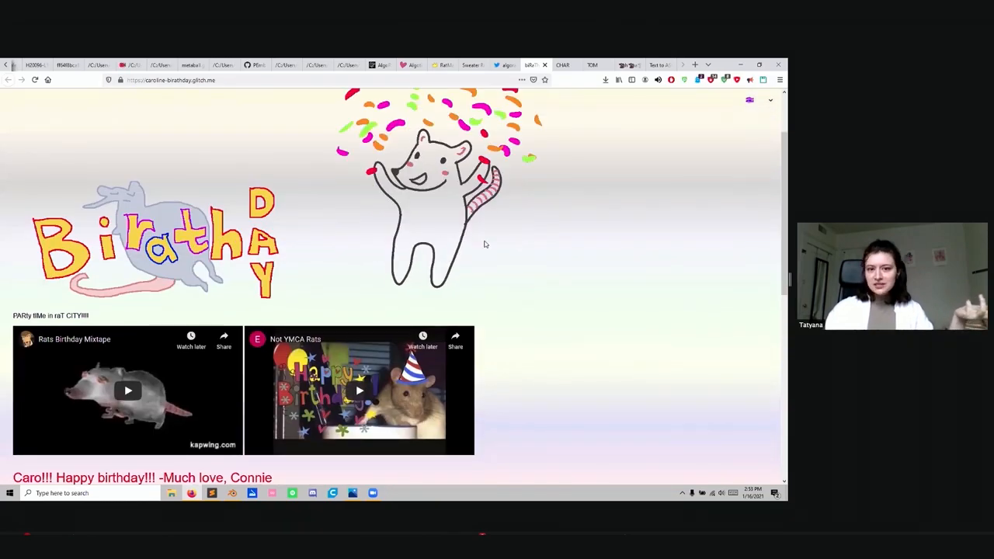
scroll(down, 3)
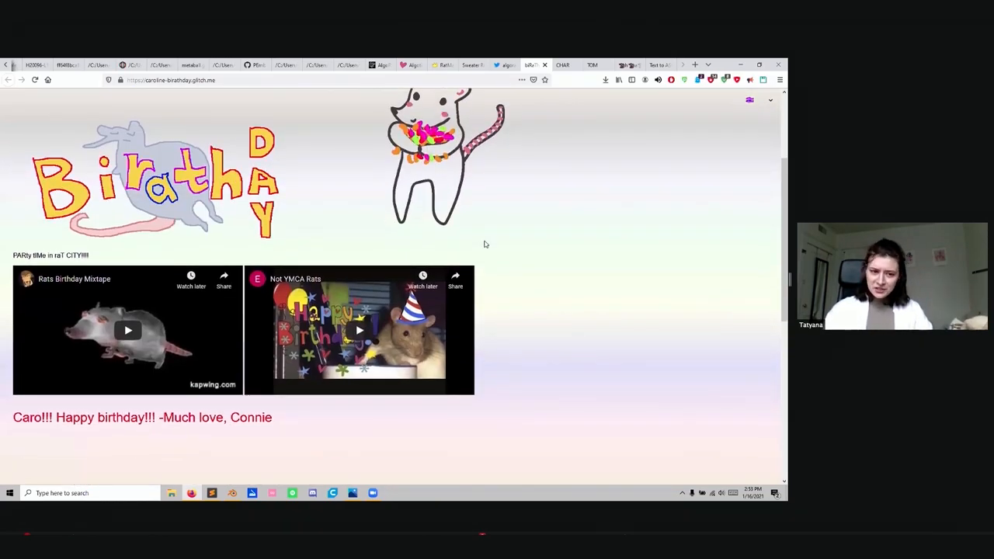
scroll(down, 3)
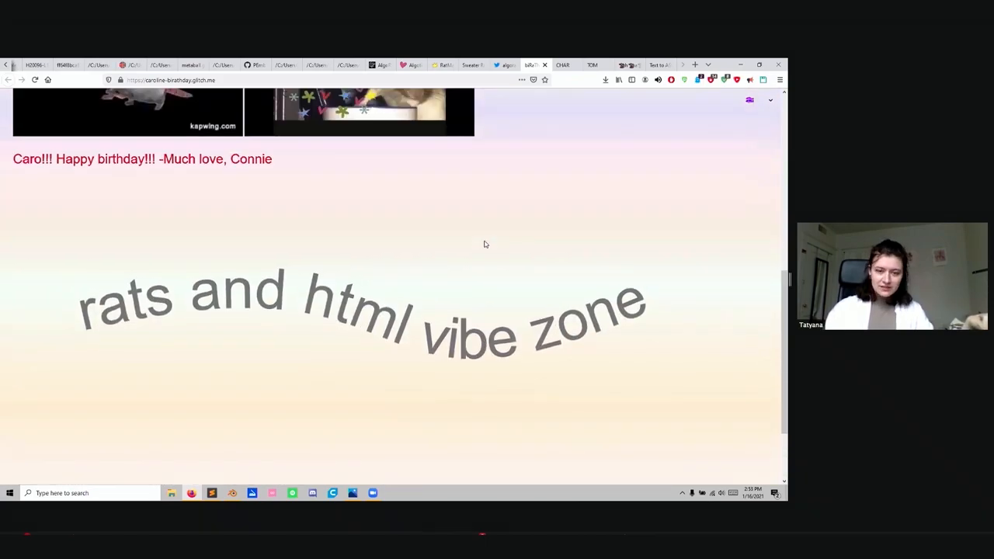
scroll(up, 3)
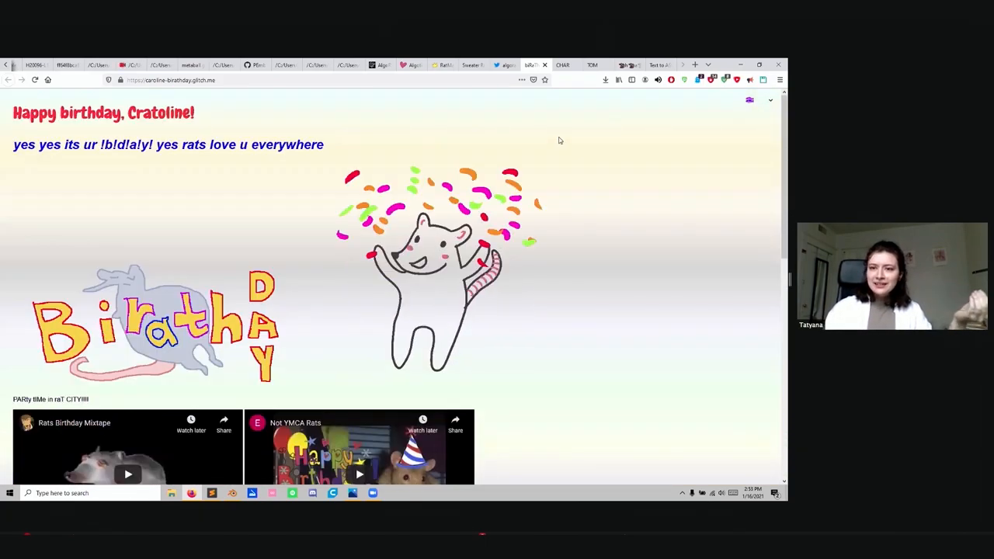
click(563, 65)
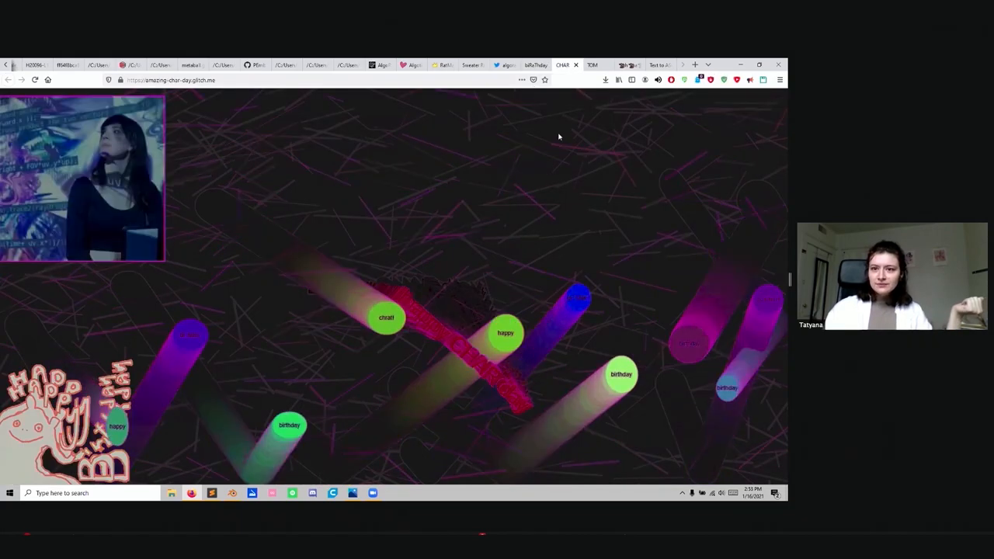
Switch to the TOM tab showing the potted-flower birthday page
click(593, 64)
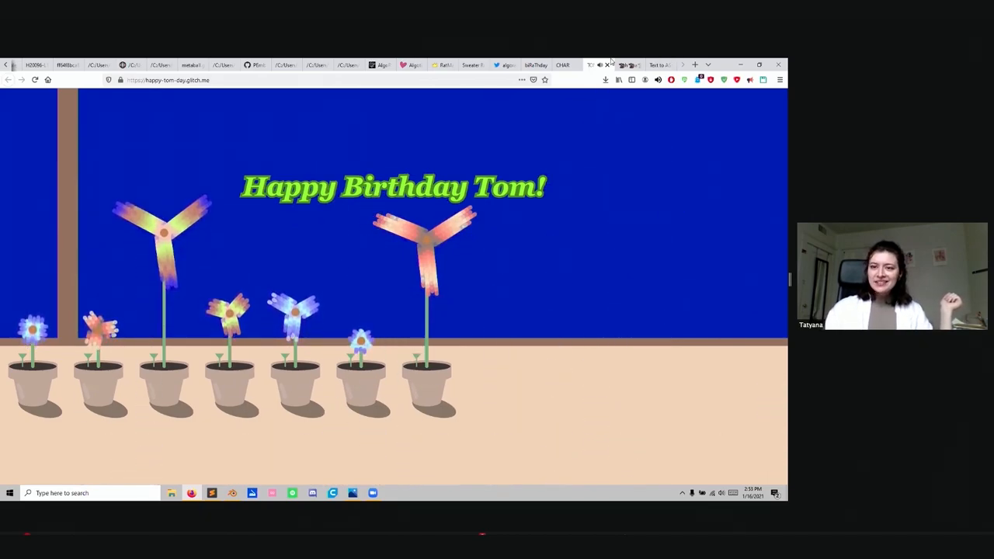
Open the Connie birthday tab and click the room scene to reveal the sleeping dog
click(629, 65)
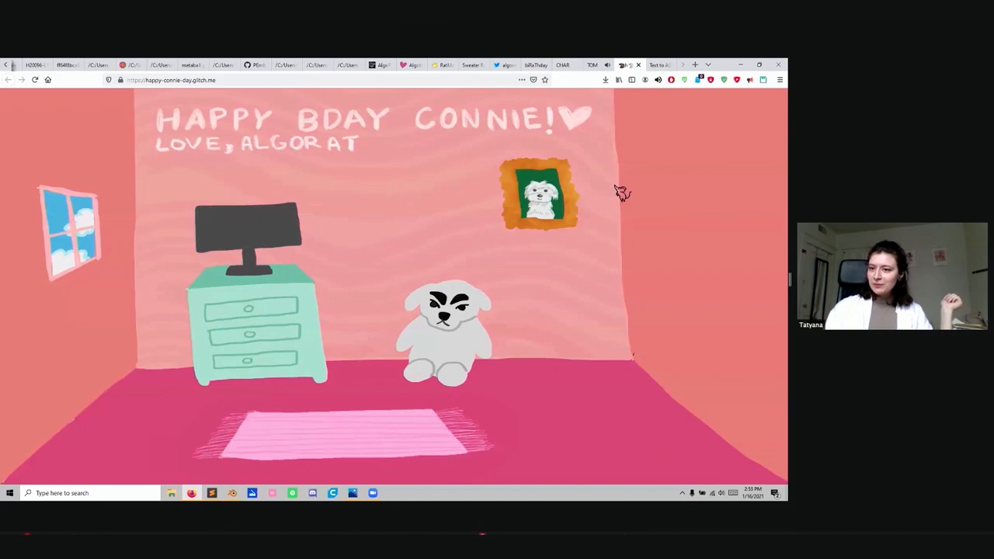
mouse_move(626, 254)
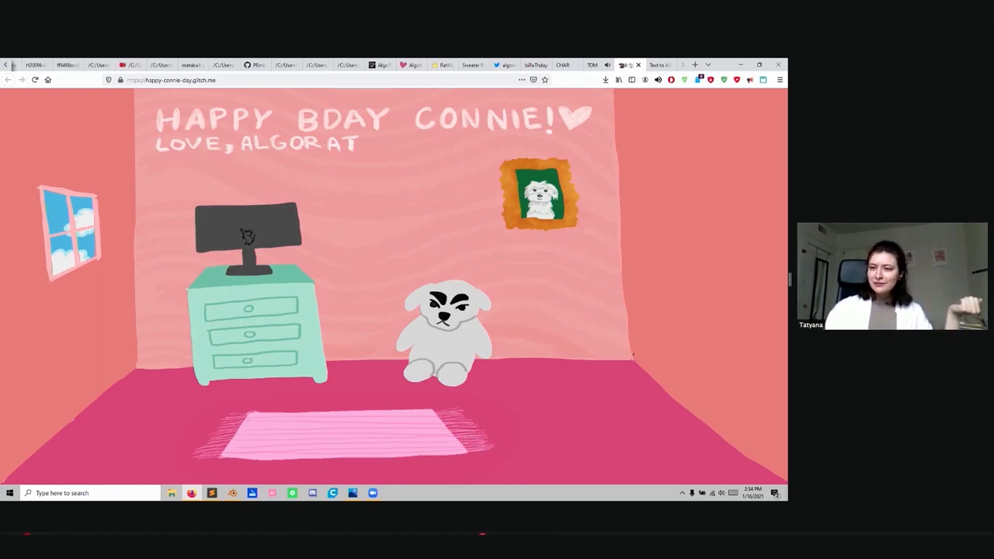
click(247, 237)
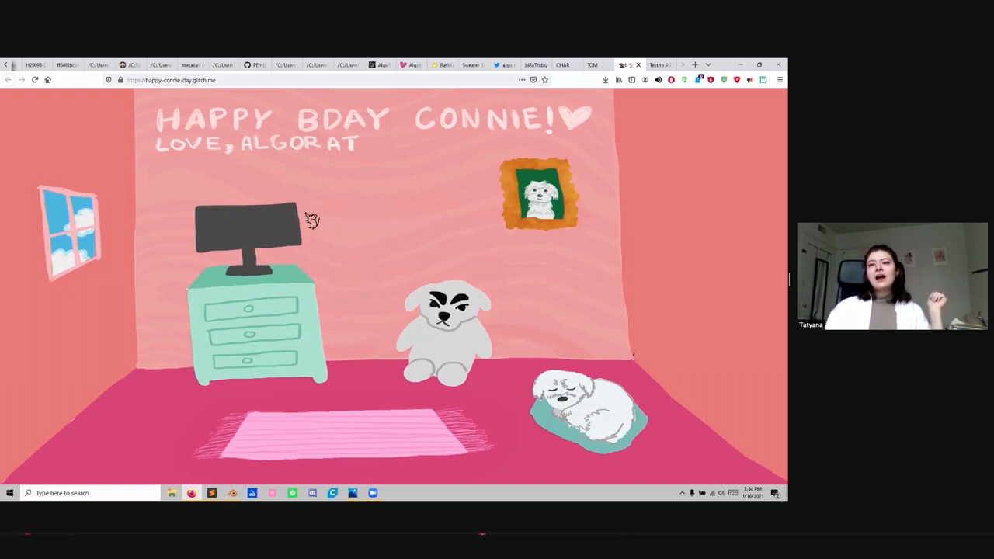
mouse_move(505, 64)
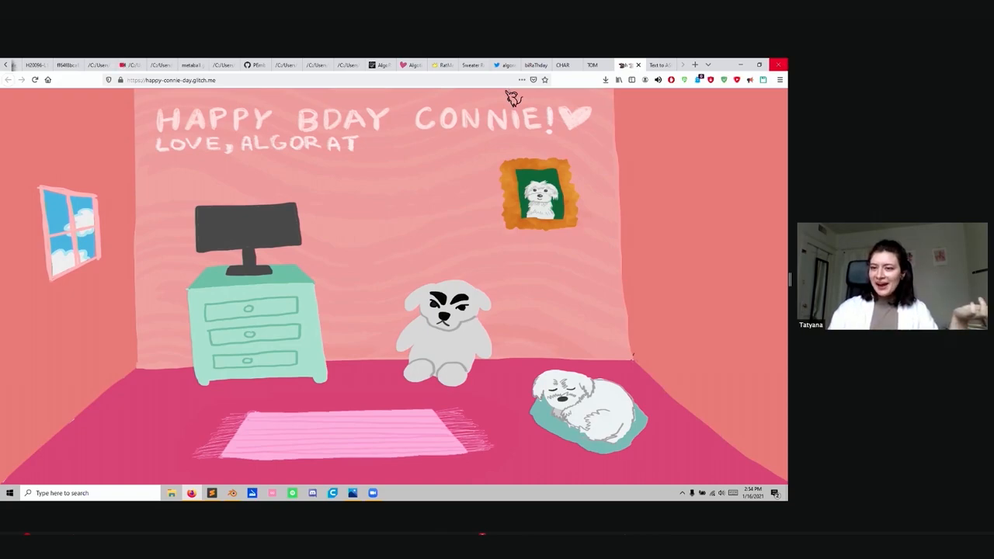
mouse_move(435, 259)
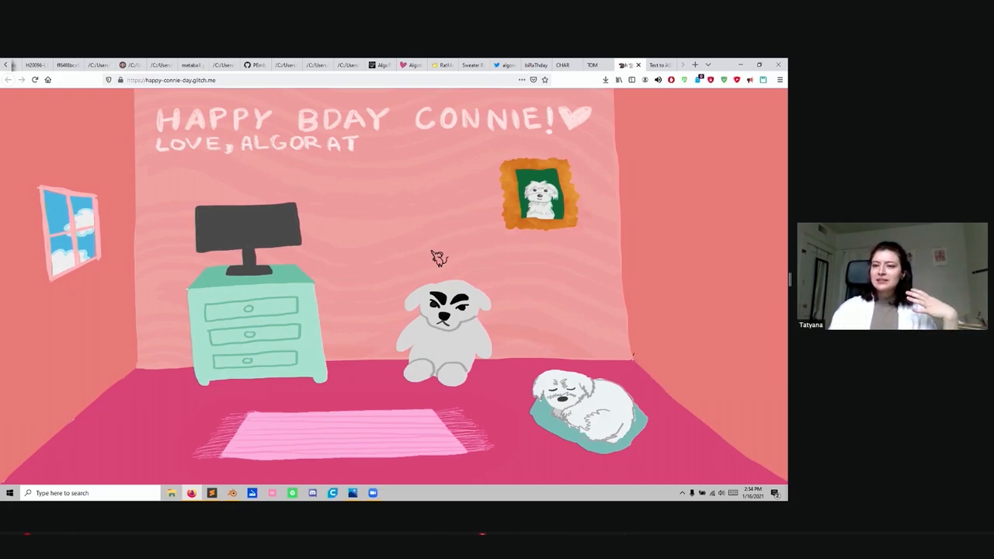
mouse_move(481, 194)
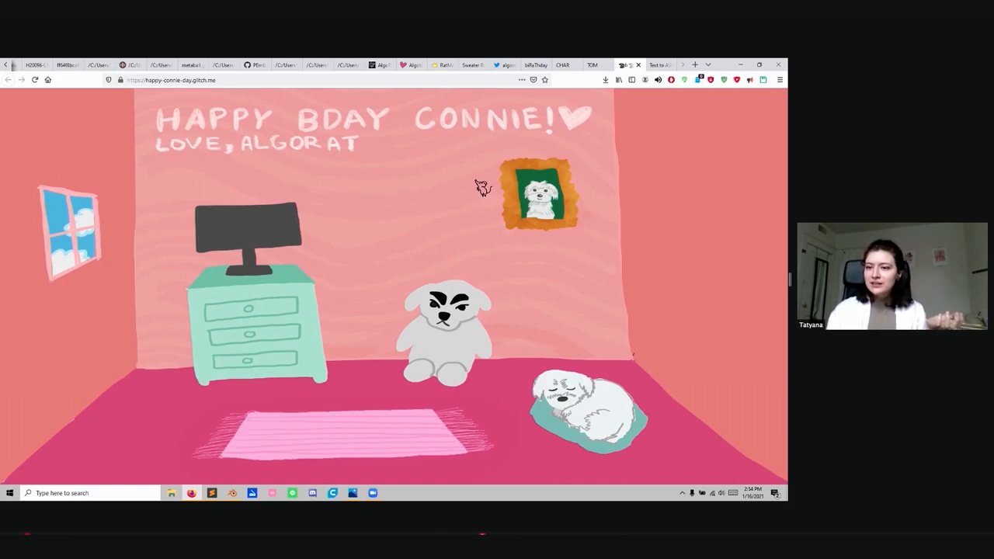
mouse_move(499, 200)
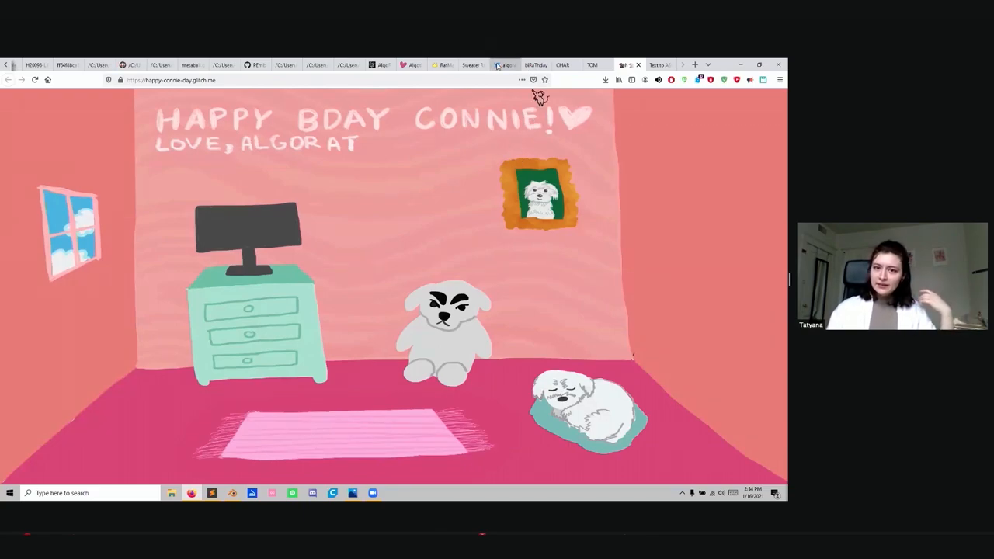
On algorat's Twitter timeline, open the fairy-jungle.netlify.app link from Zeyao's retweet
click(503, 65)
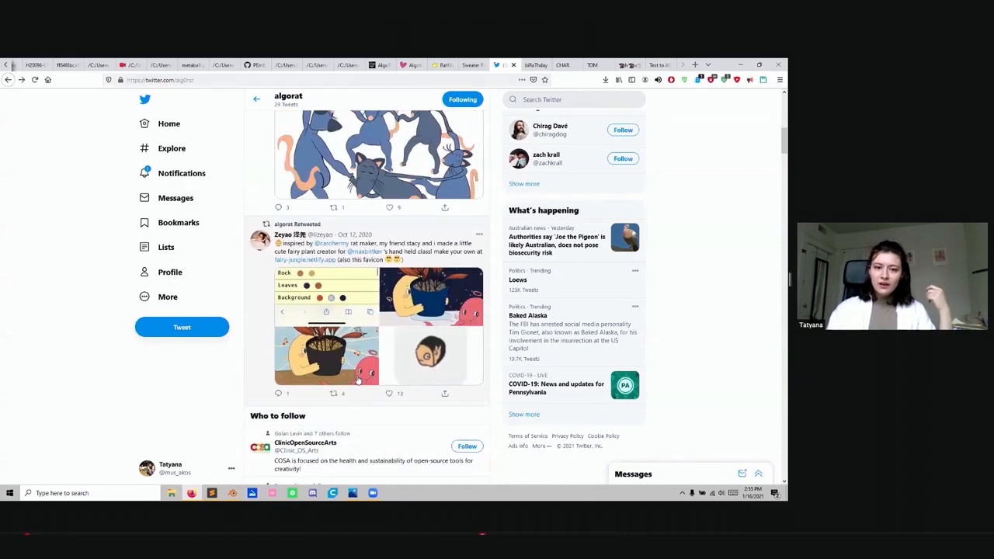
scroll(down, 3)
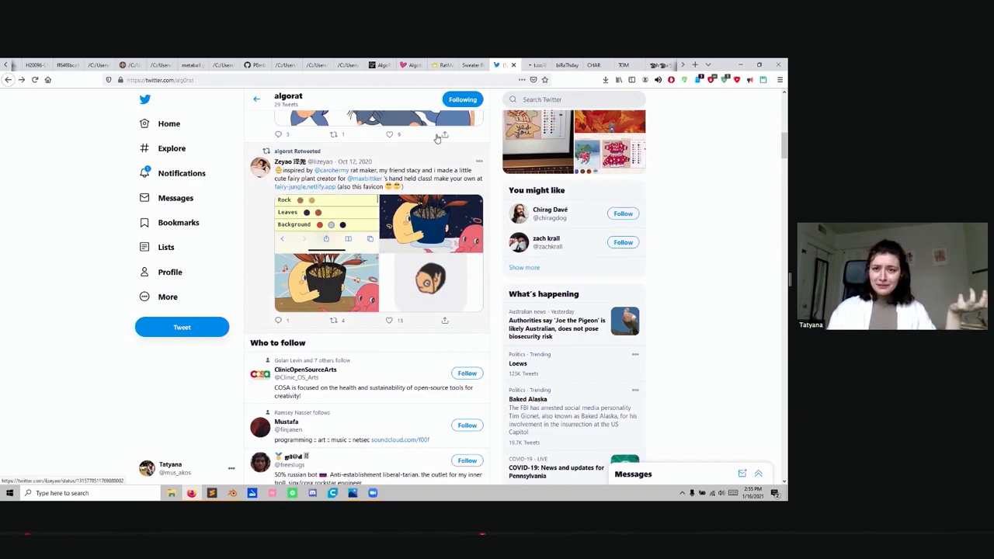
click(304, 187)
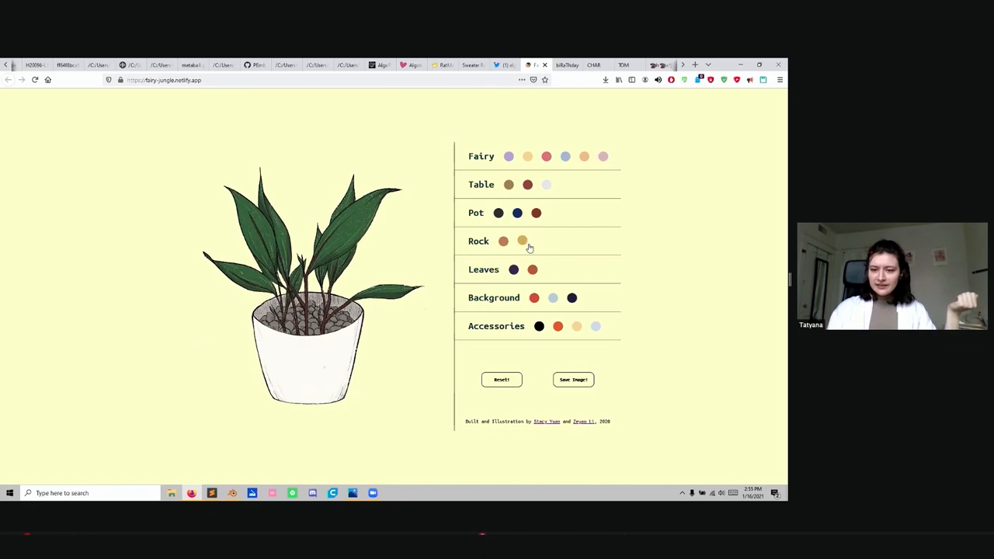
Colour the leaves dark purple, add a fairy and table, then return to Twitter
click(545, 156)
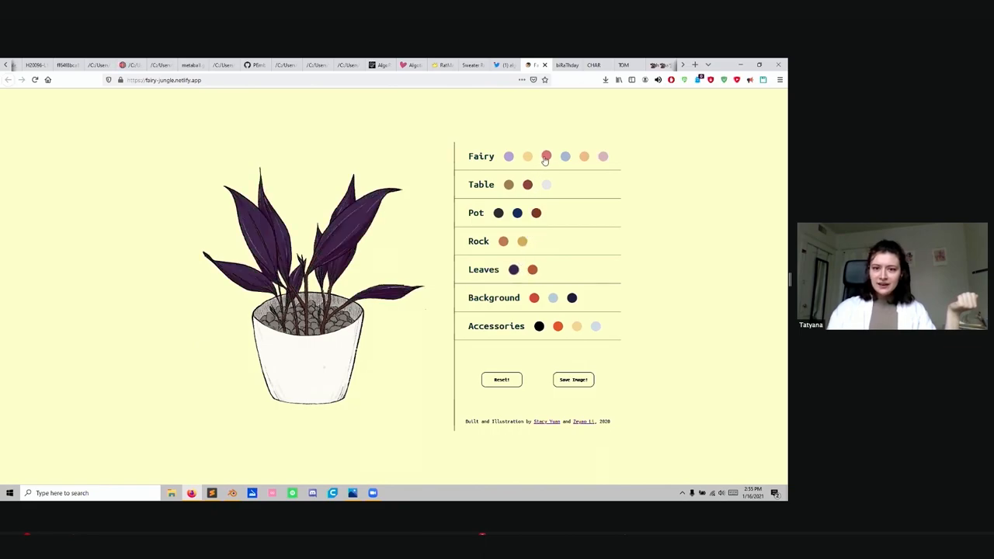
click(508, 184)
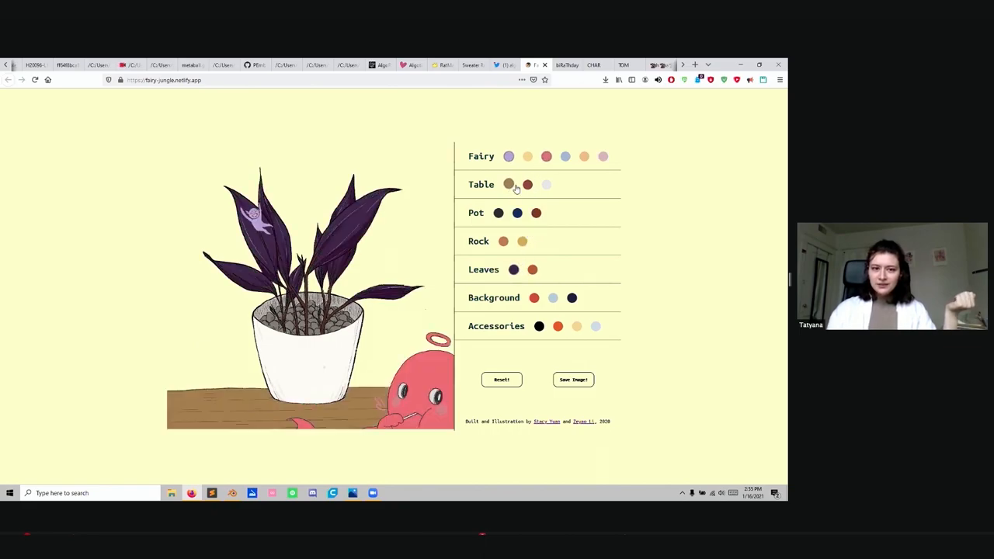
click(545, 156)
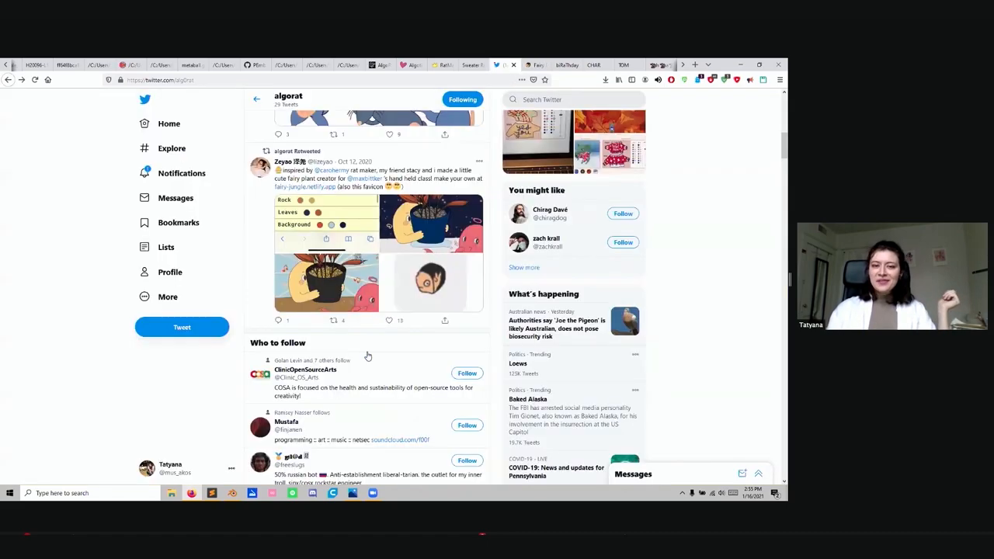
Scroll past algorat's rat-sweater retweets, then show the ASCII 'The end! Q/A' slide
scroll(down, 3)
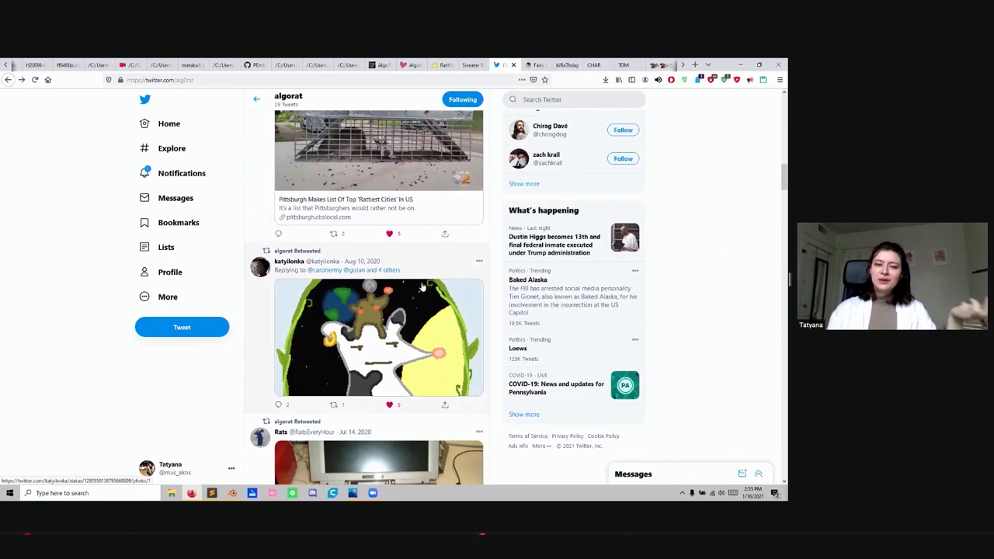
scroll(down, 3)
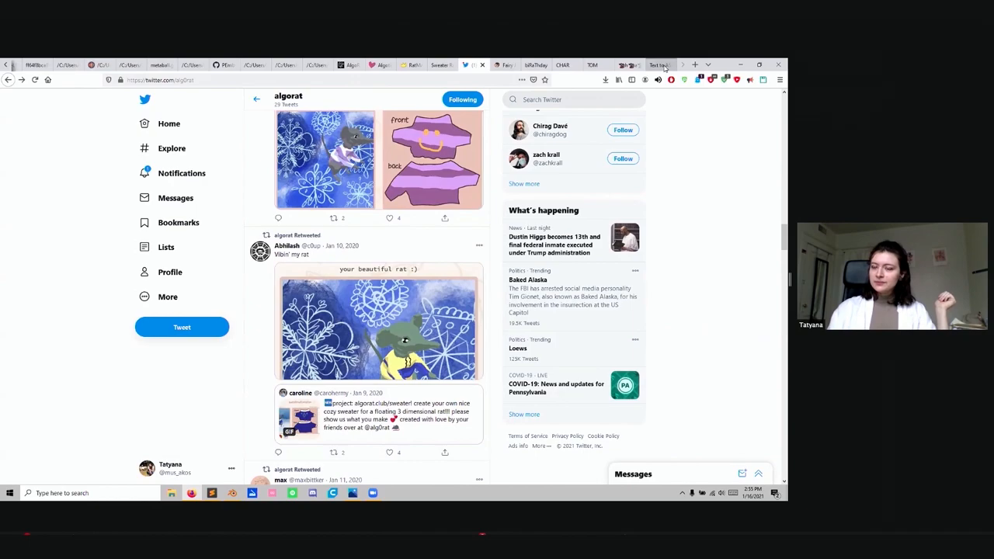
click(656, 64)
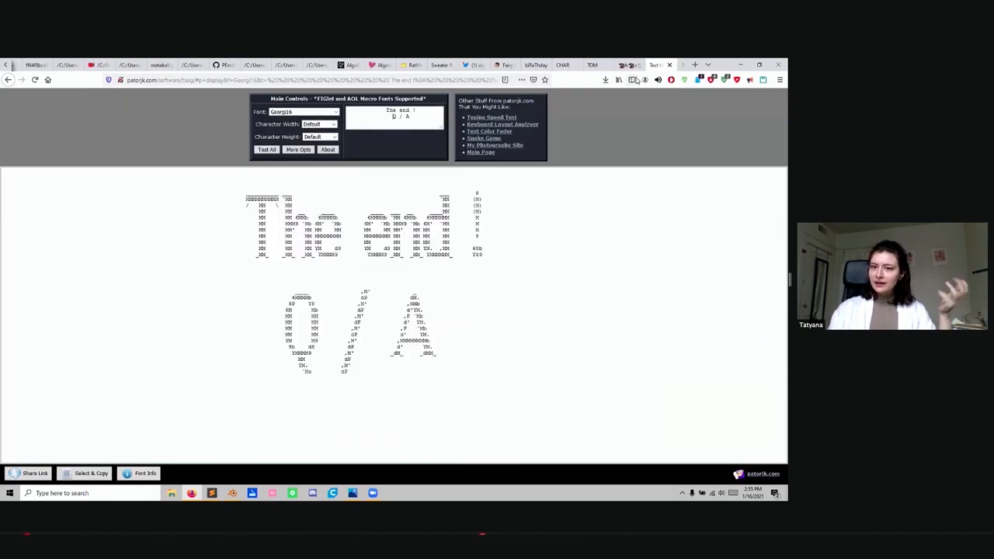